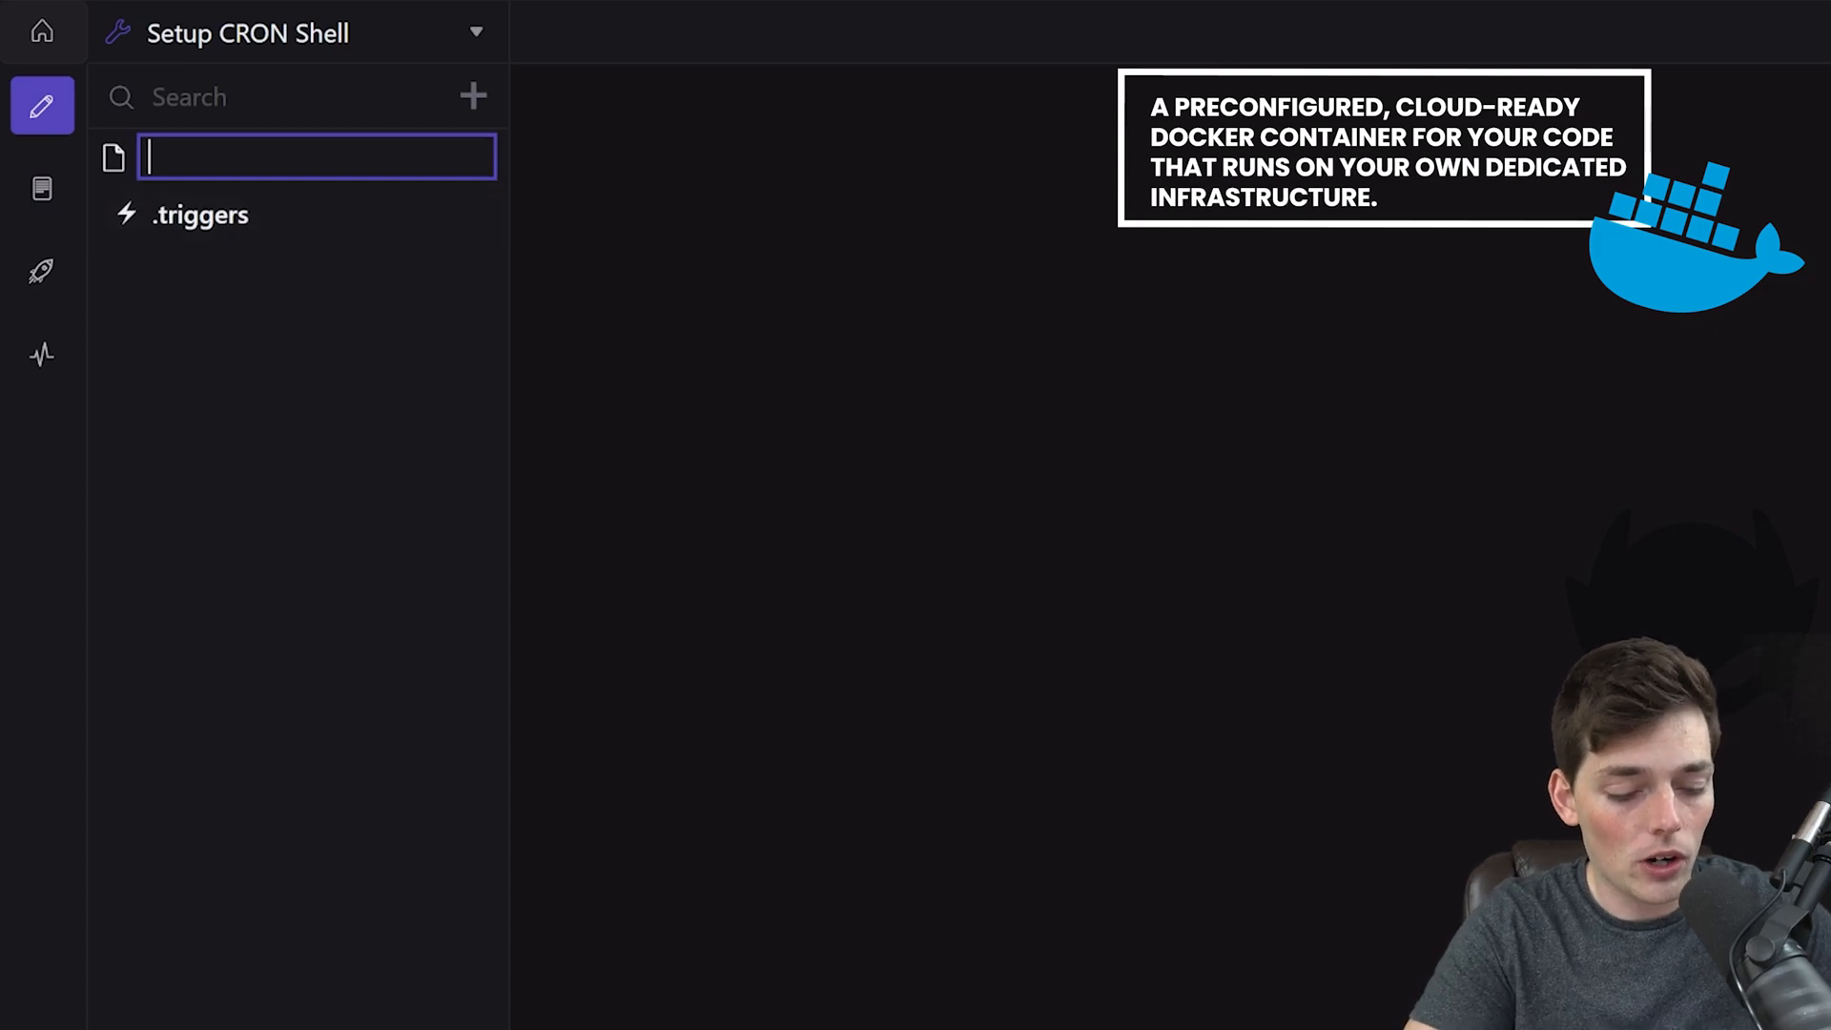
Create jobs.sh with a printf append to contents.txt and a python3 job1.py line.
{"action": "type", "text": "jobs.sh"}
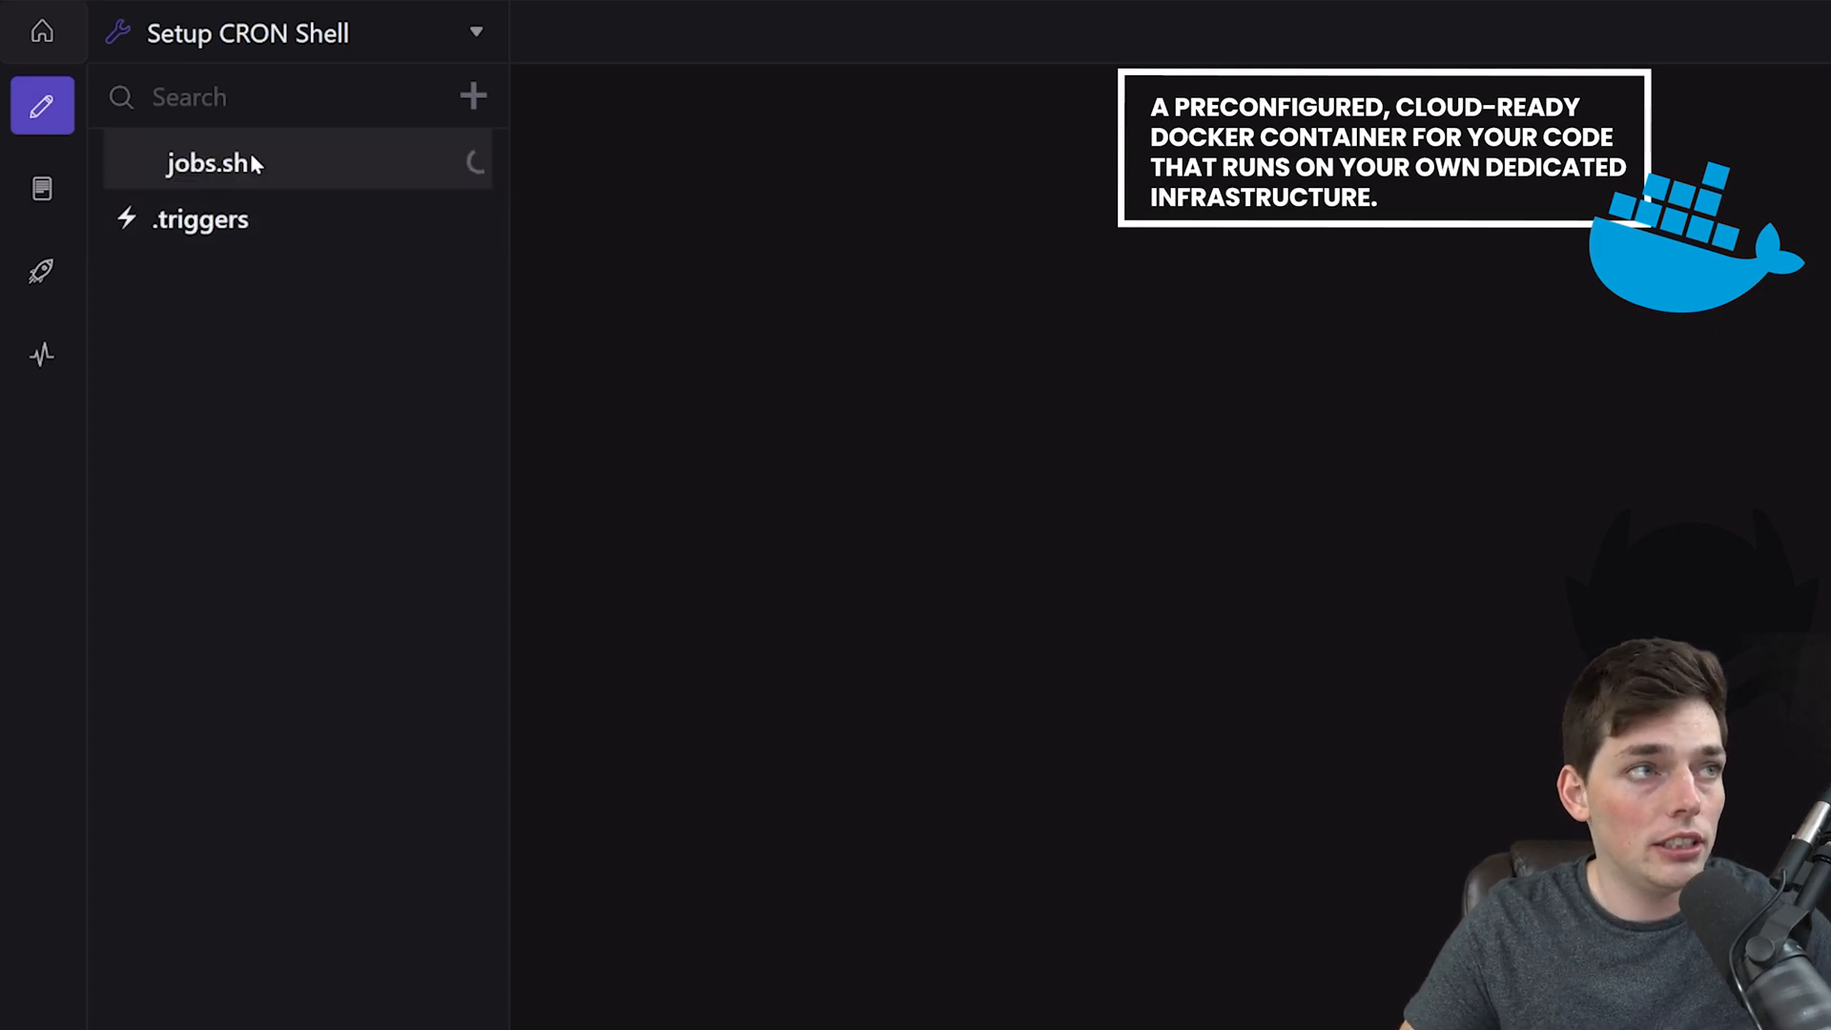
{"action": "left_click", "coordinate": [210, 162]}
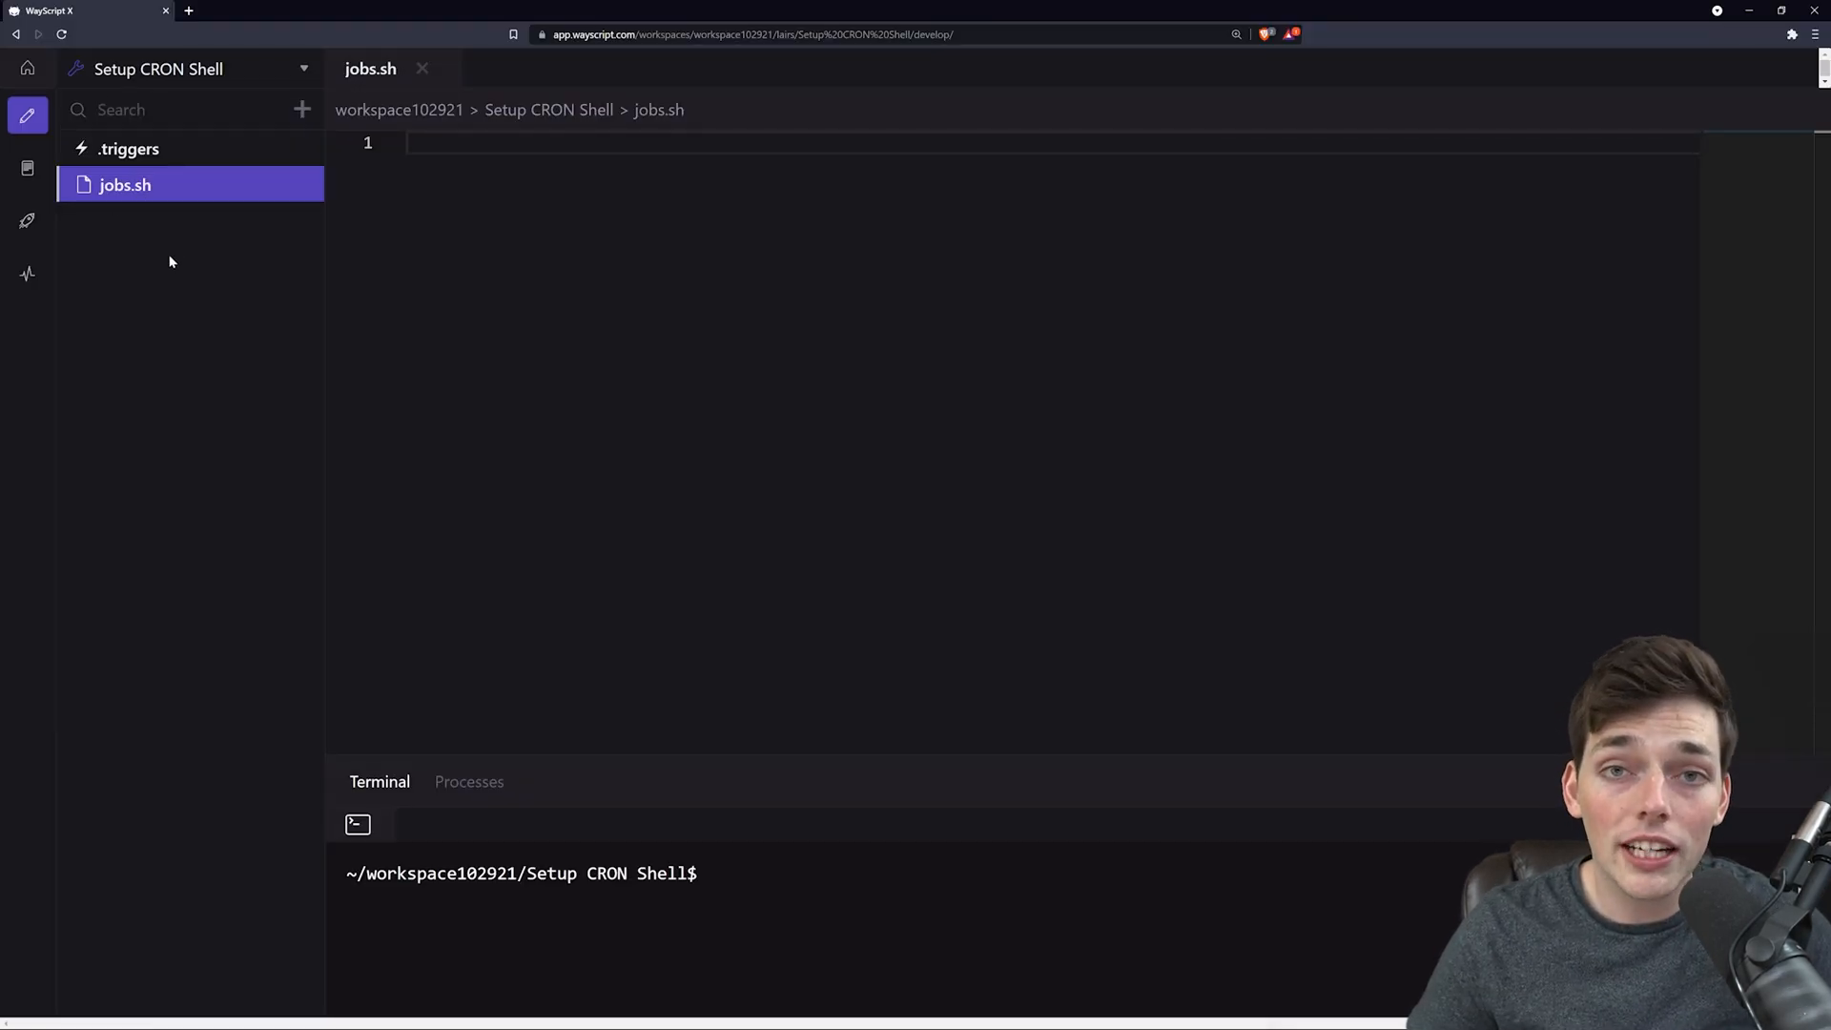
{"action": "mouse_move", "coordinate": [298, 337]}
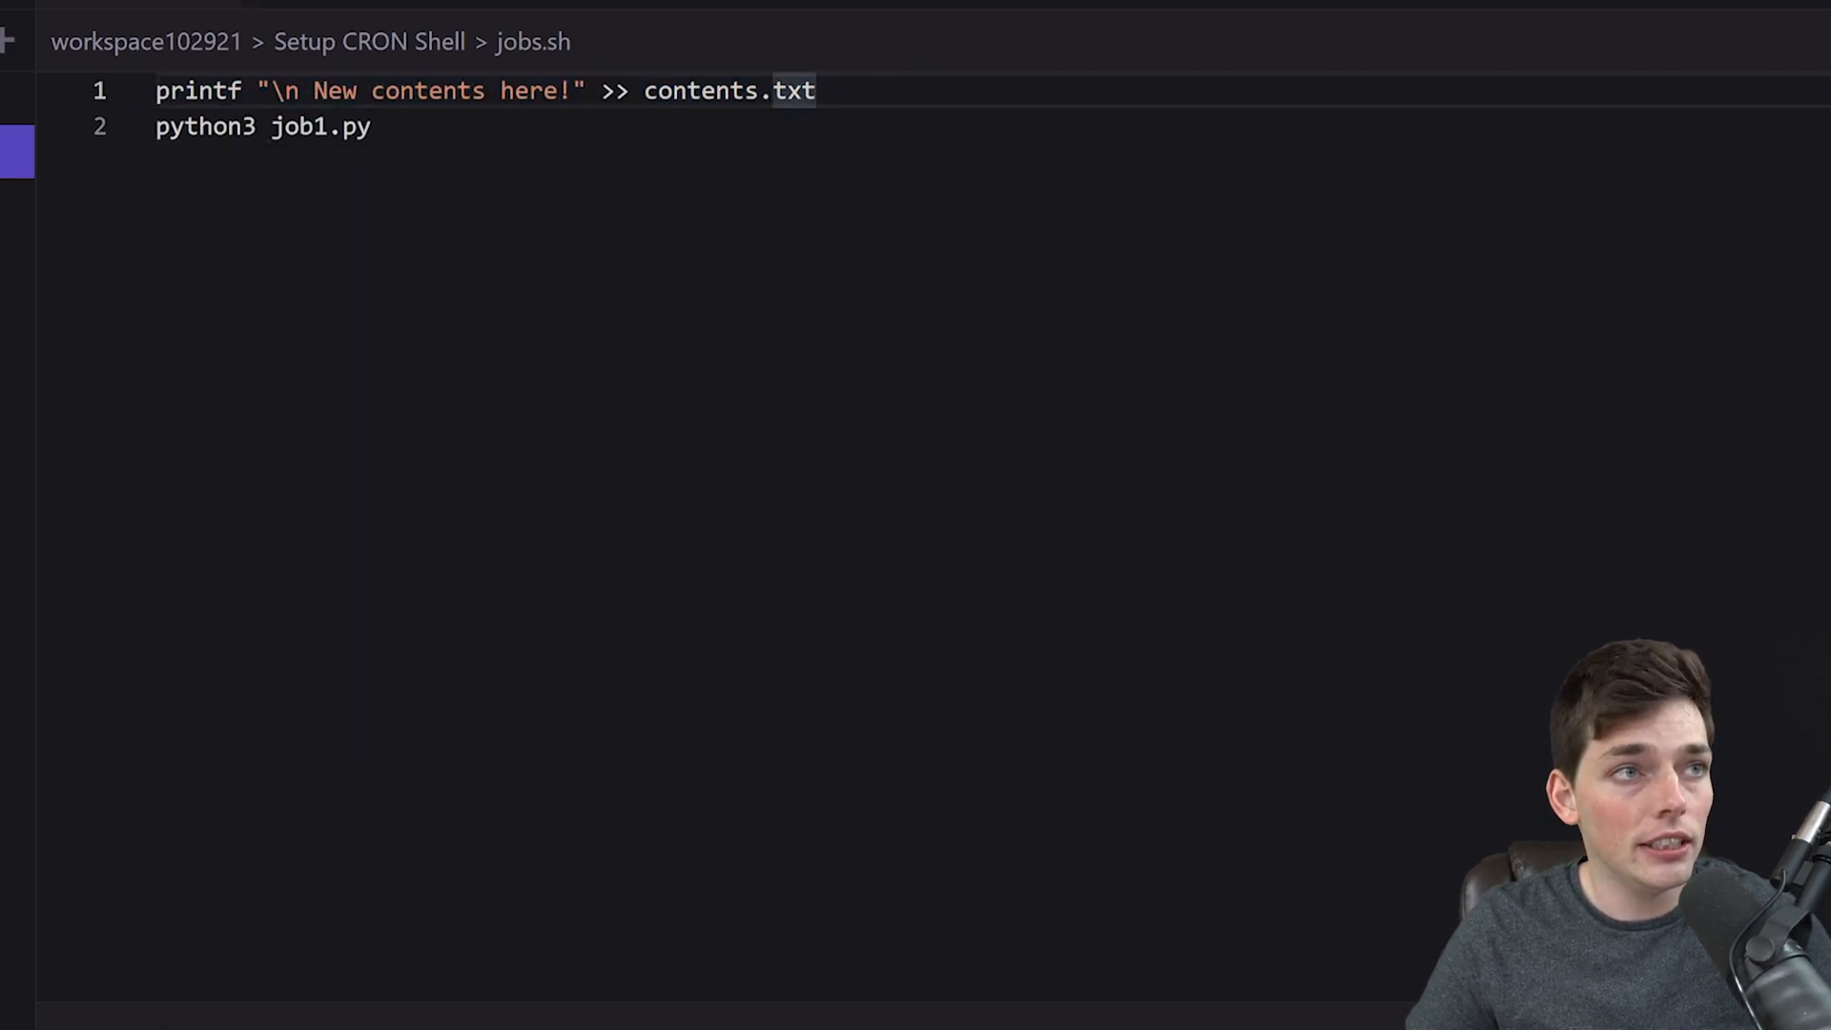
{"action": "left_click", "coordinate": [374, 126]}
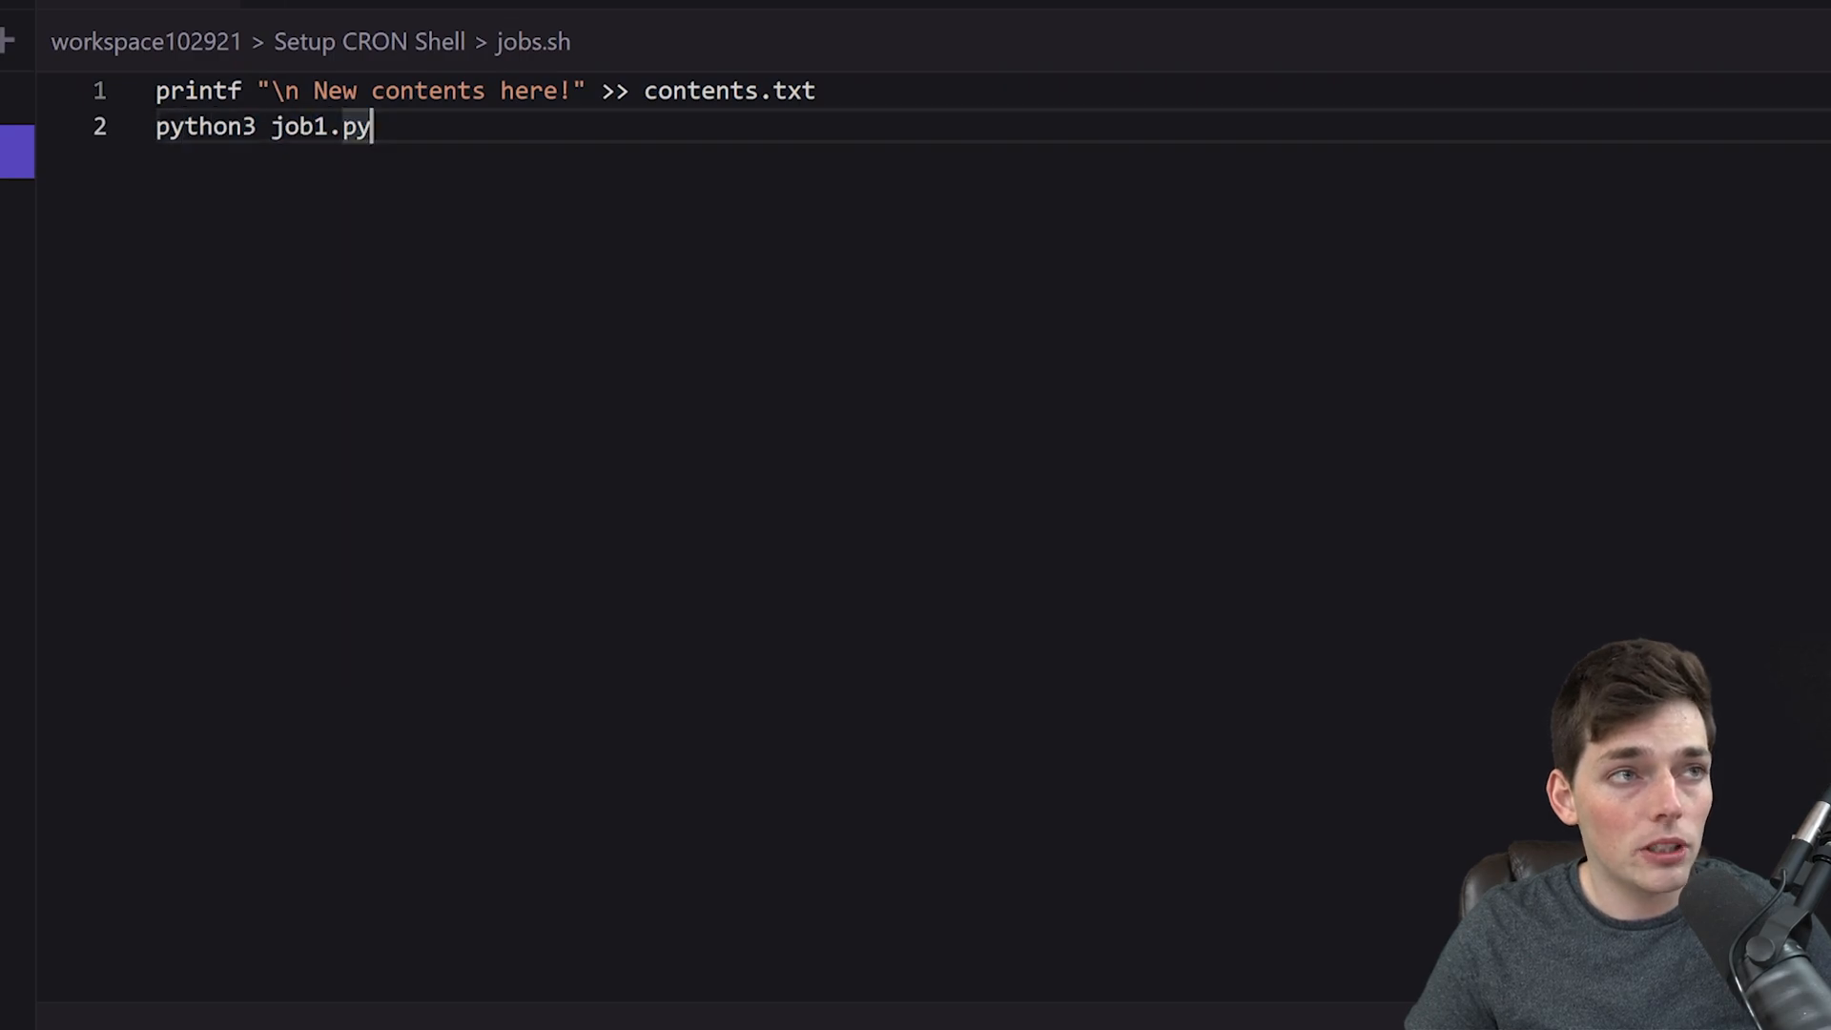
{"action": "left_click", "coordinate": [126, 220]}
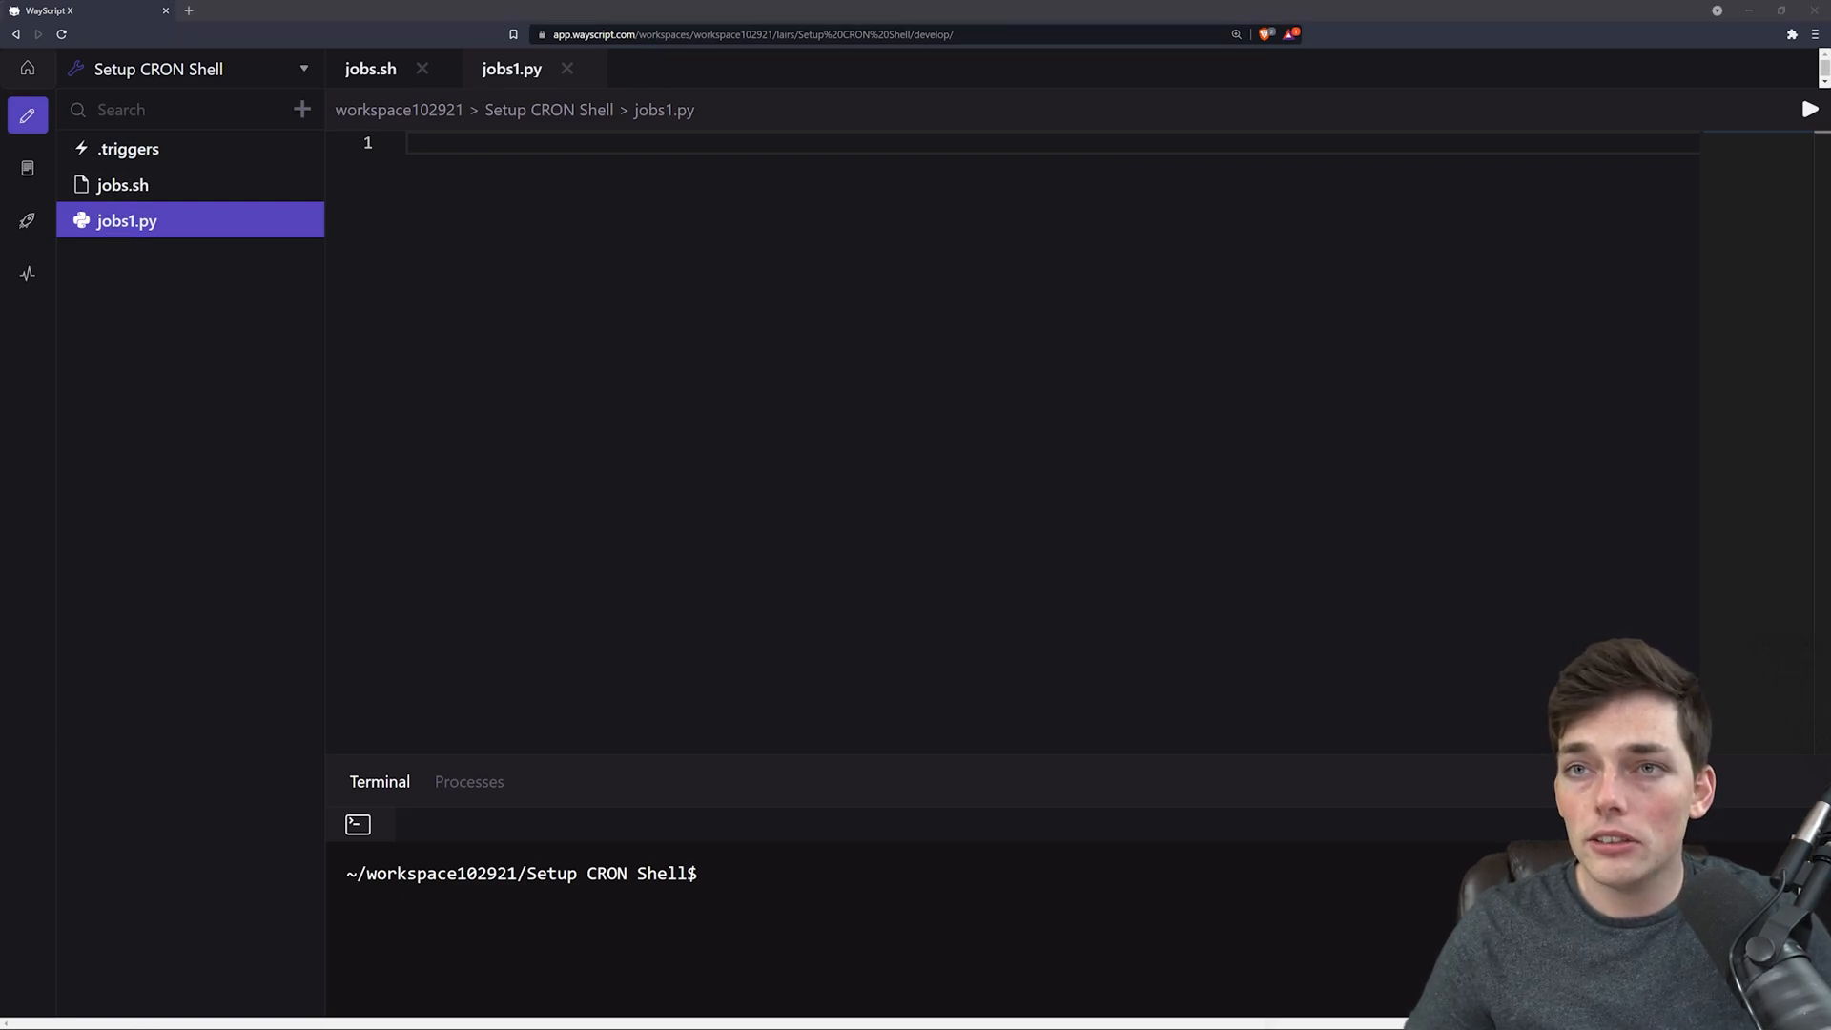
{"action": "mouse_move", "coordinate": [1718, 370]}
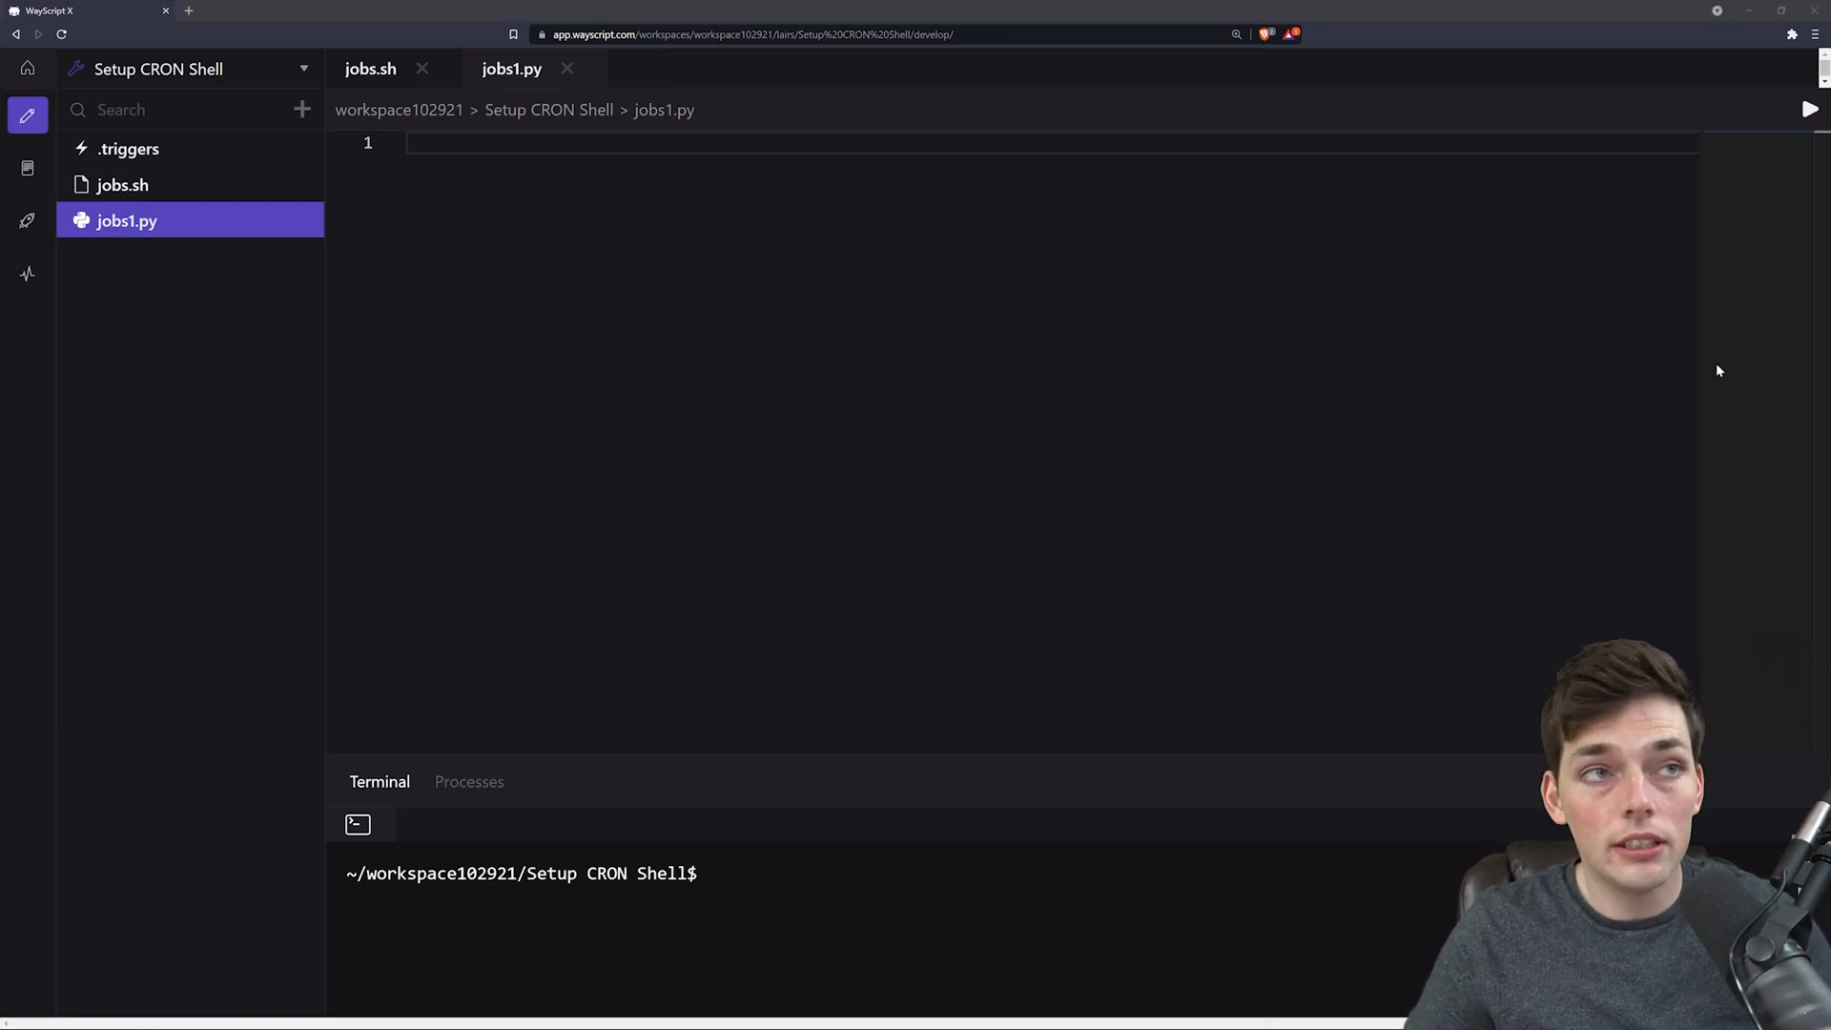
Write jobs1.py to open demofile2.txt for appending, checking it against jobs.sh.
{"action": "type", "text": "f = open(\"demofile2.txt\", \"a\")"}
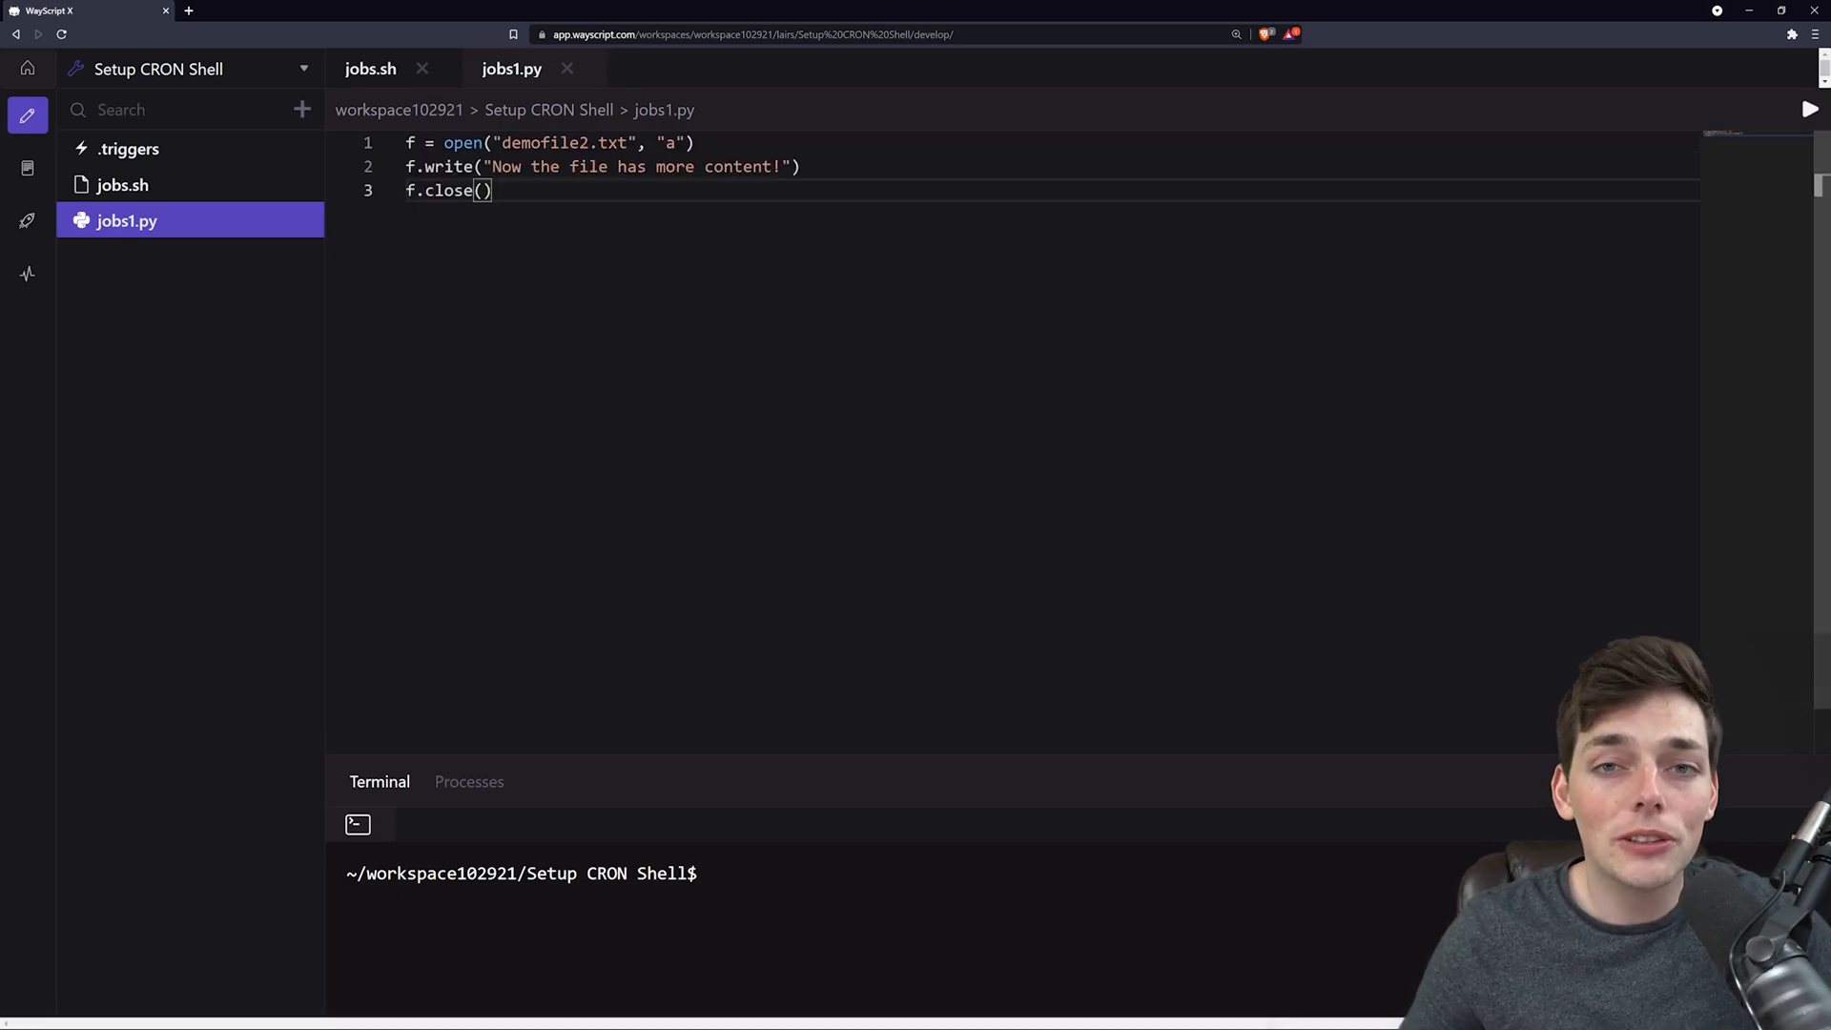
{"action": "left_click", "coordinate": [123, 184]}
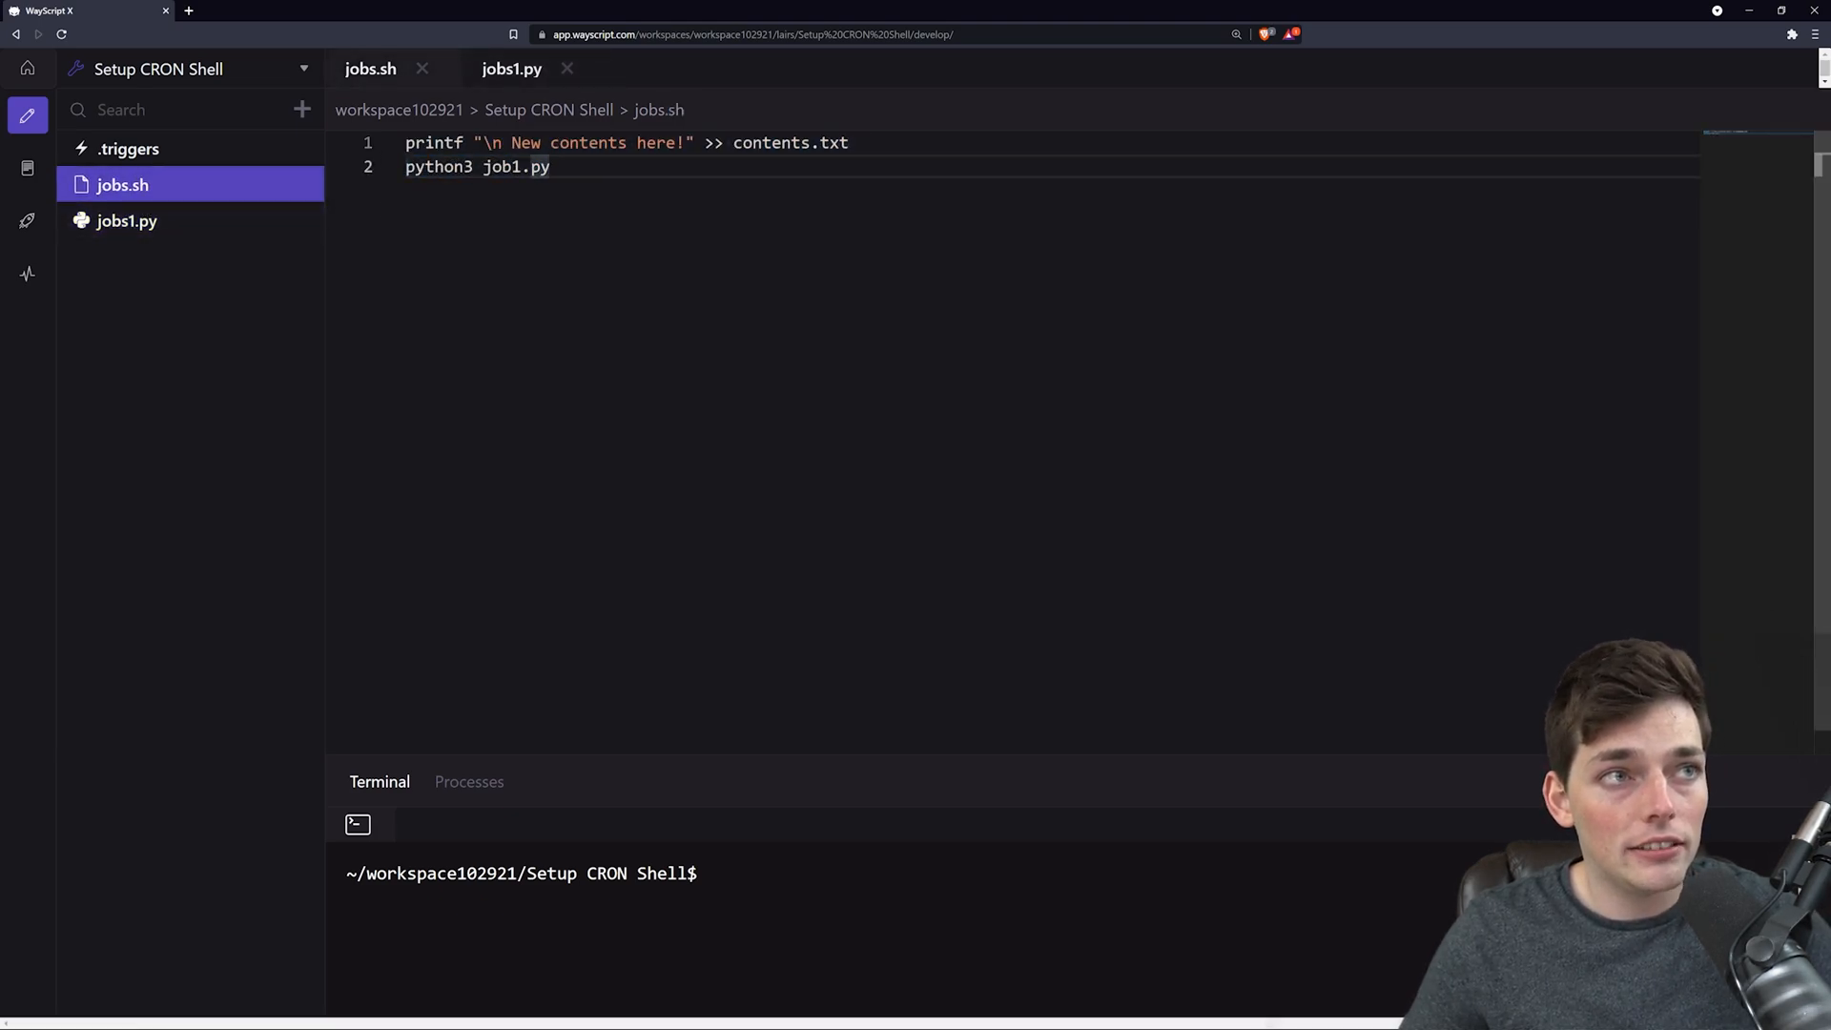
{"action": "mouse_move", "coordinate": [163, 241]}
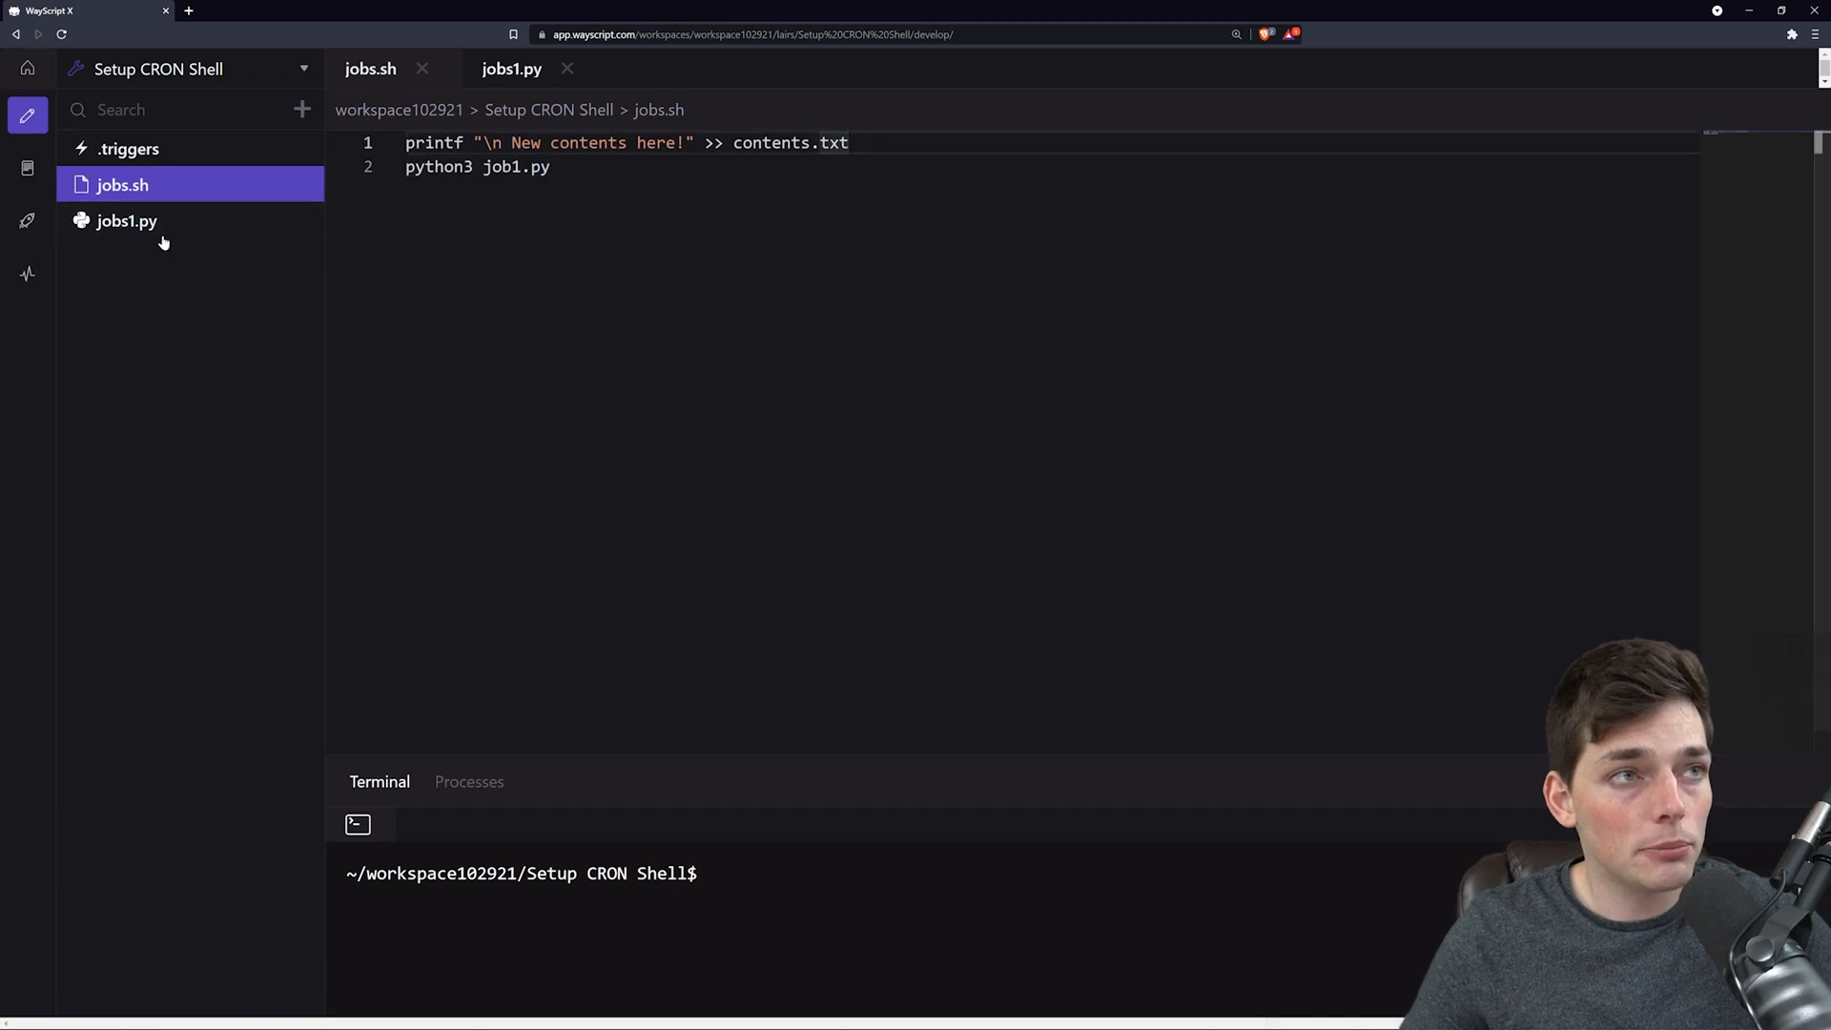
{"action": "left_click", "coordinate": [125, 220]}
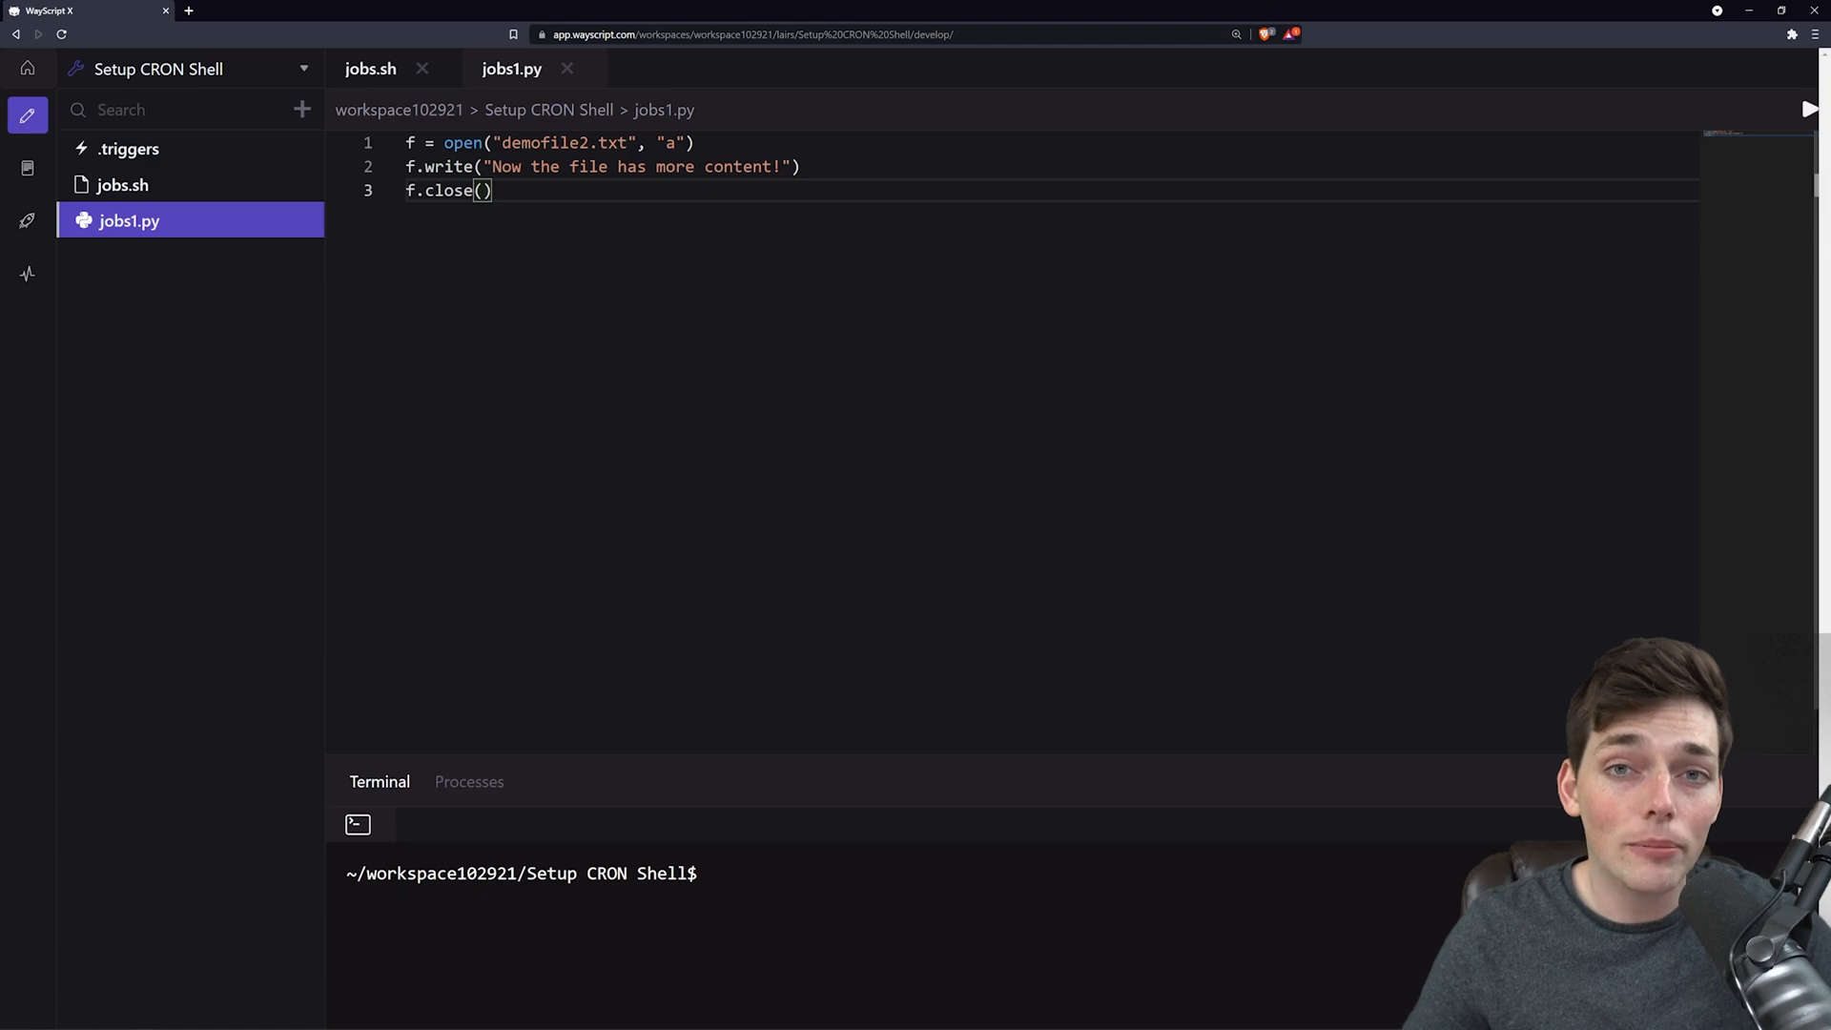
{"action": "mouse_move", "coordinate": [130, 149]}
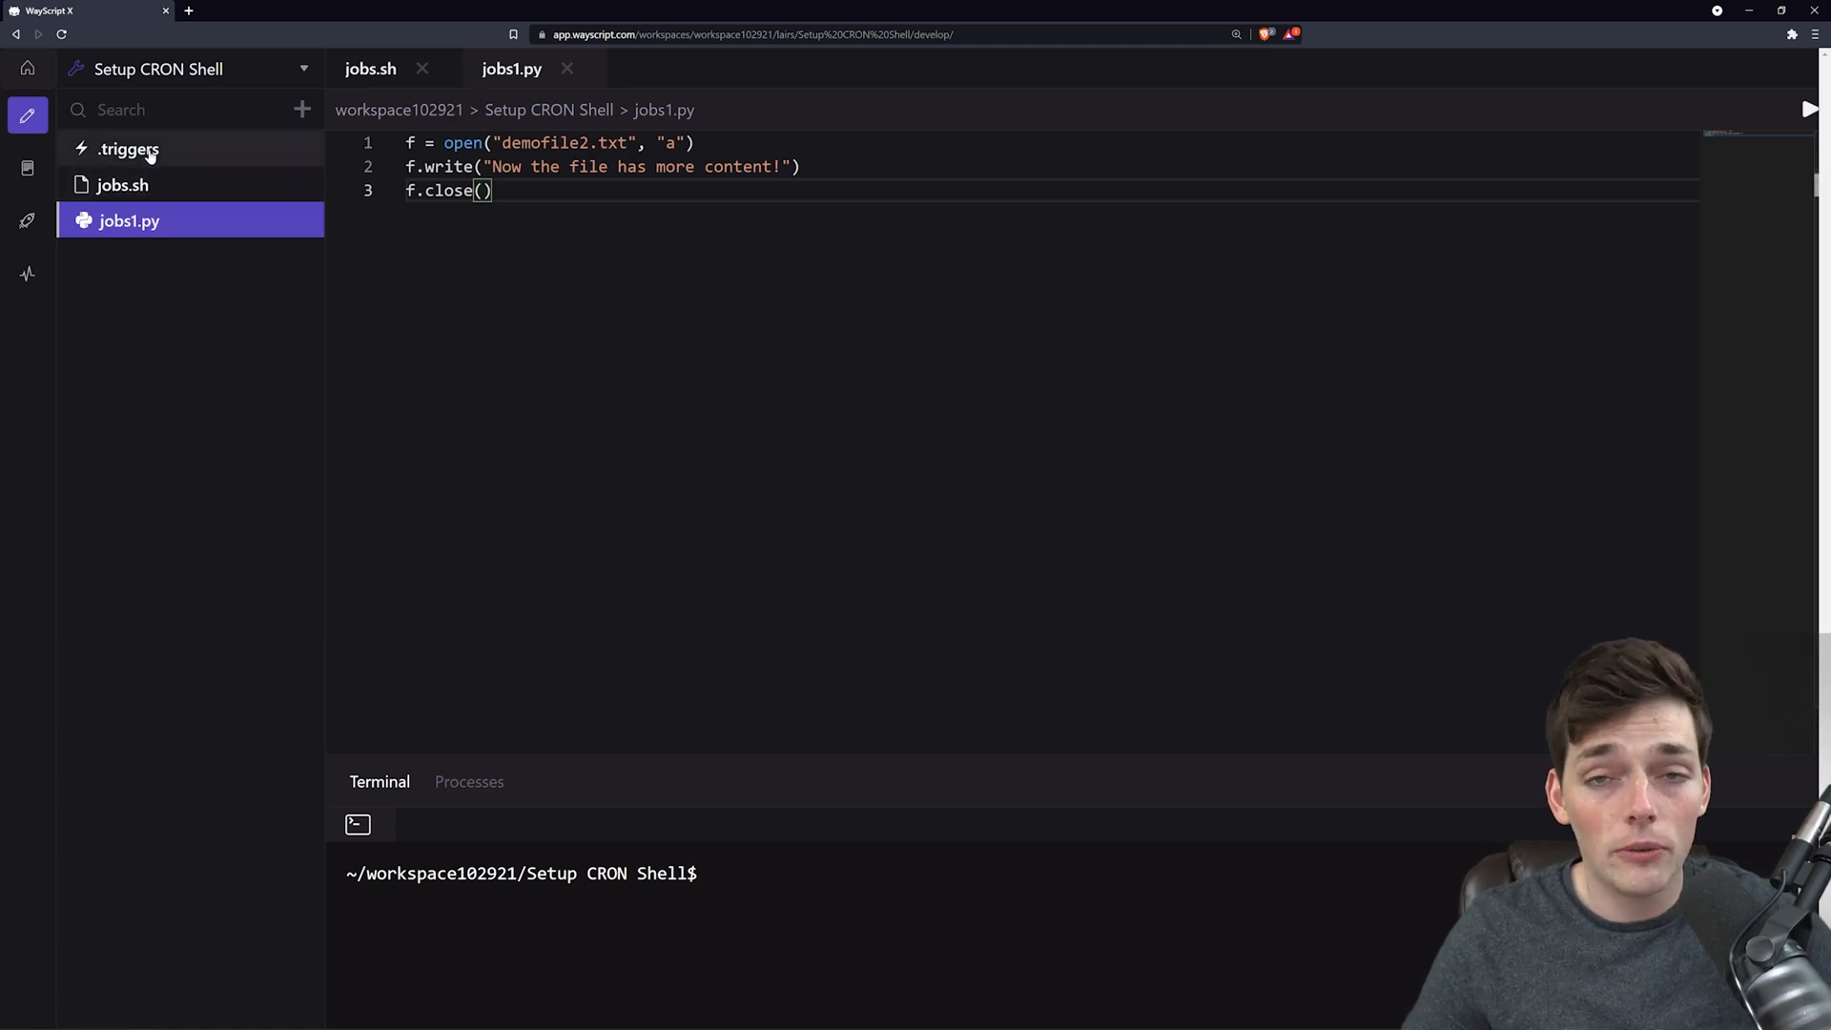
Add a cron trigger under .triggers and switch its schedule mode to Custom.
{"action": "left_click", "coordinate": [129, 149]}
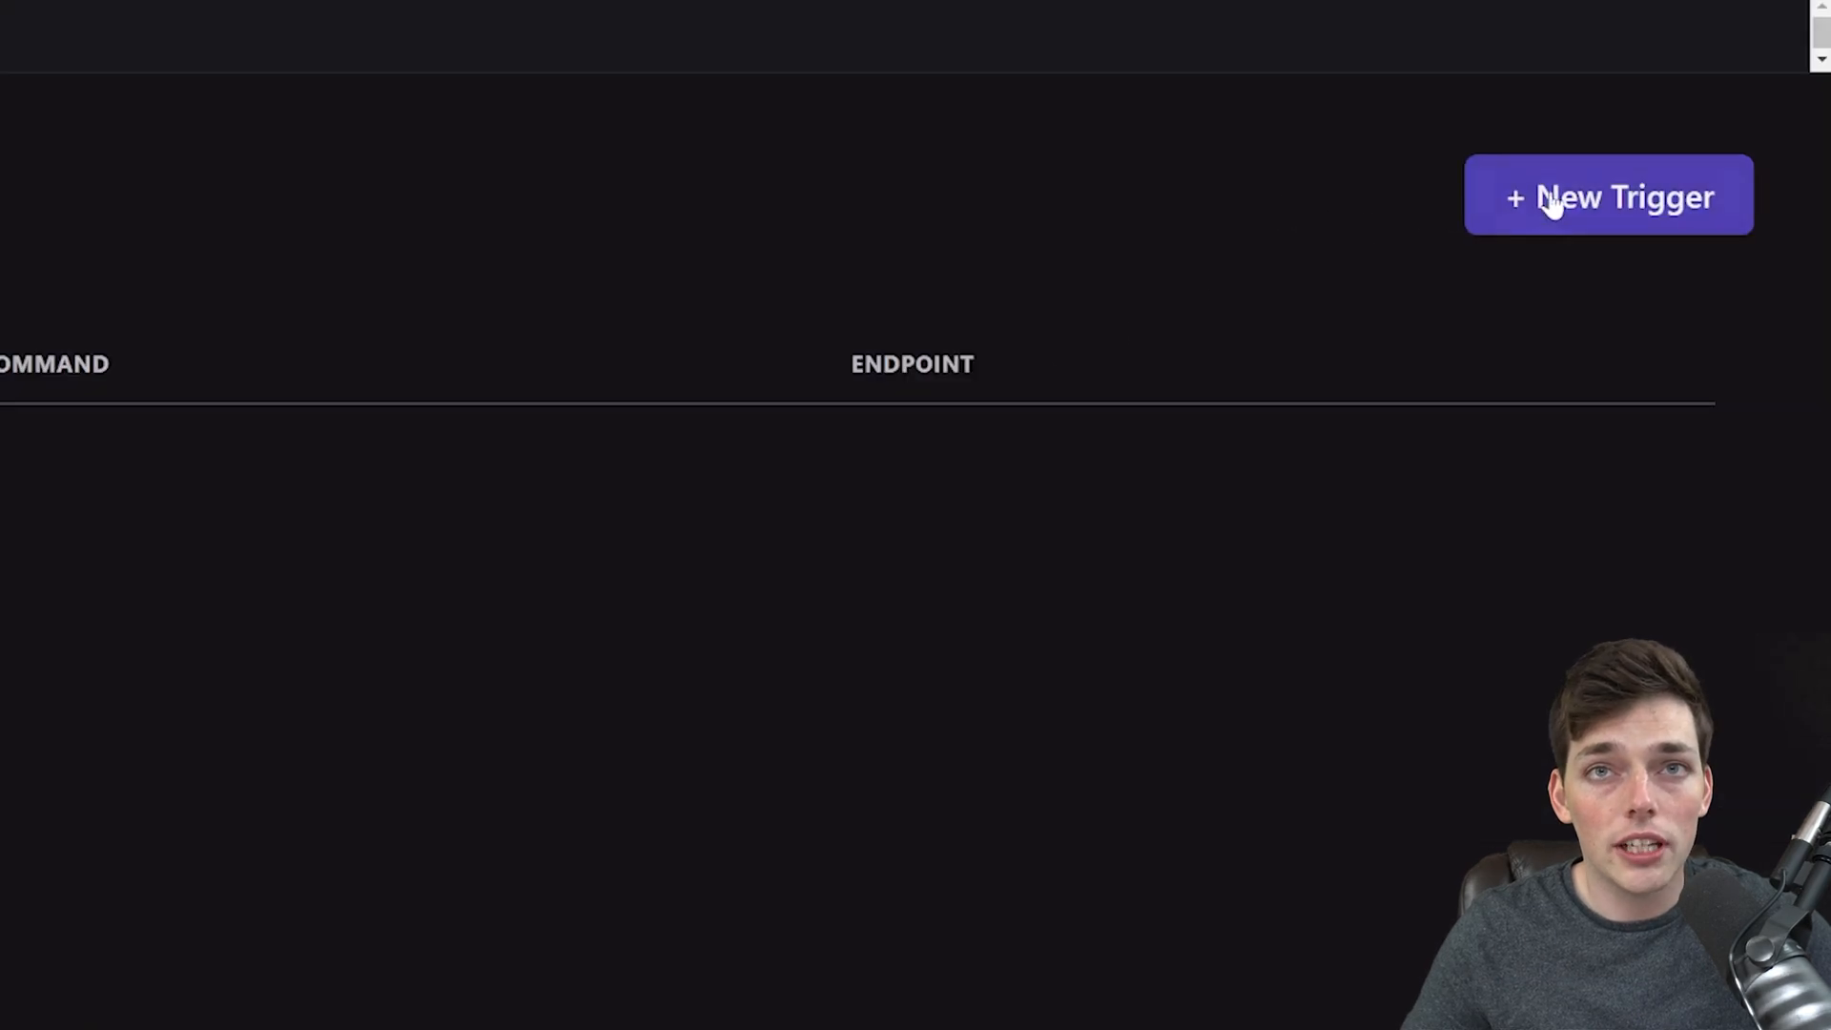
{"action": "left_click", "coordinate": [1608, 195]}
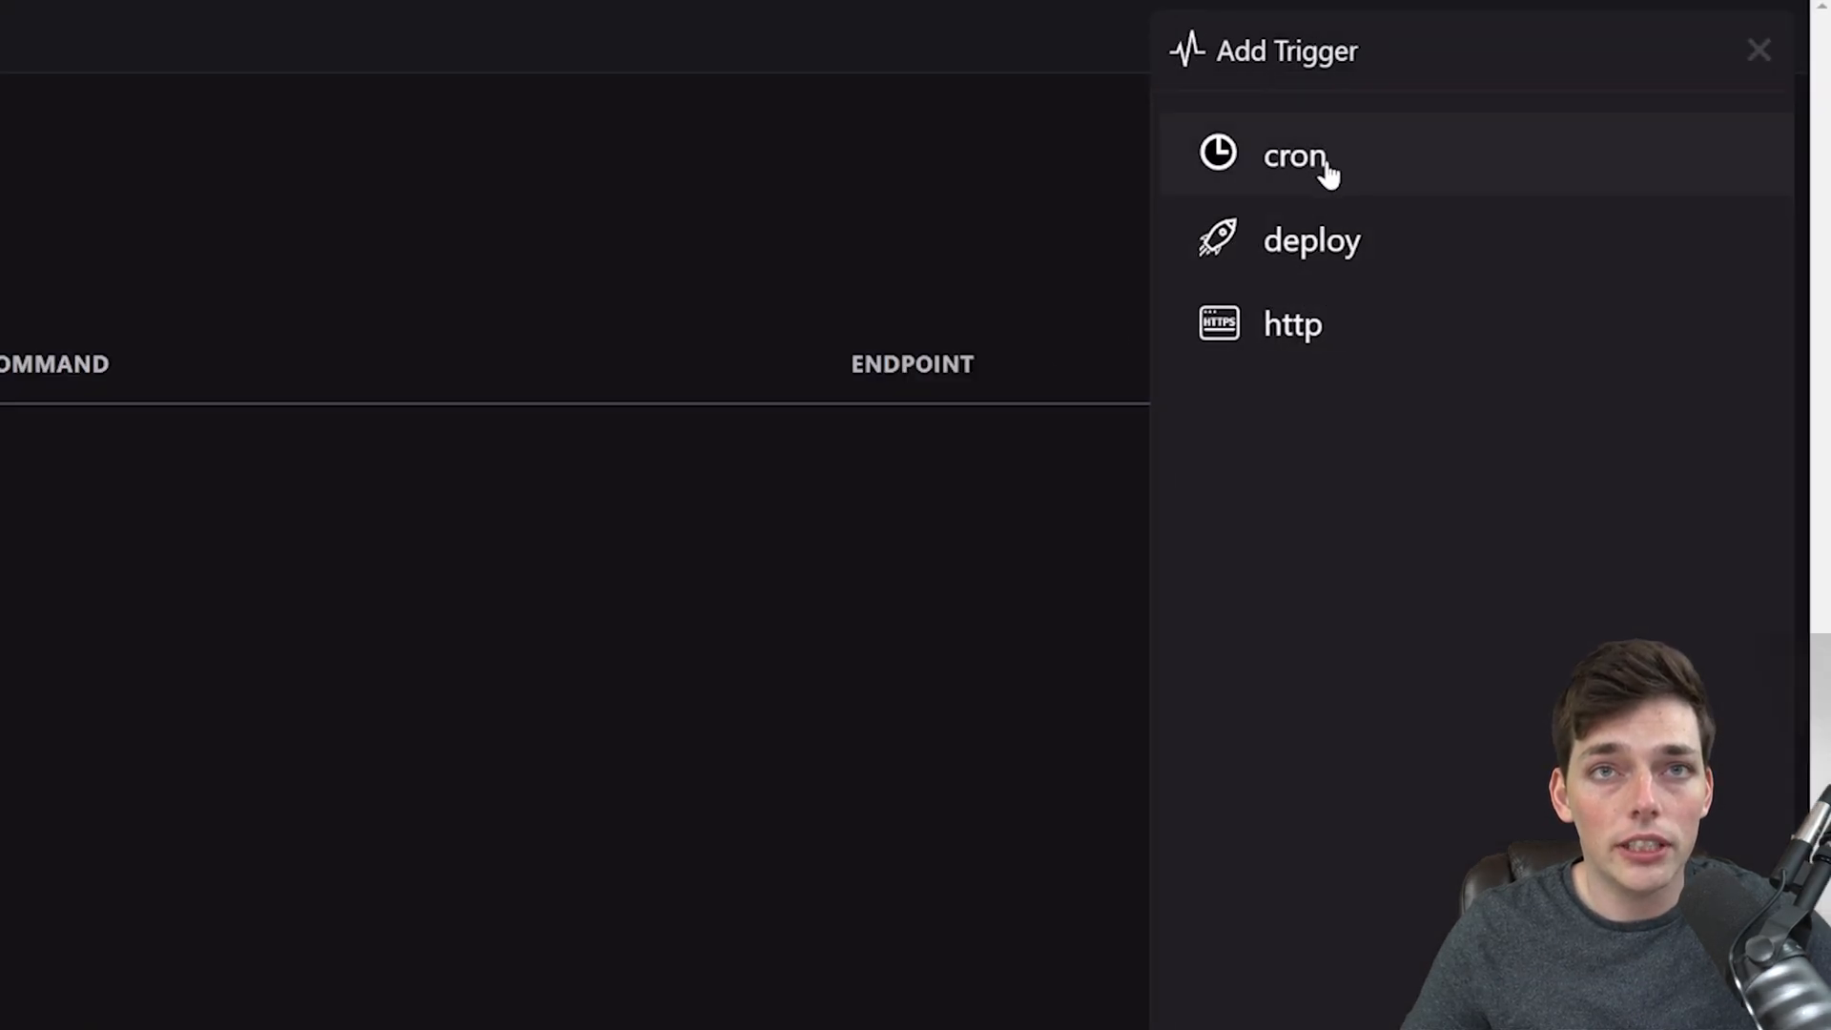
{"action": "left_click", "coordinate": [1291, 155]}
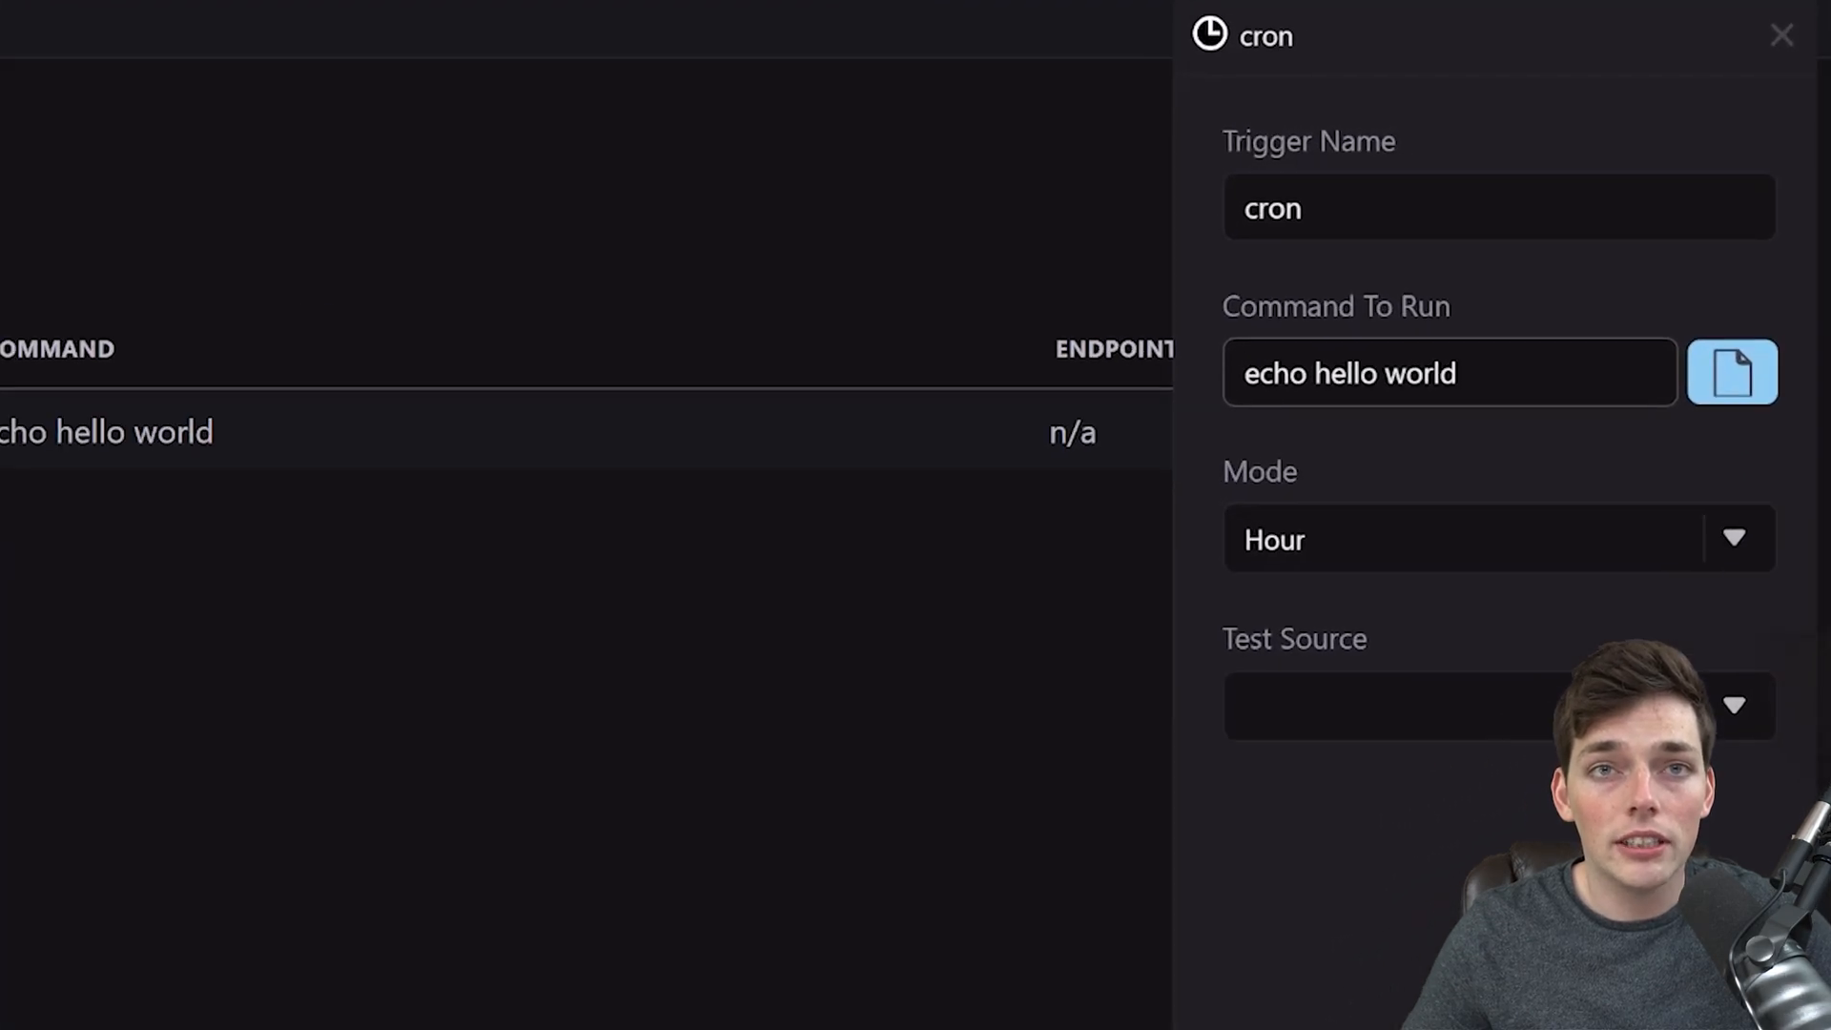
{"action": "mouse_move", "coordinate": [1339, 551]}
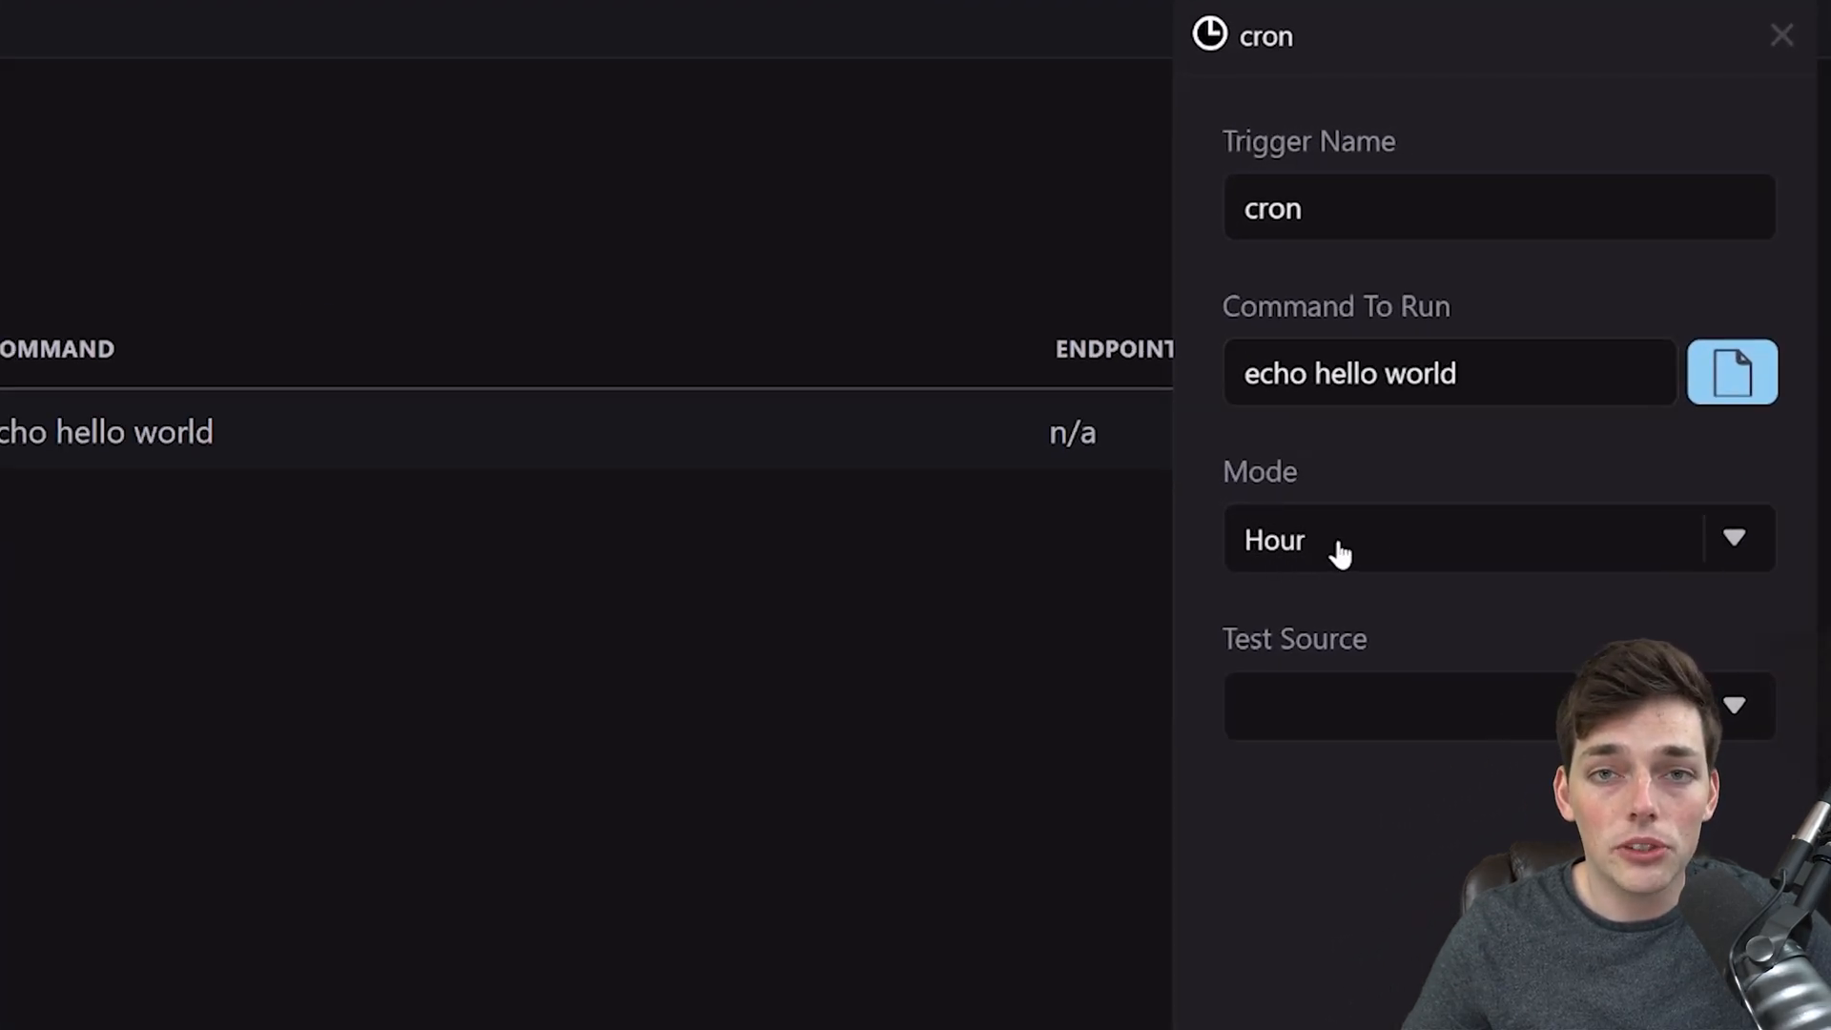
{"action": "left_click", "coordinate": [1494, 539]}
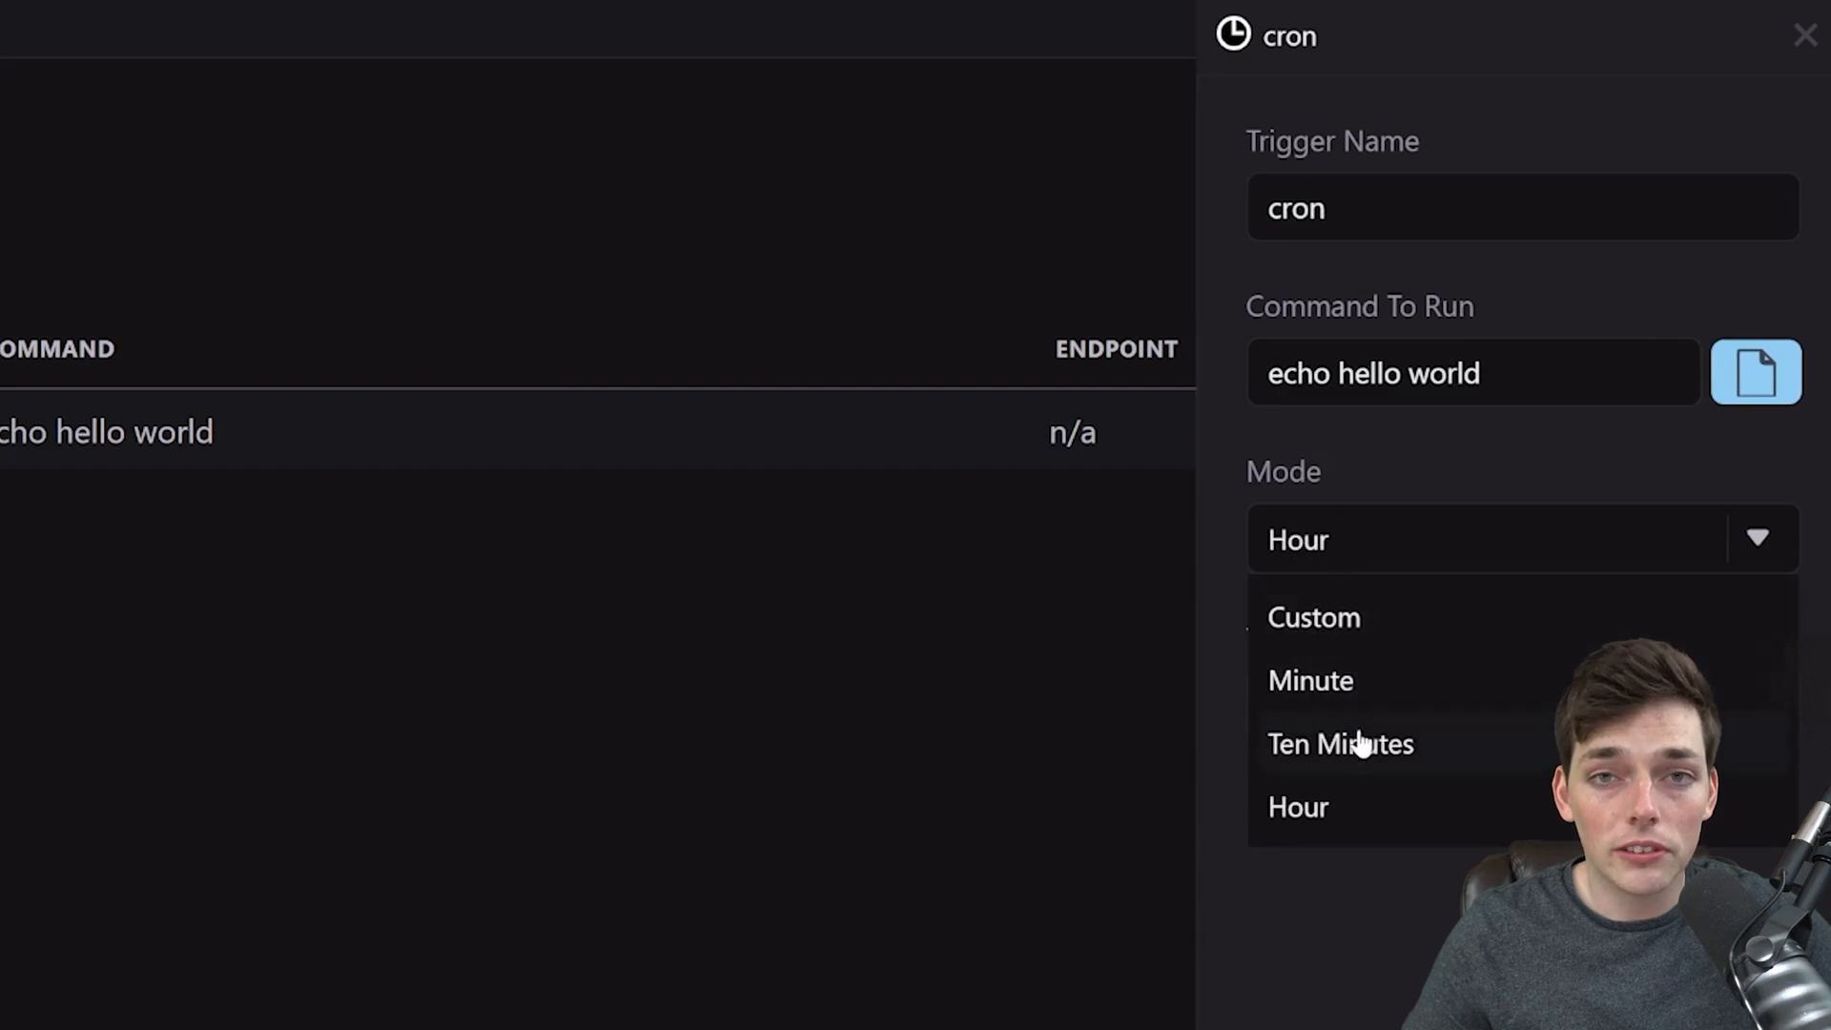
{"action": "mouse_move", "coordinate": [1307, 681]}
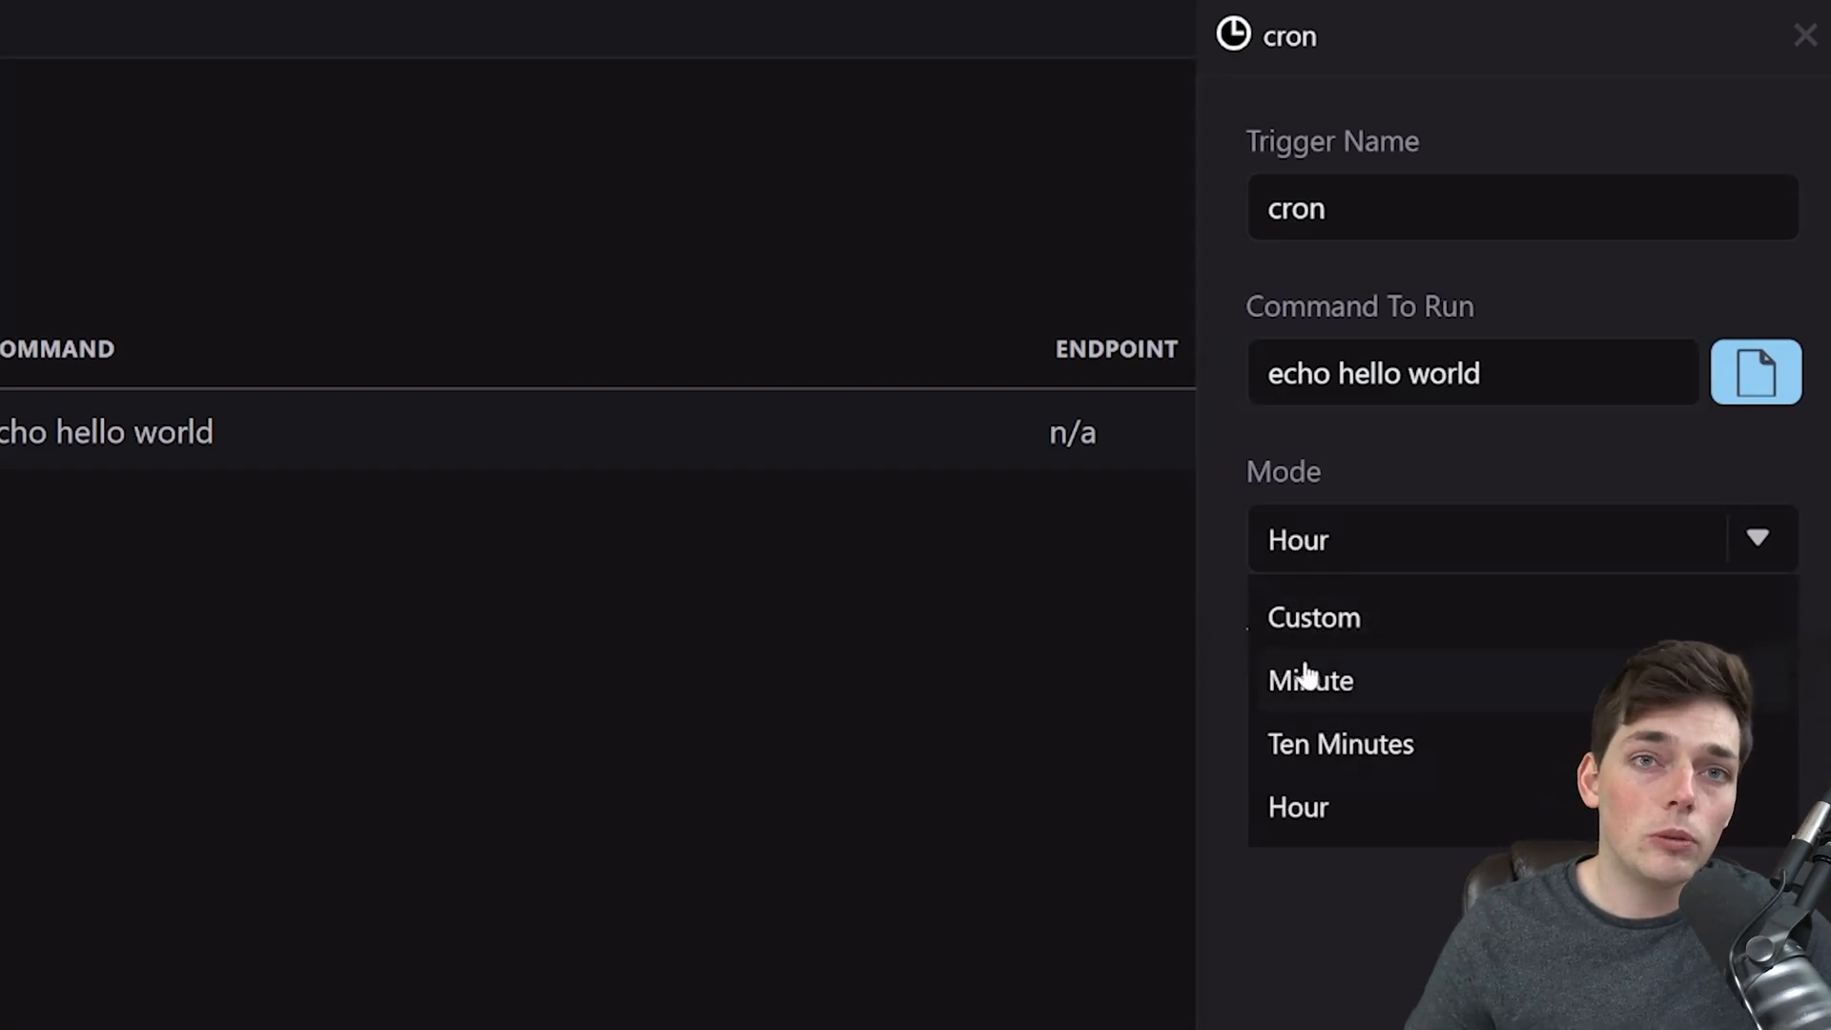
{"action": "left_click", "coordinate": [1312, 617]}
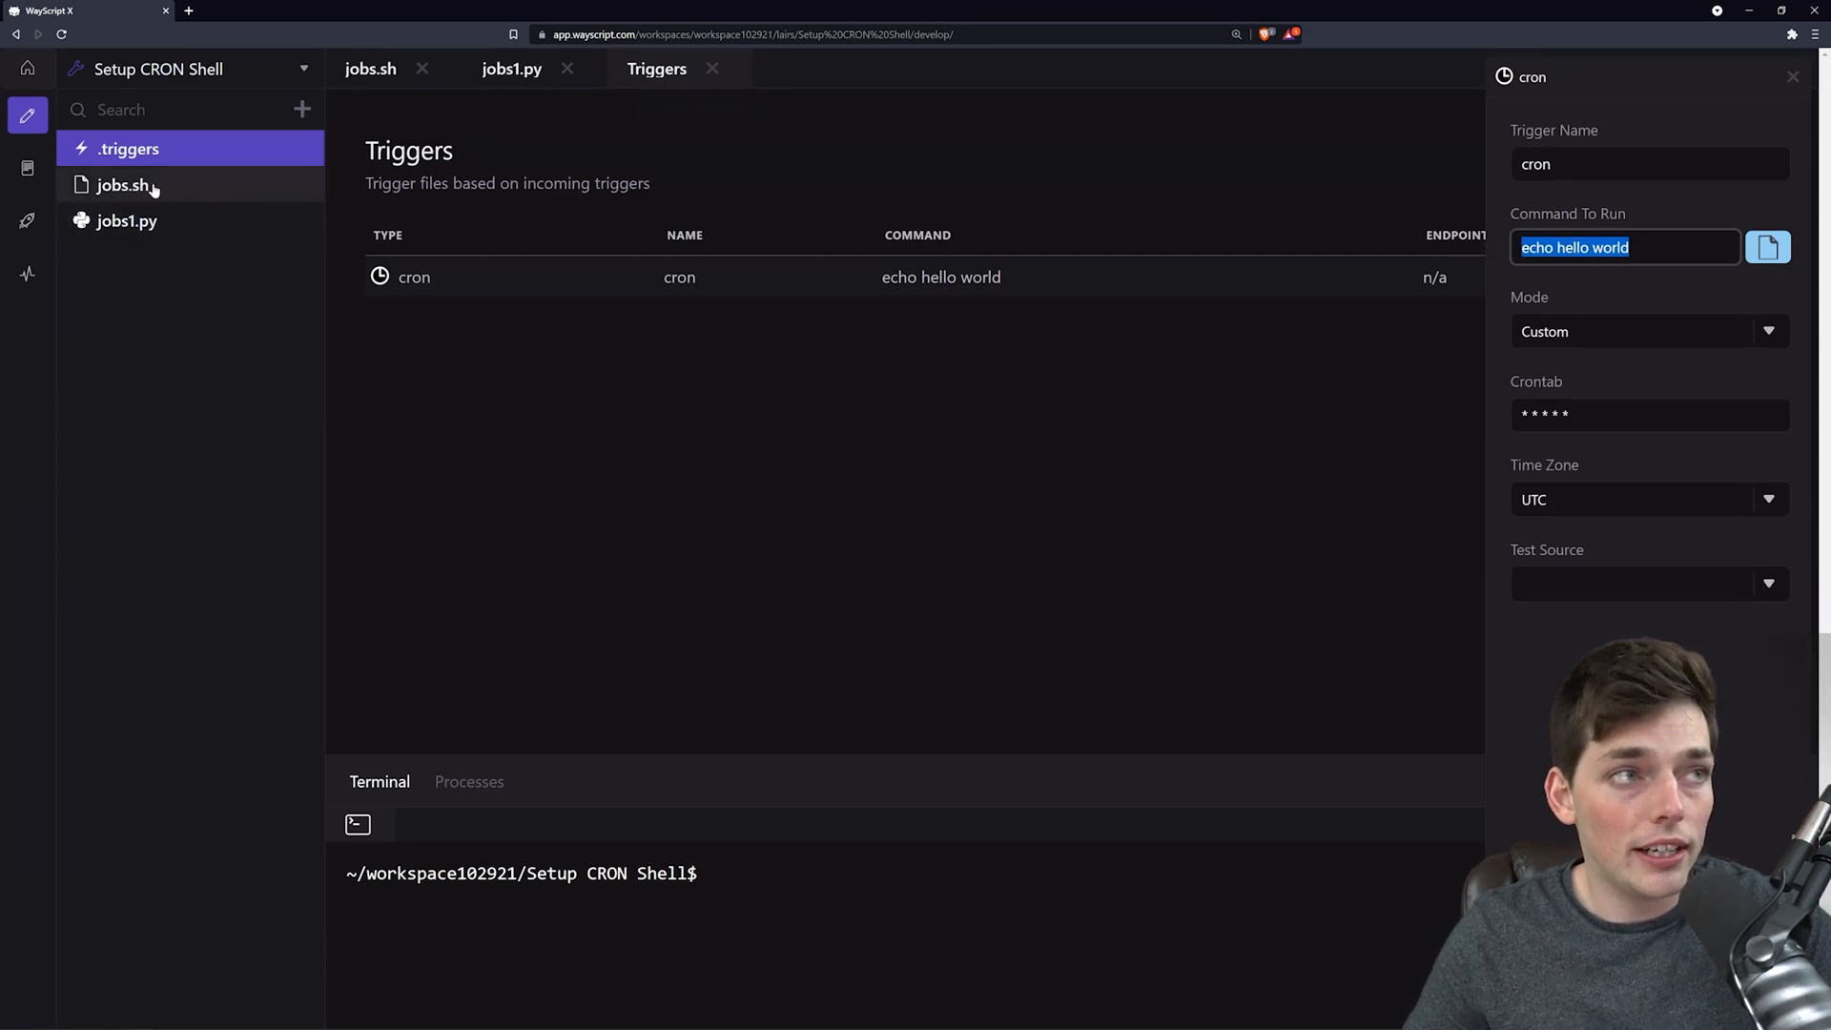
Replace the trigger's echo hello world command with 'bash jobs.sh'.
{"action": "double_click", "coordinate": [1610, 246]}
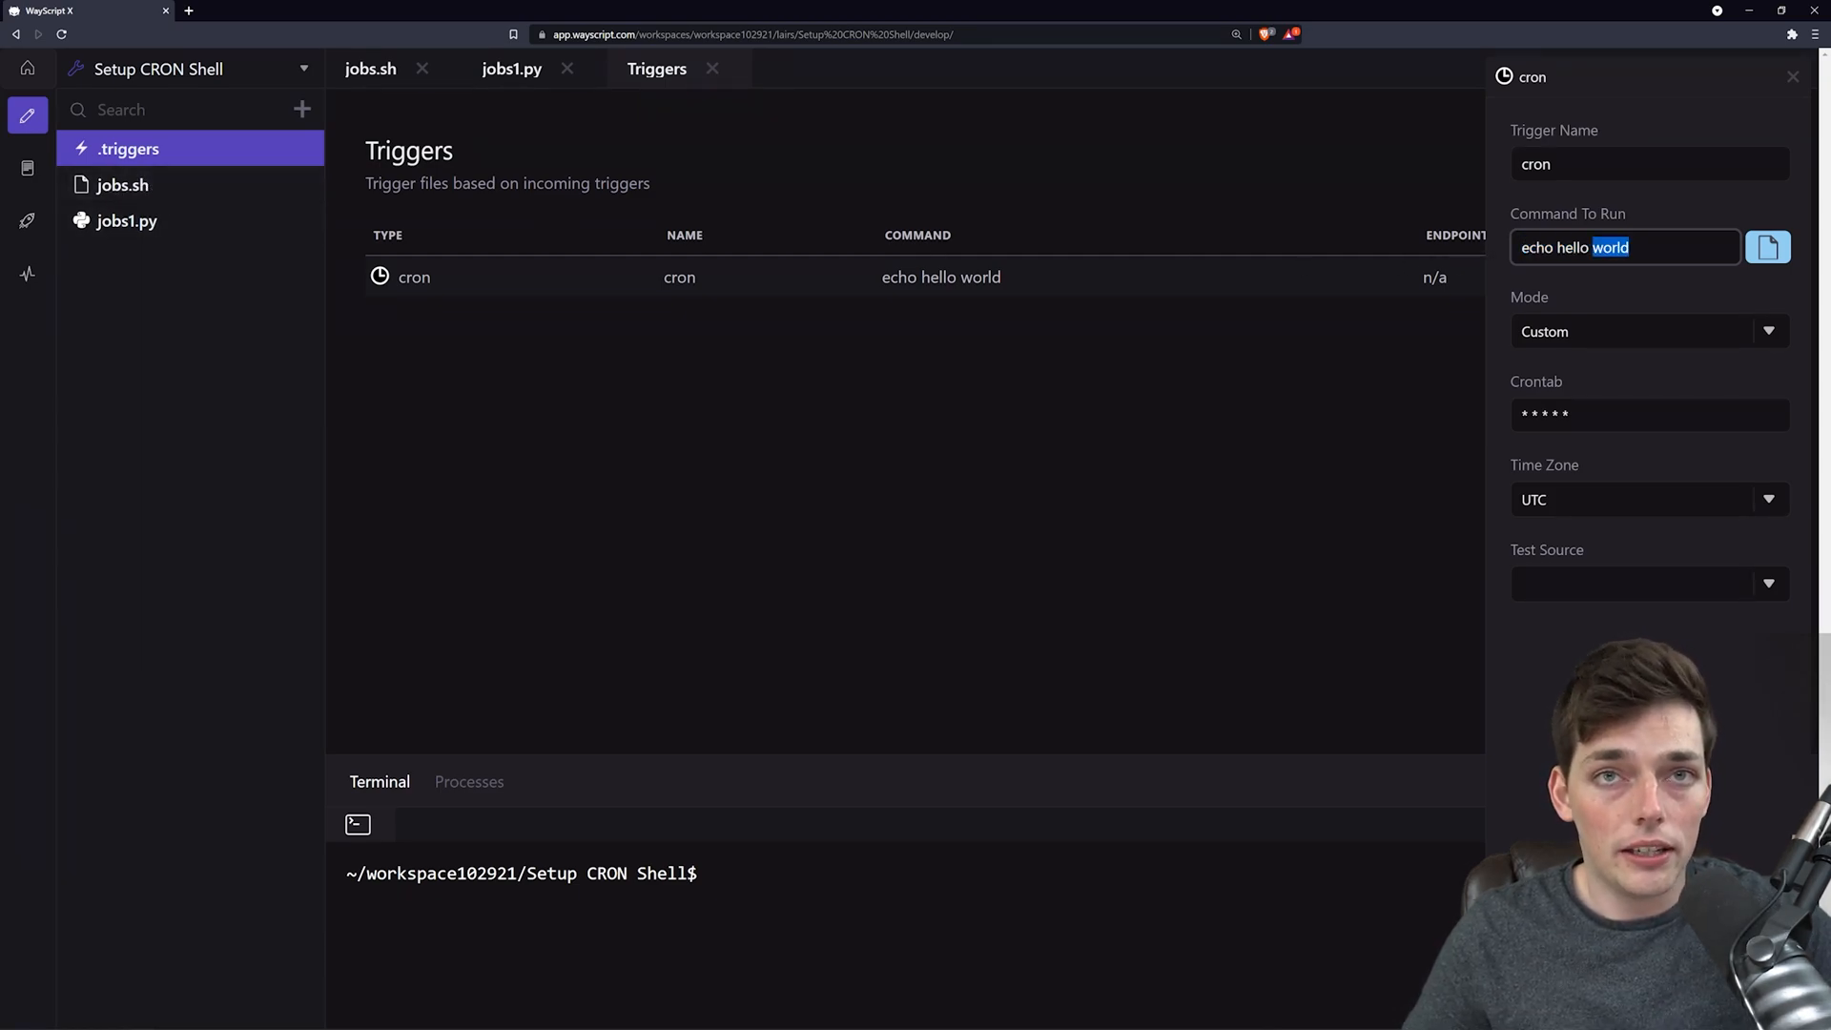
{"action": "type", "text": "bas"}
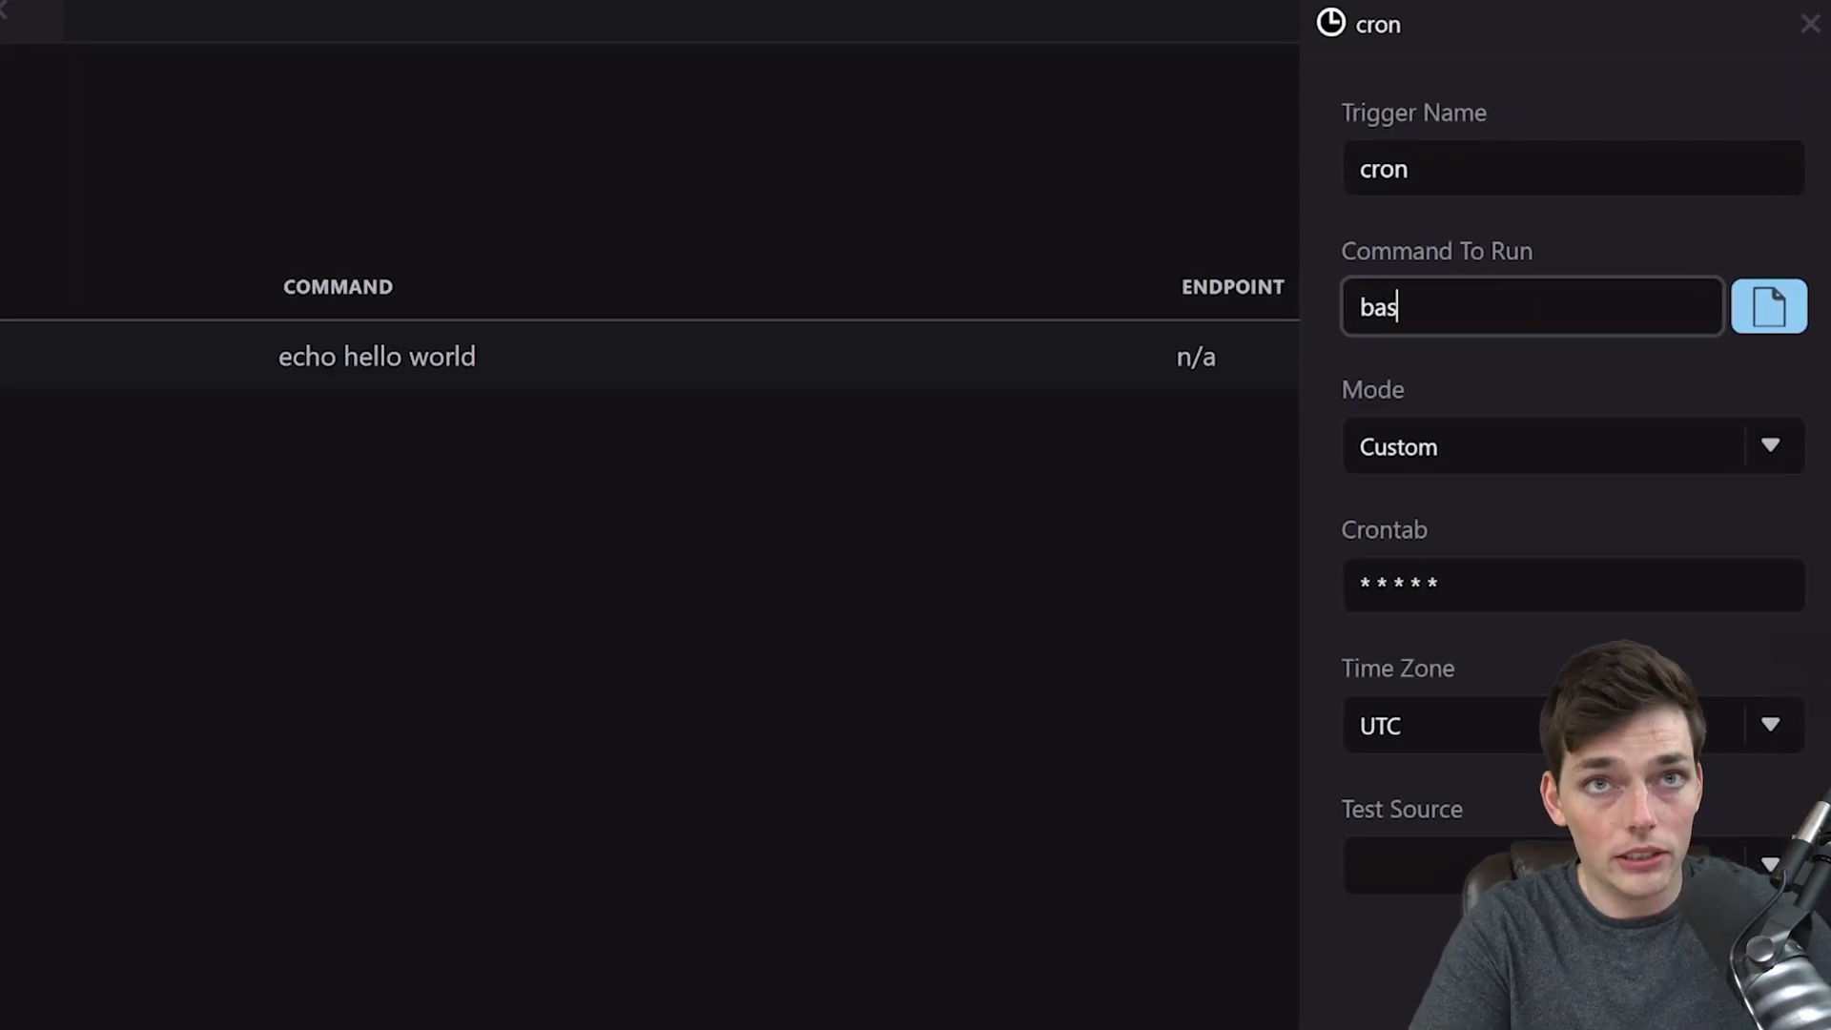
{"action": "type", "text": "h"}
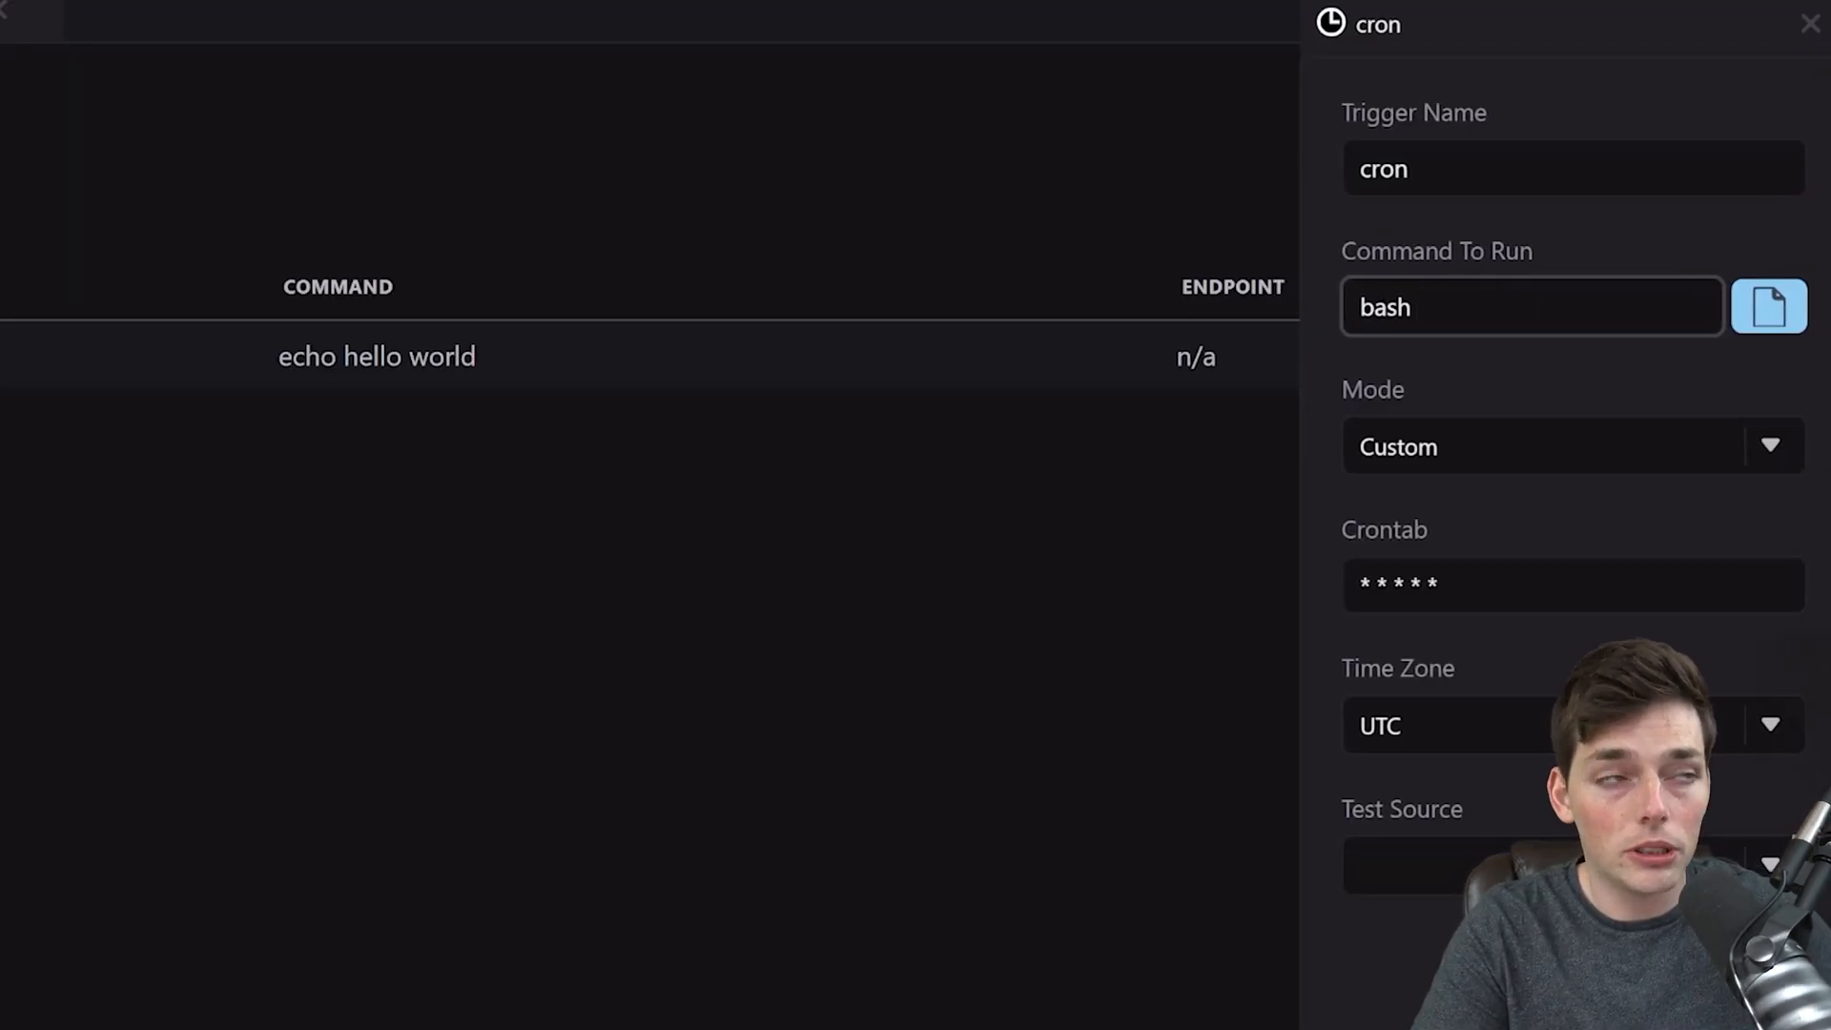
{"action": "type", "text": "jobs"}
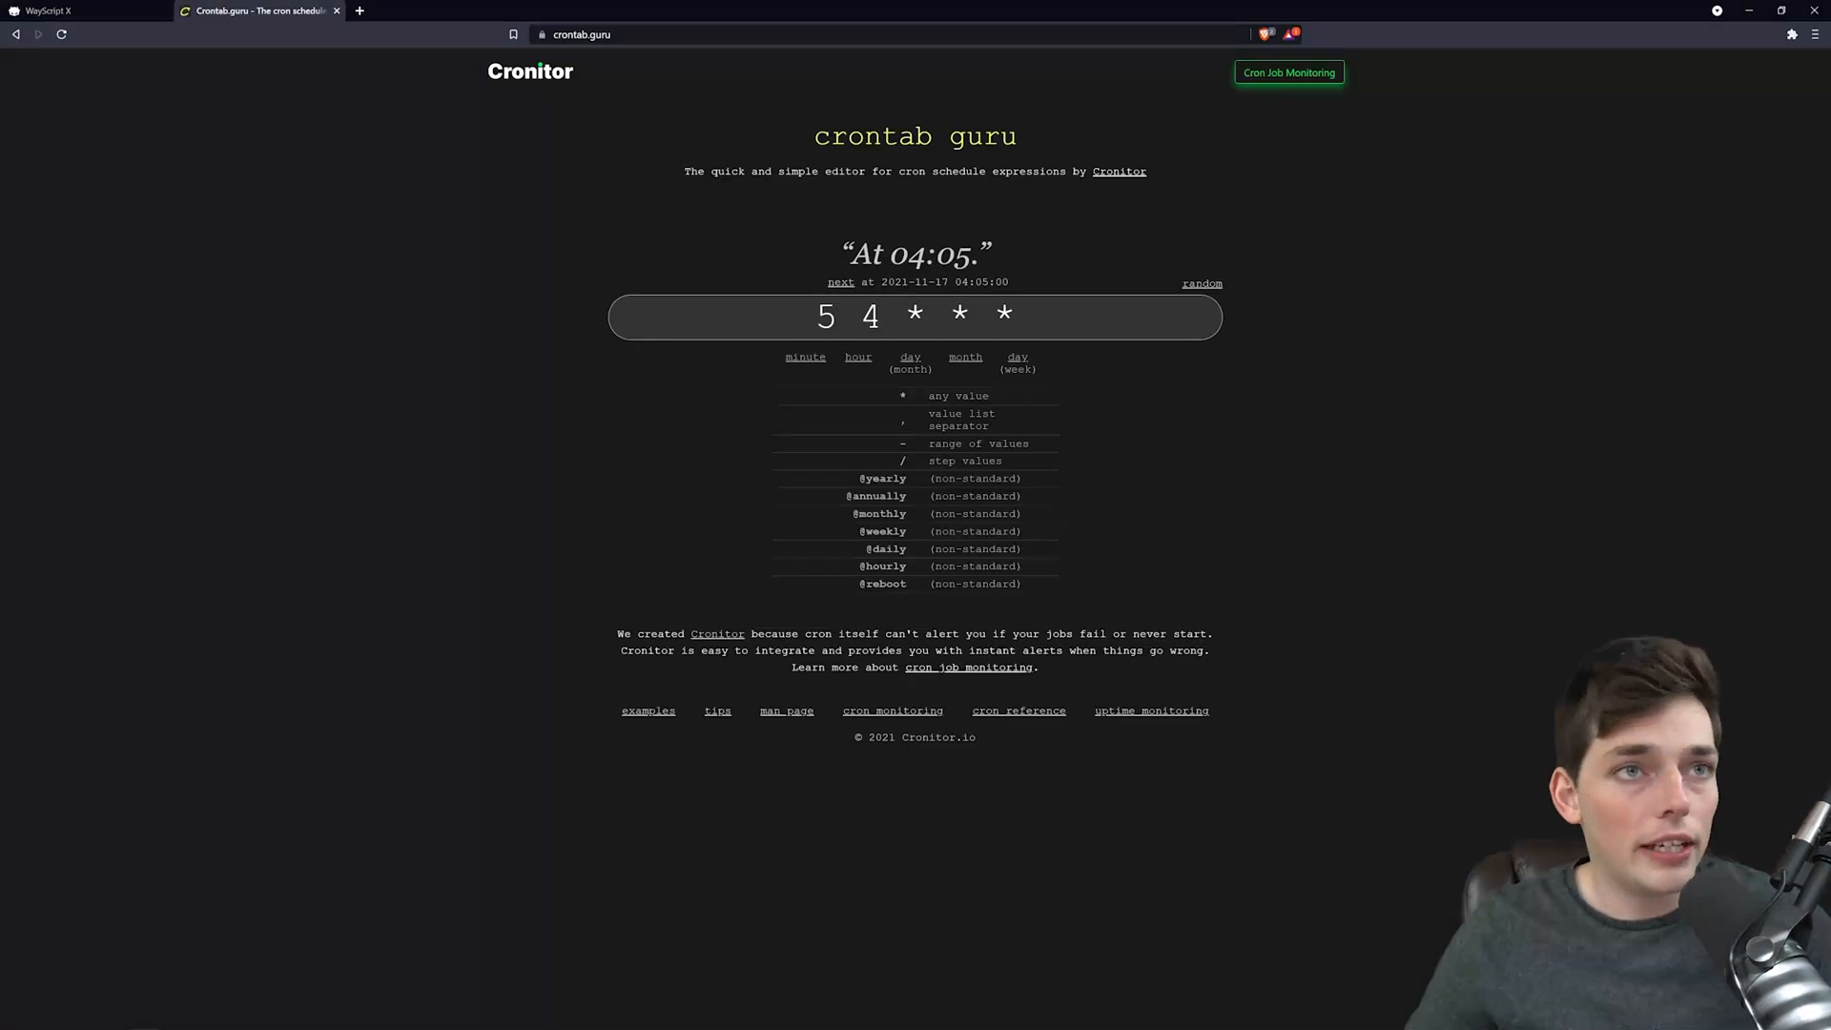
Try random examples in crontab guru, then select the 0 4 8-14 * * expression.
{"action": "left_click", "coordinate": [1201, 282]}
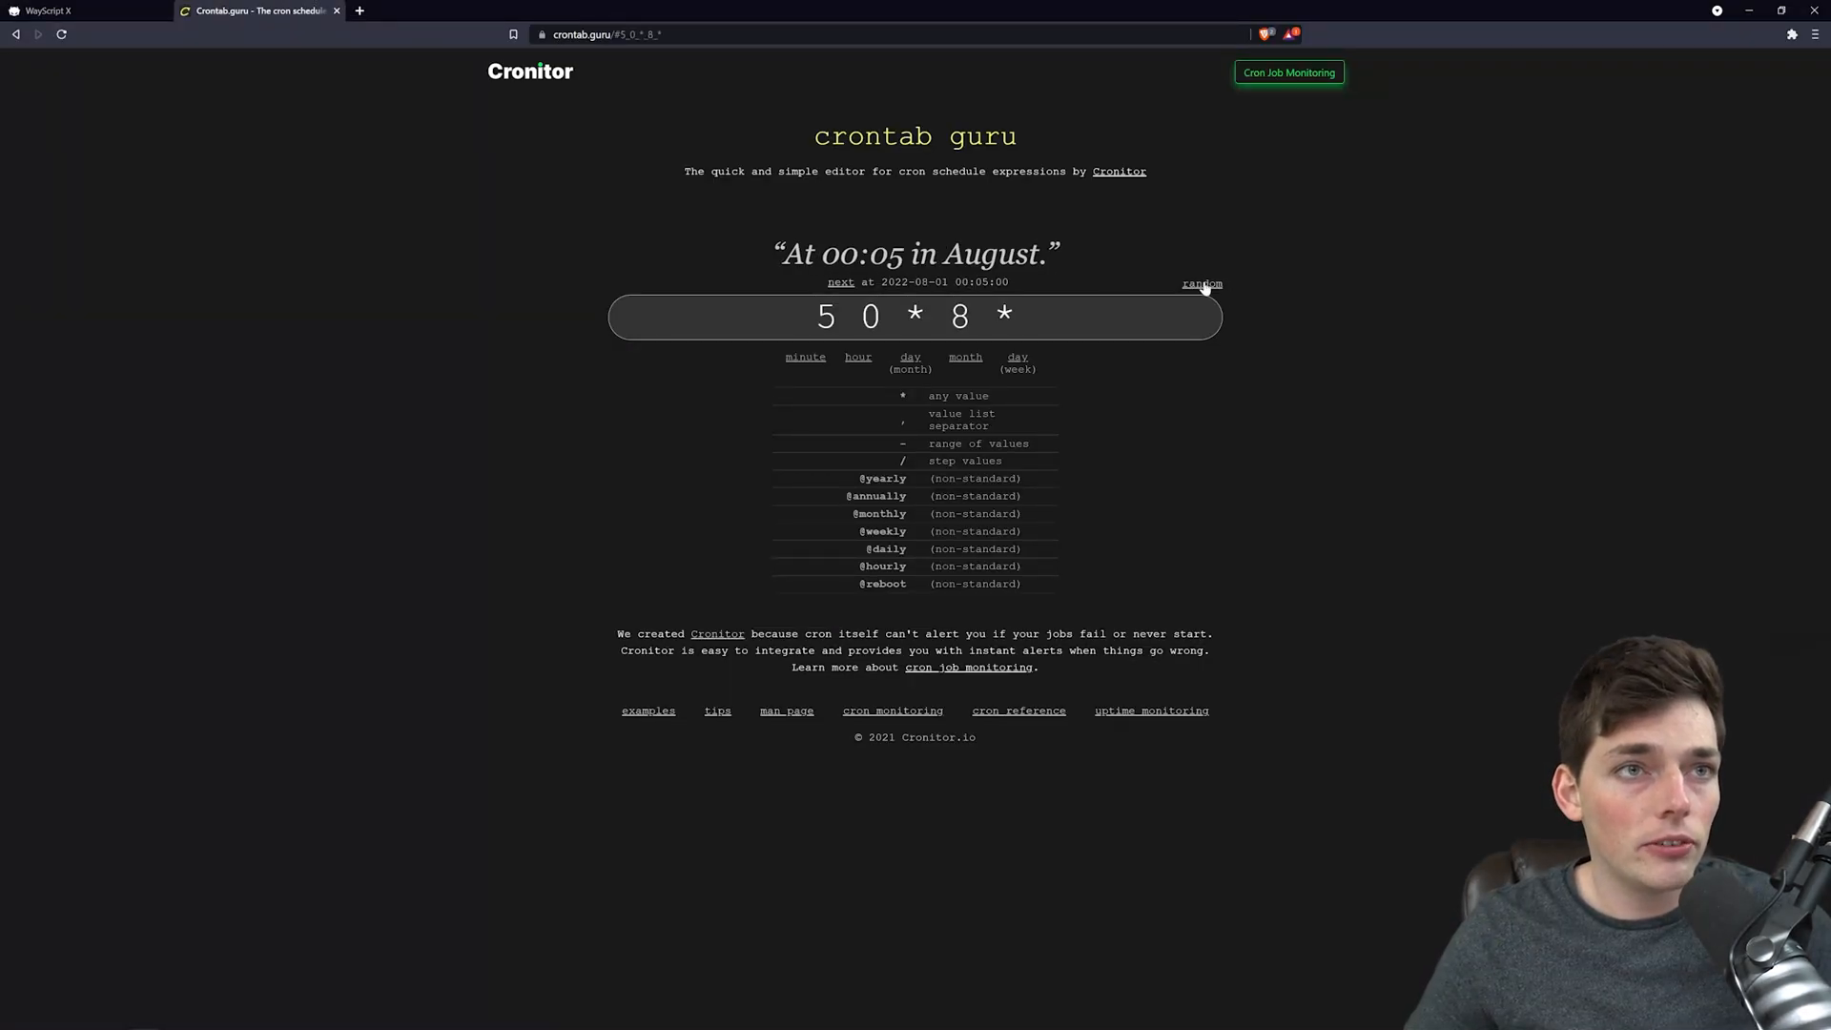
{"action": "left_click", "coordinate": [1201, 282]}
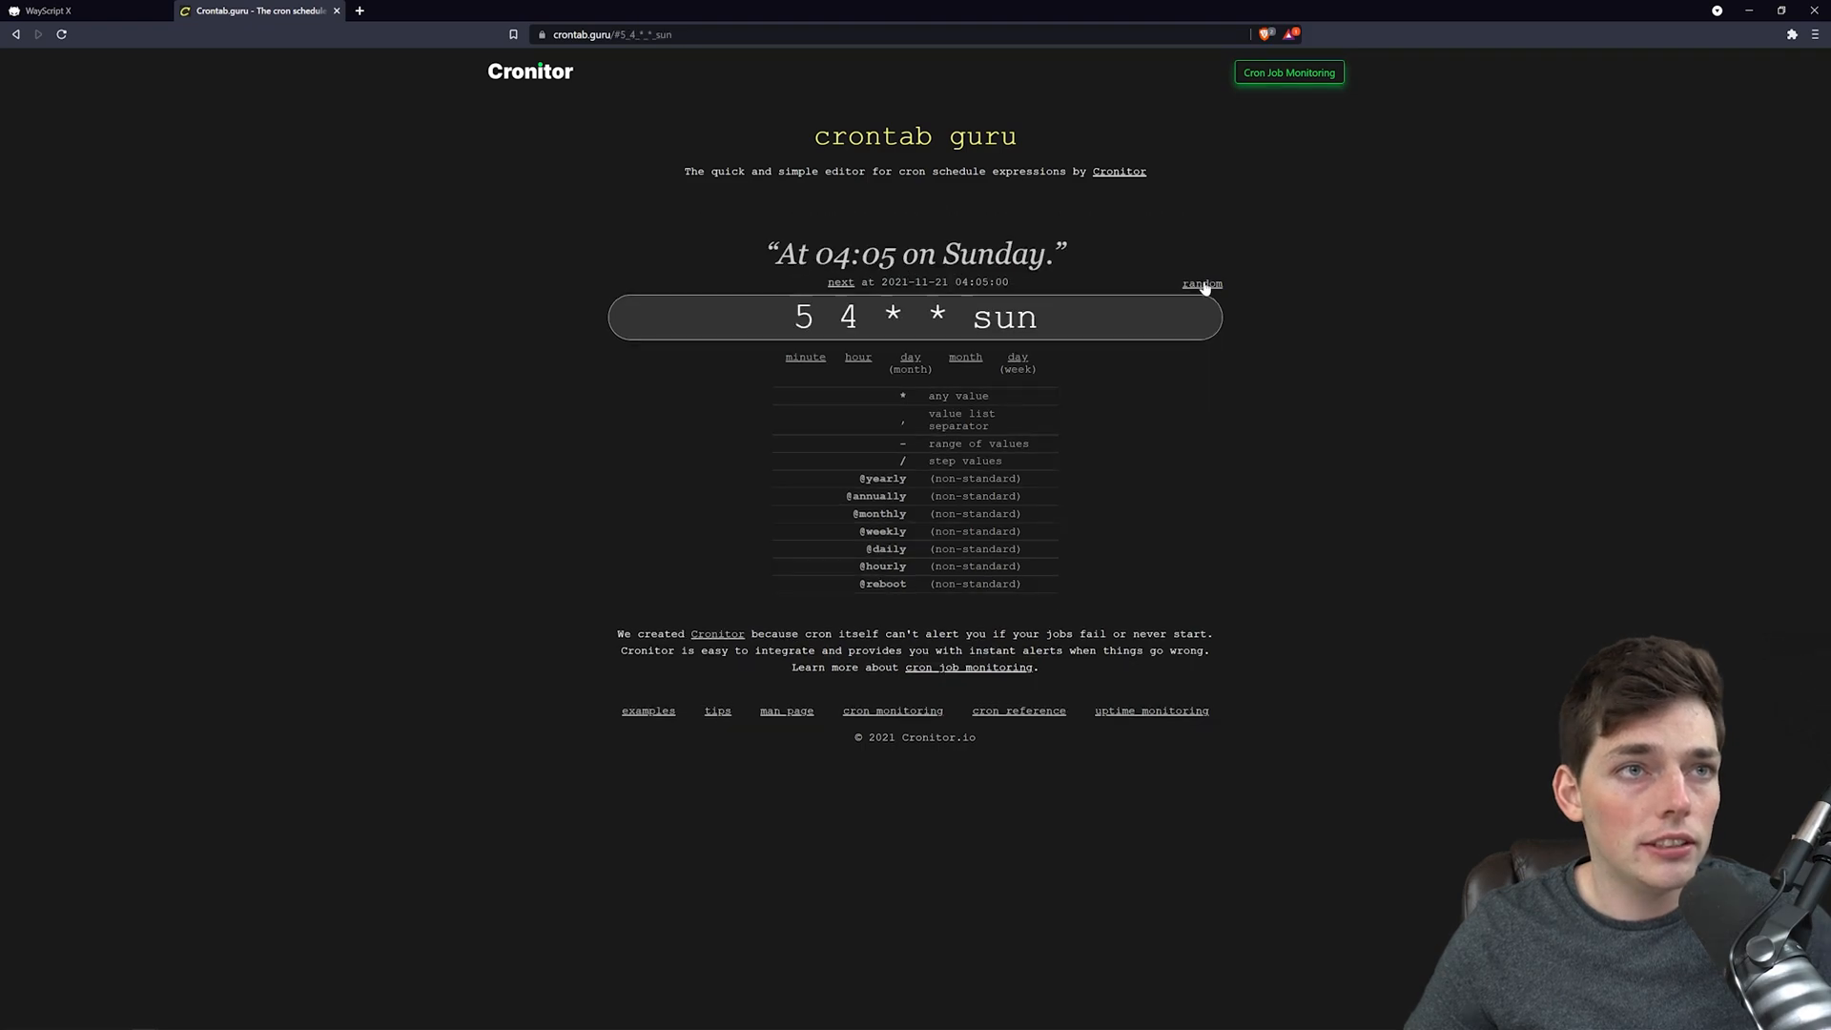
{"action": "left_click", "coordinate": [1200, 285]}
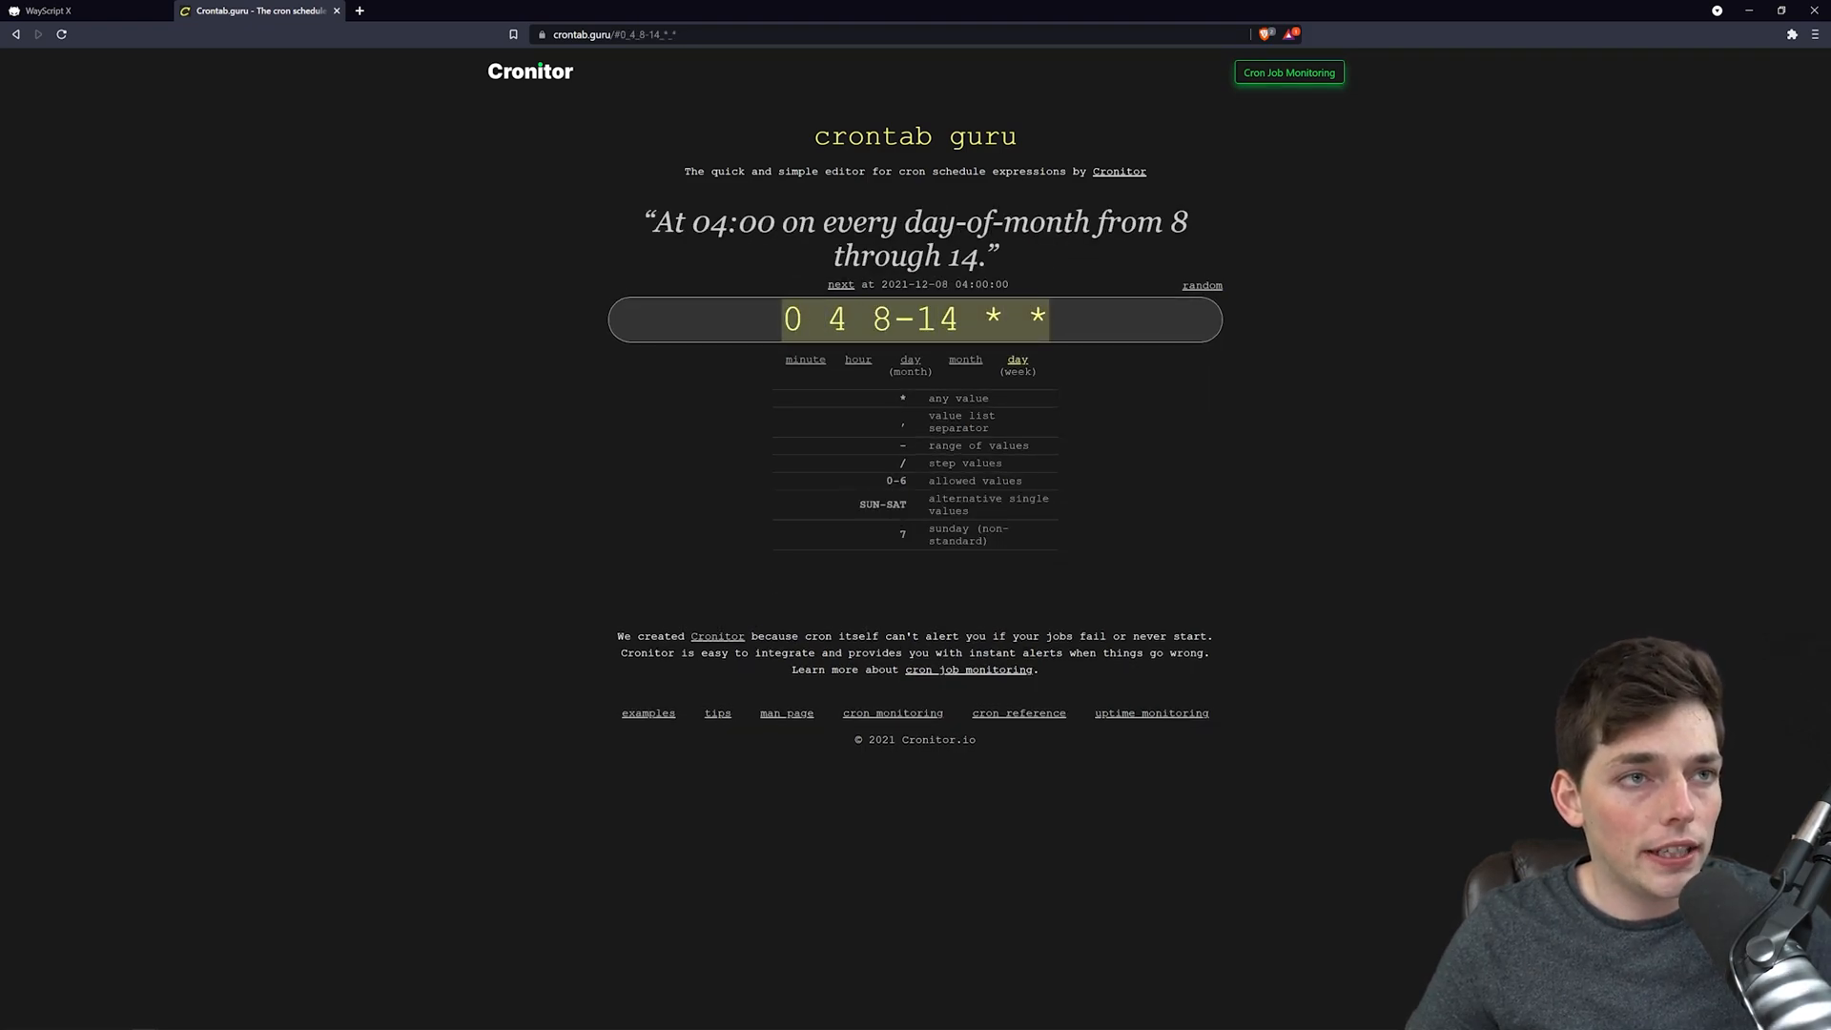
{"action": "left_click", "coordinate": [1016, 364]}
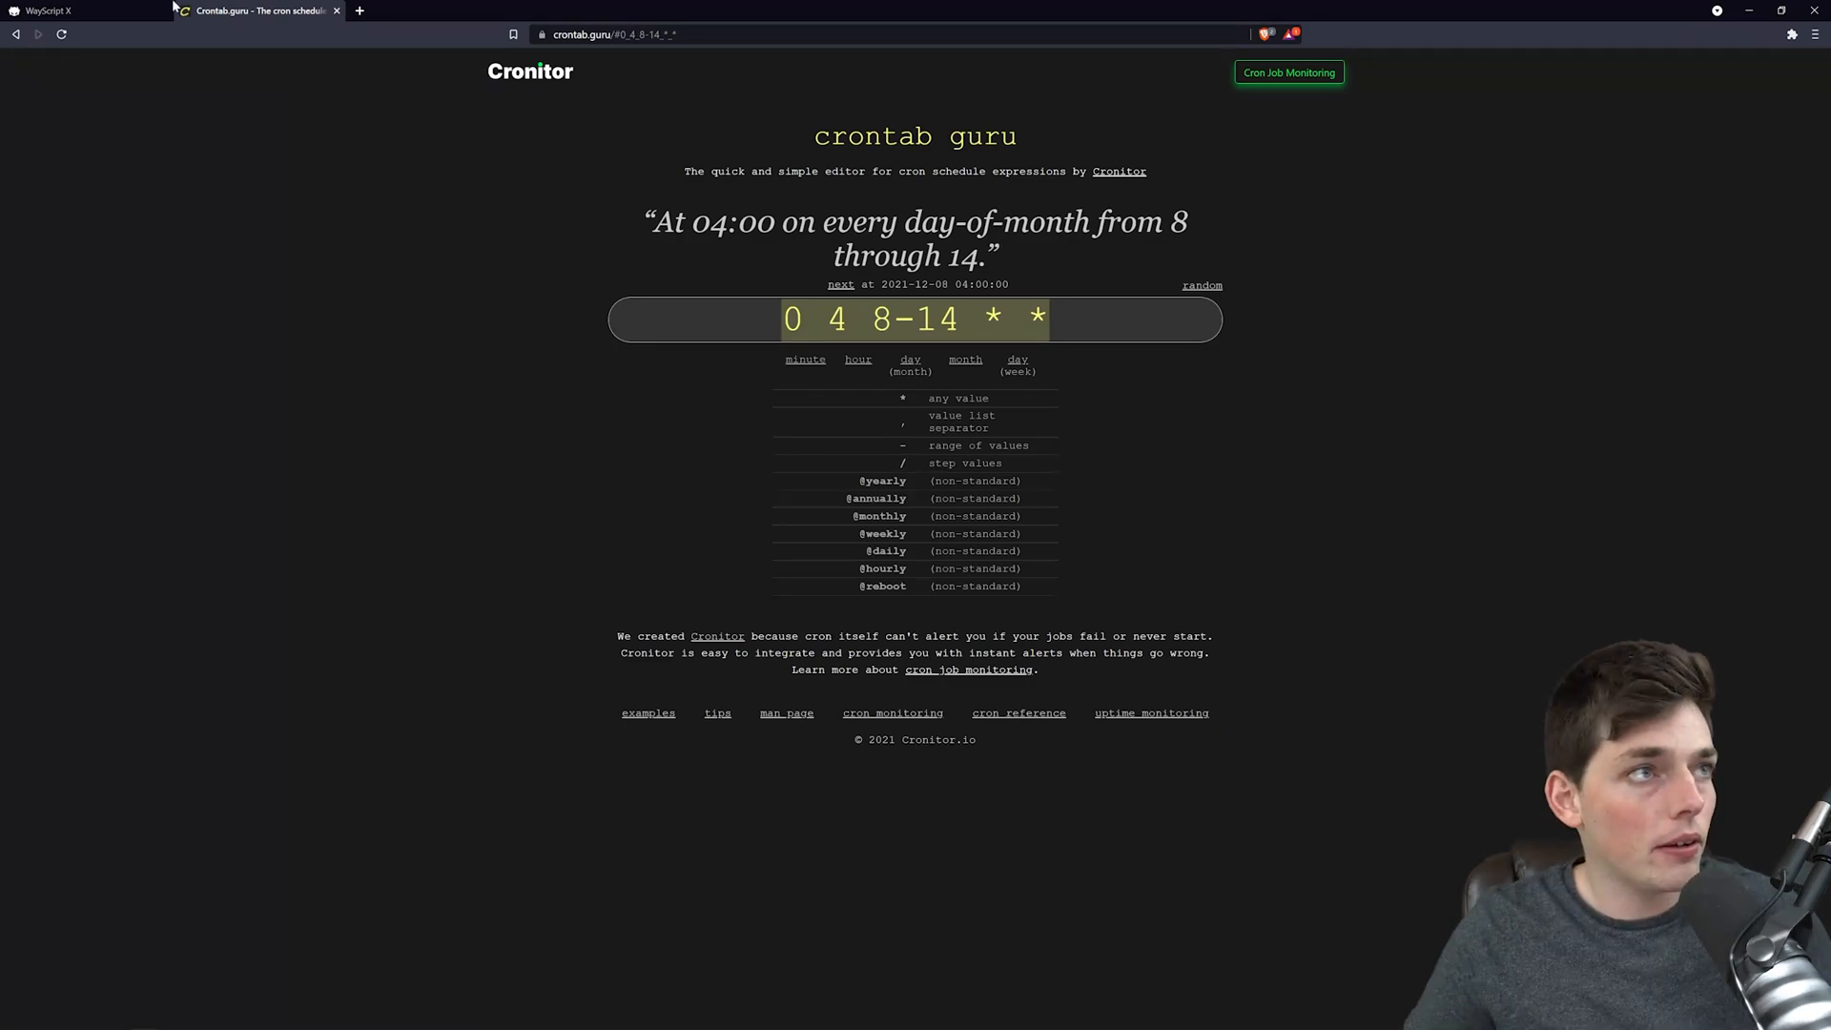
Set the cron trigger's crontab to 0 4 8-14 * *.
{"action": "left_click", "coordinate": [88, 10]}
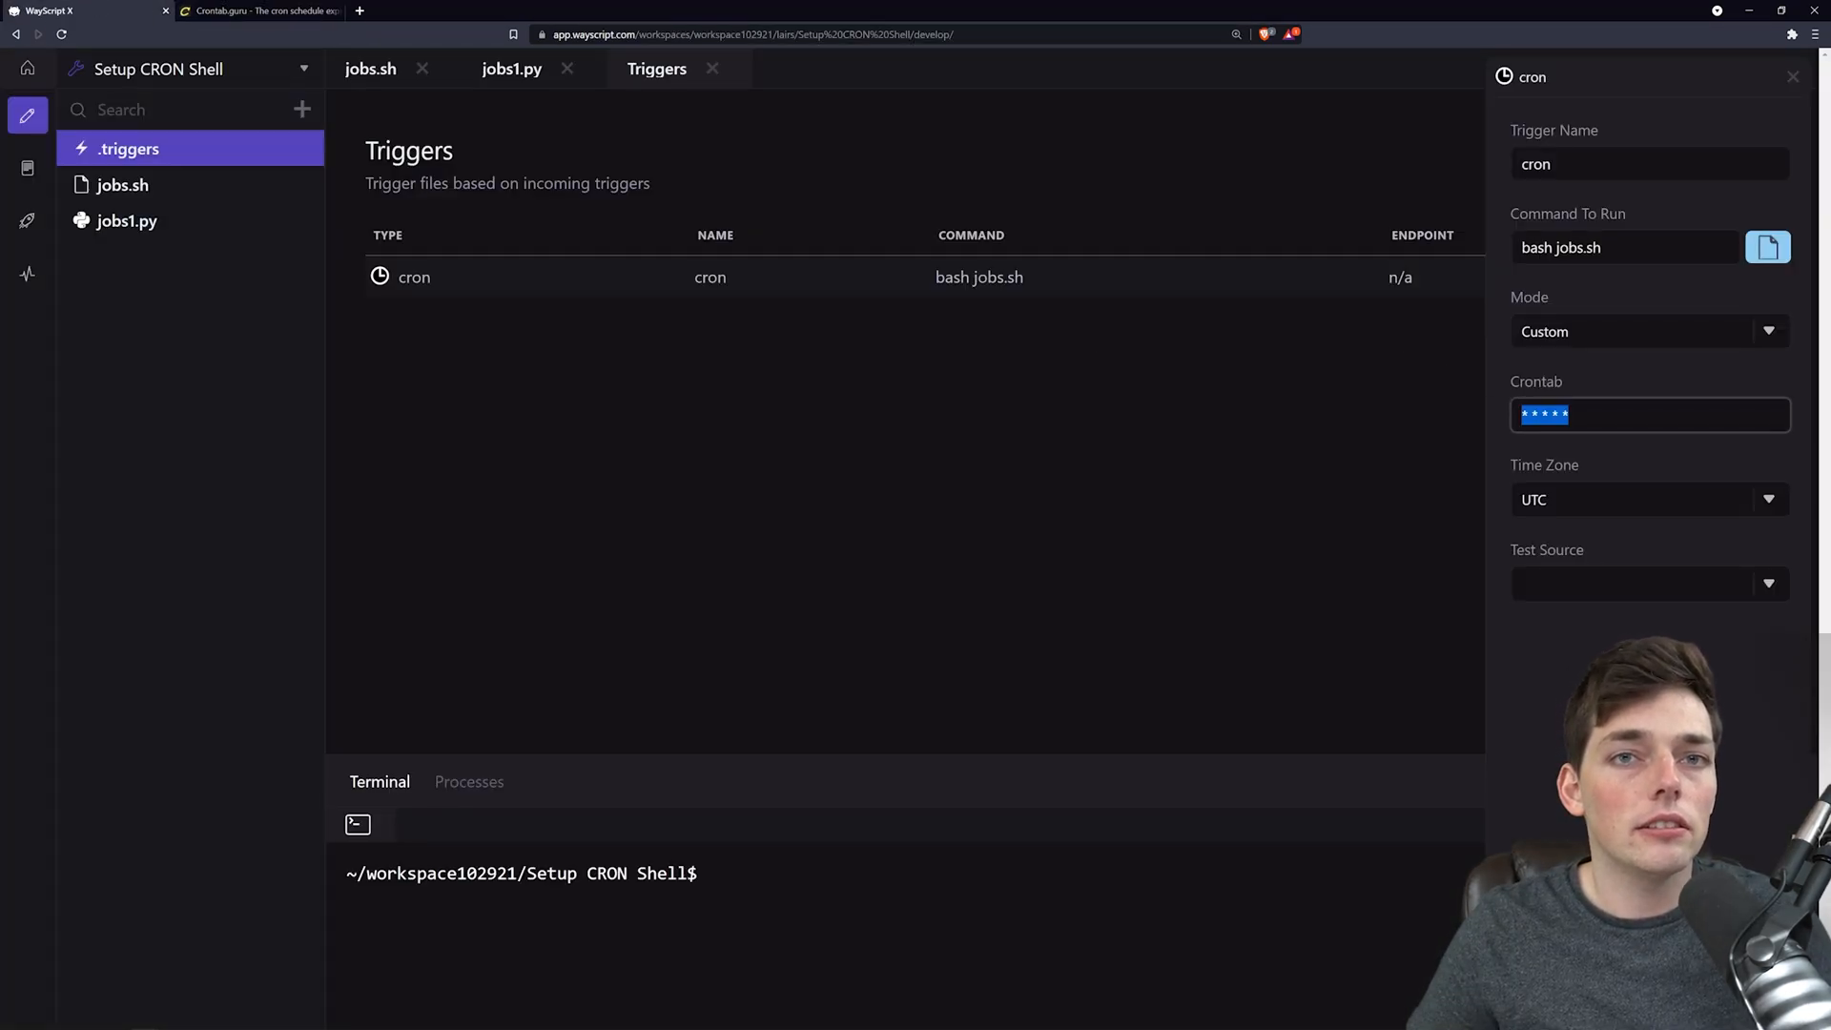
{"action": "type", "text": "0 4 8-14 * *"}
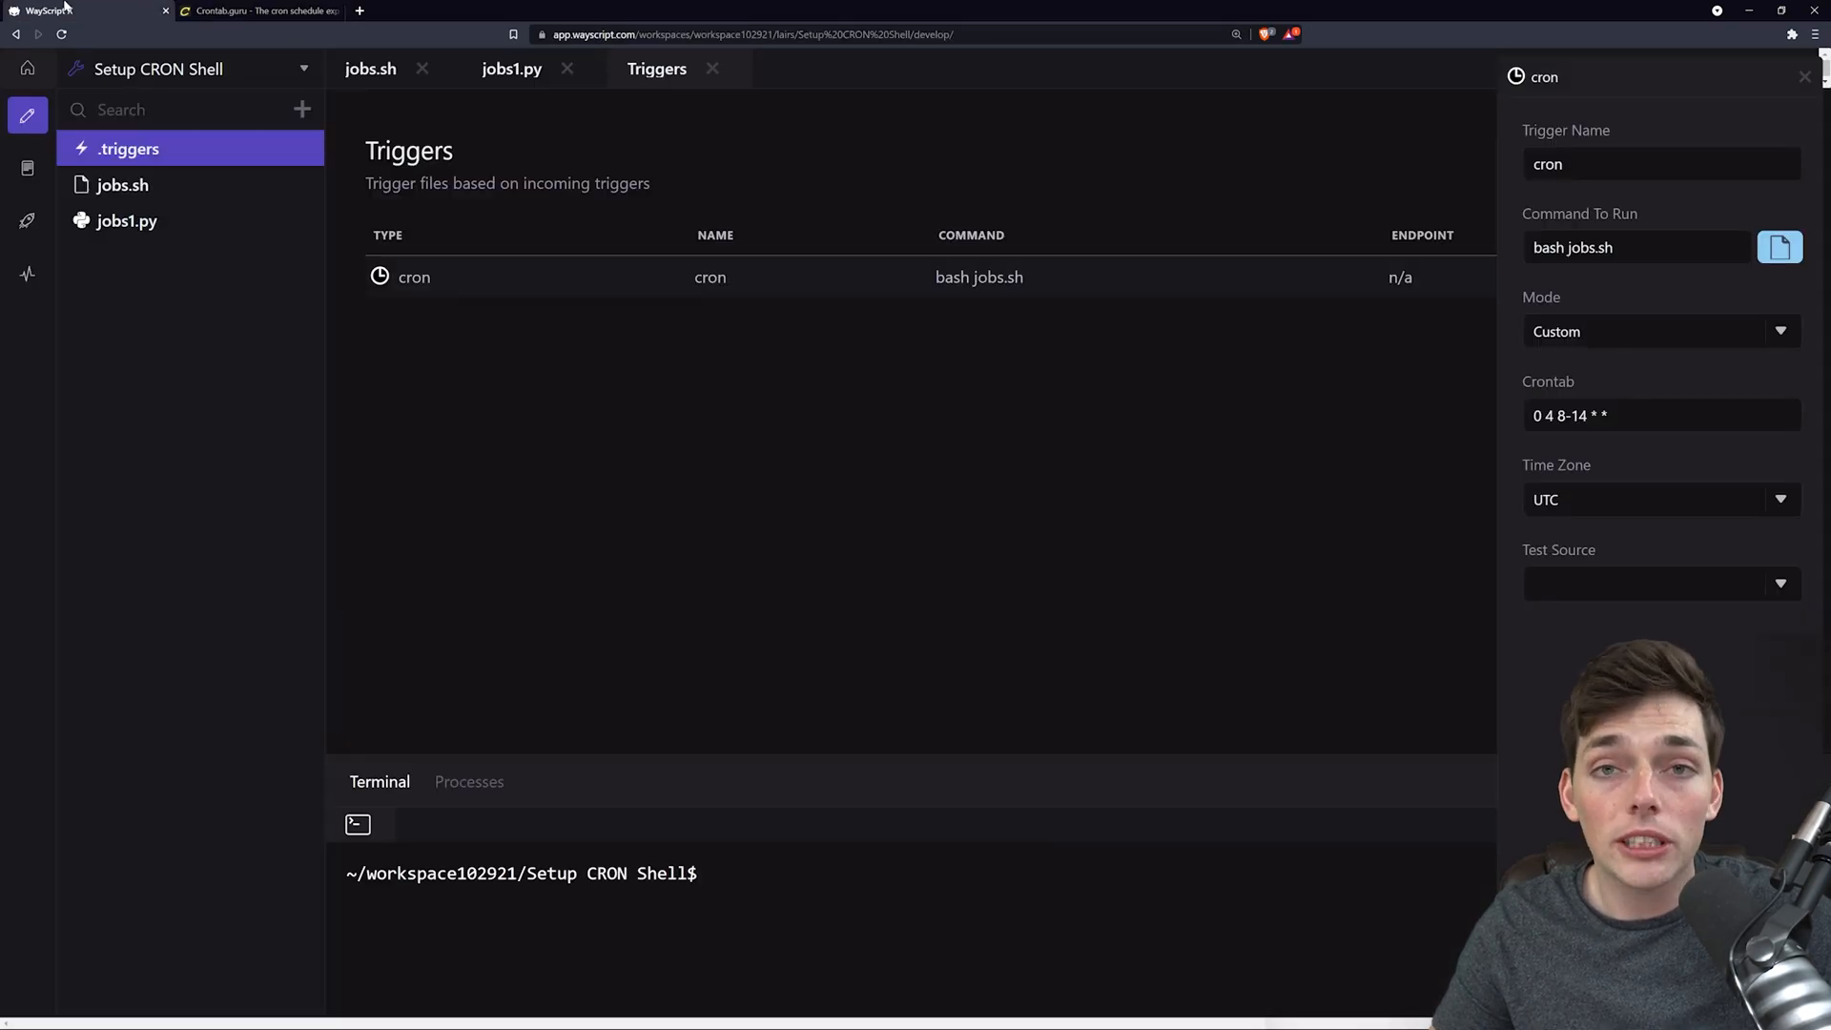
{"action": "mouse_move", "coordinate": [412, 347]}
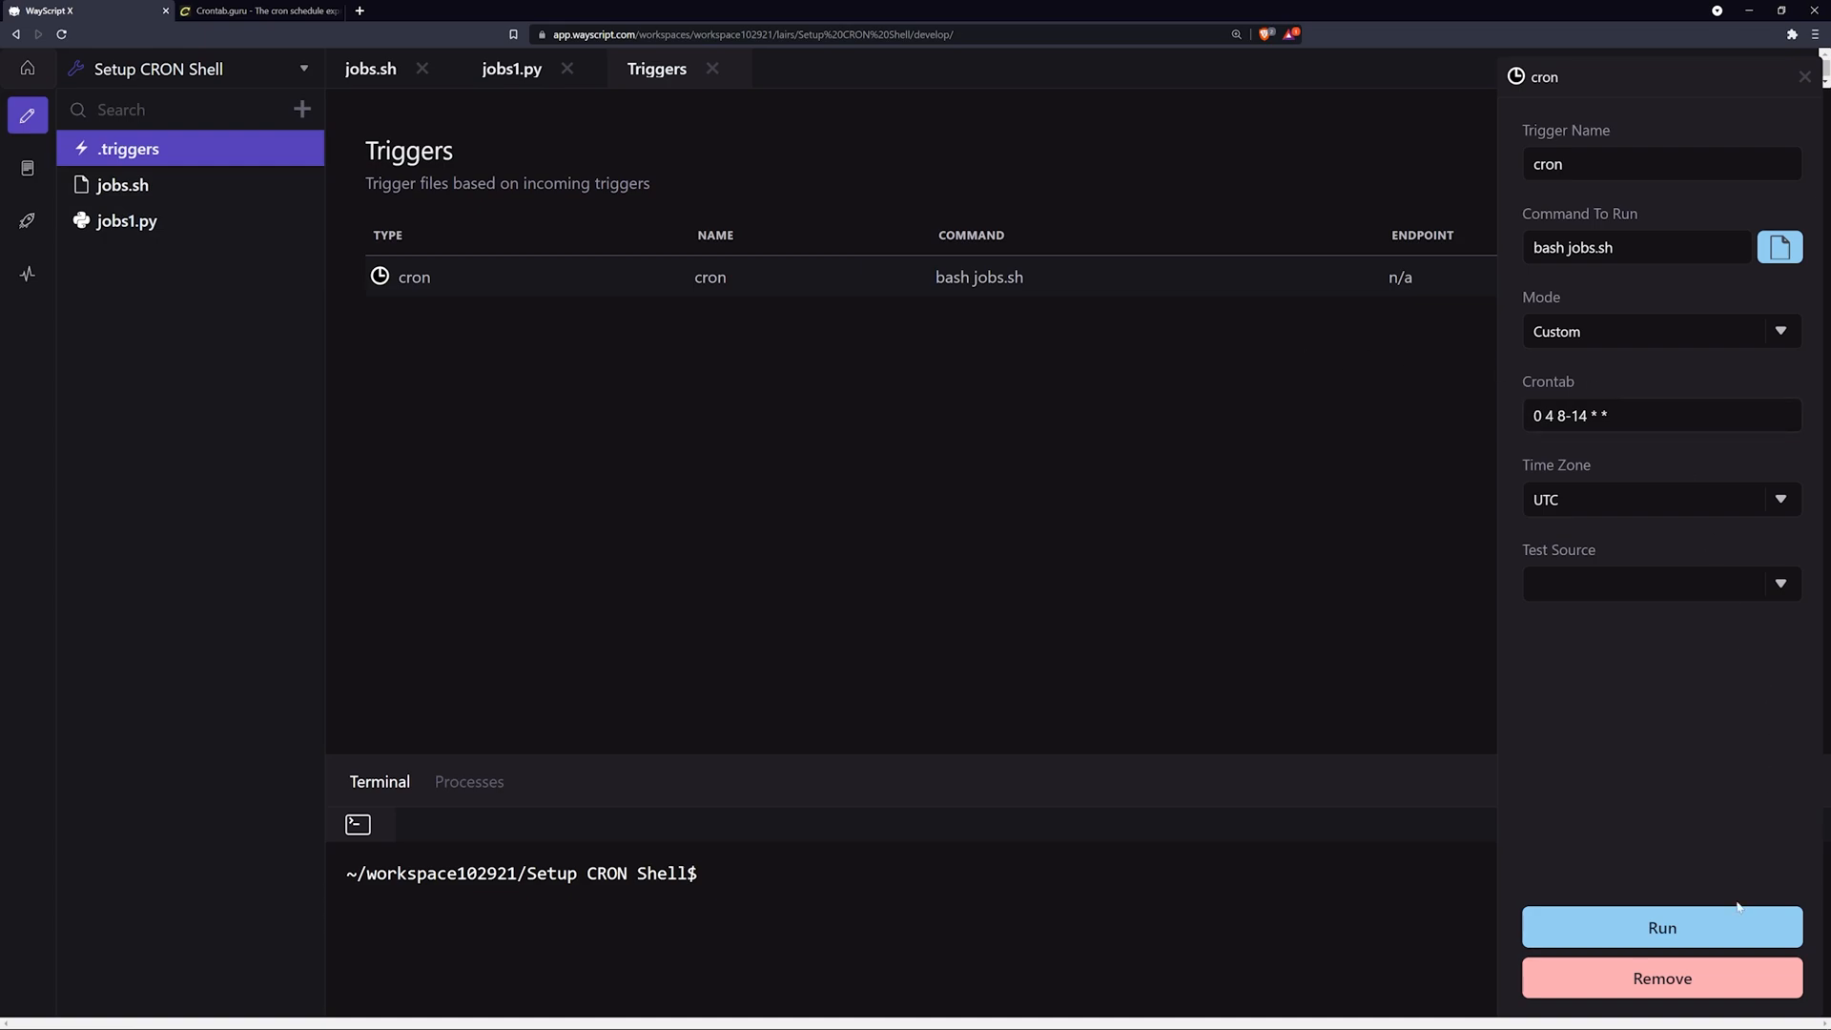
{"action": "mouse_move", "coordinate": [1596, 830]}
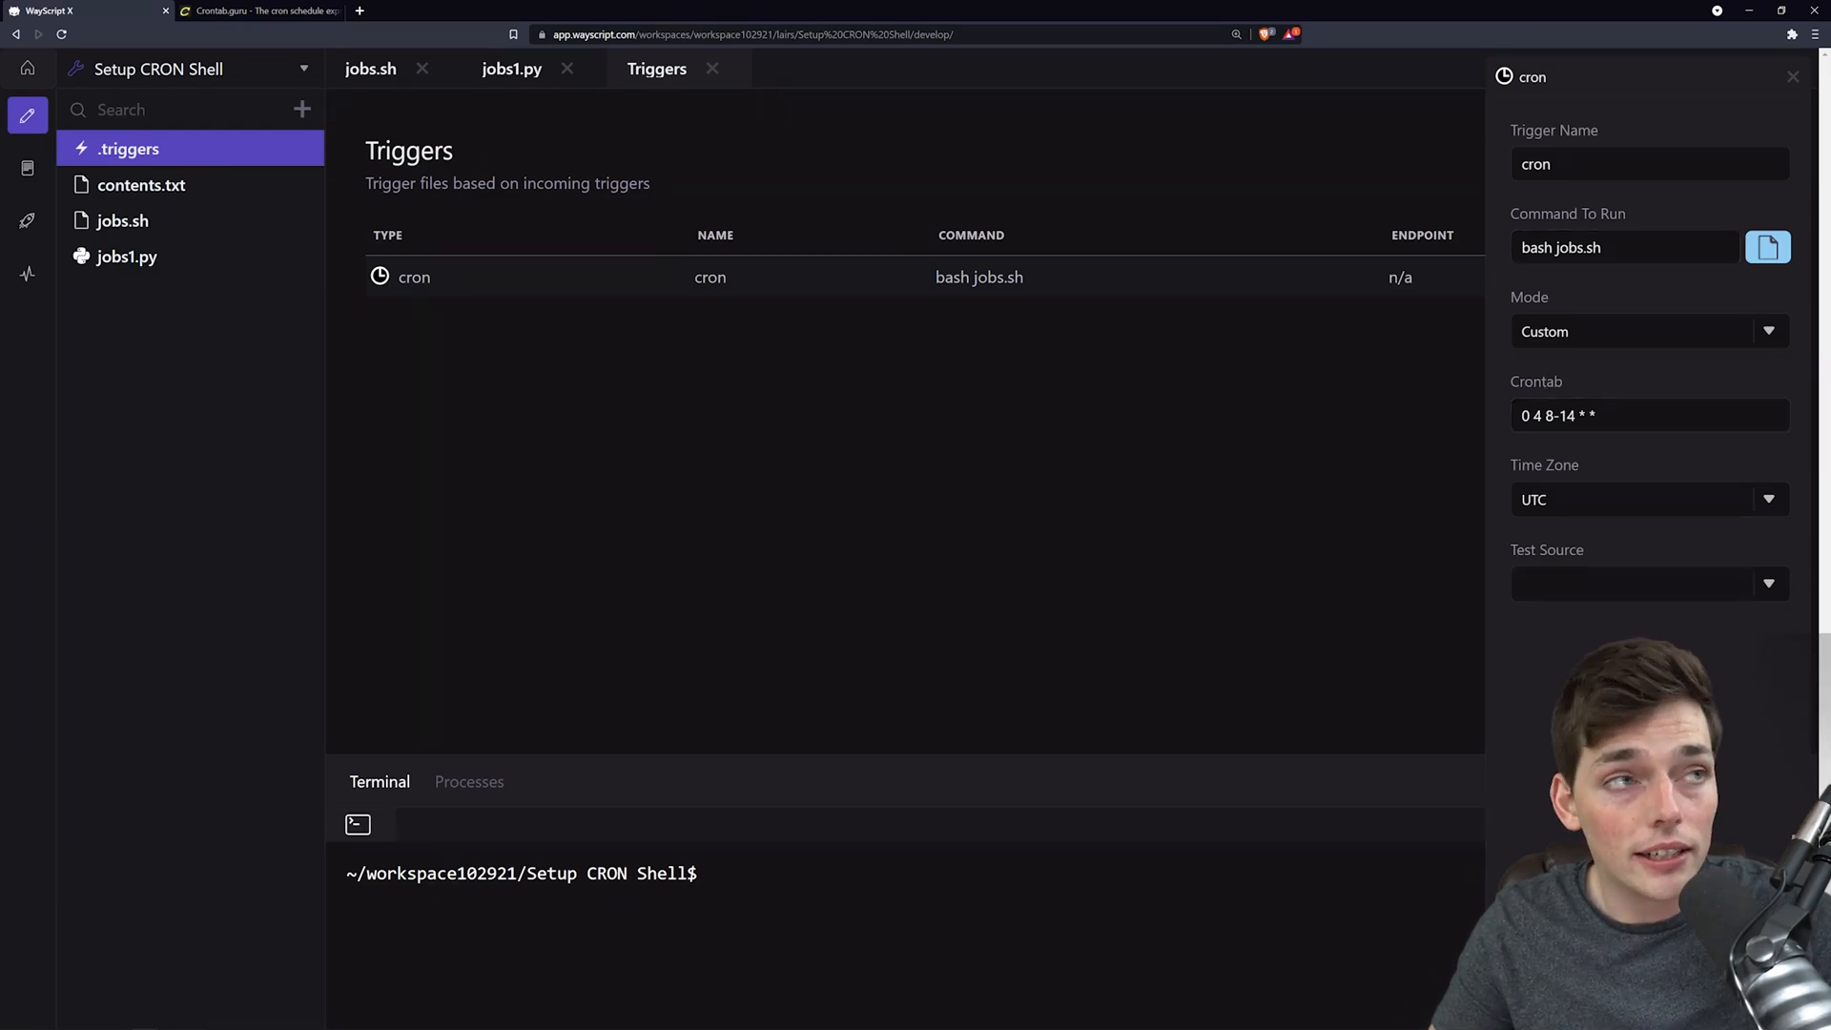
{"action": "mouse_move", "coordinate": [176, 139]}
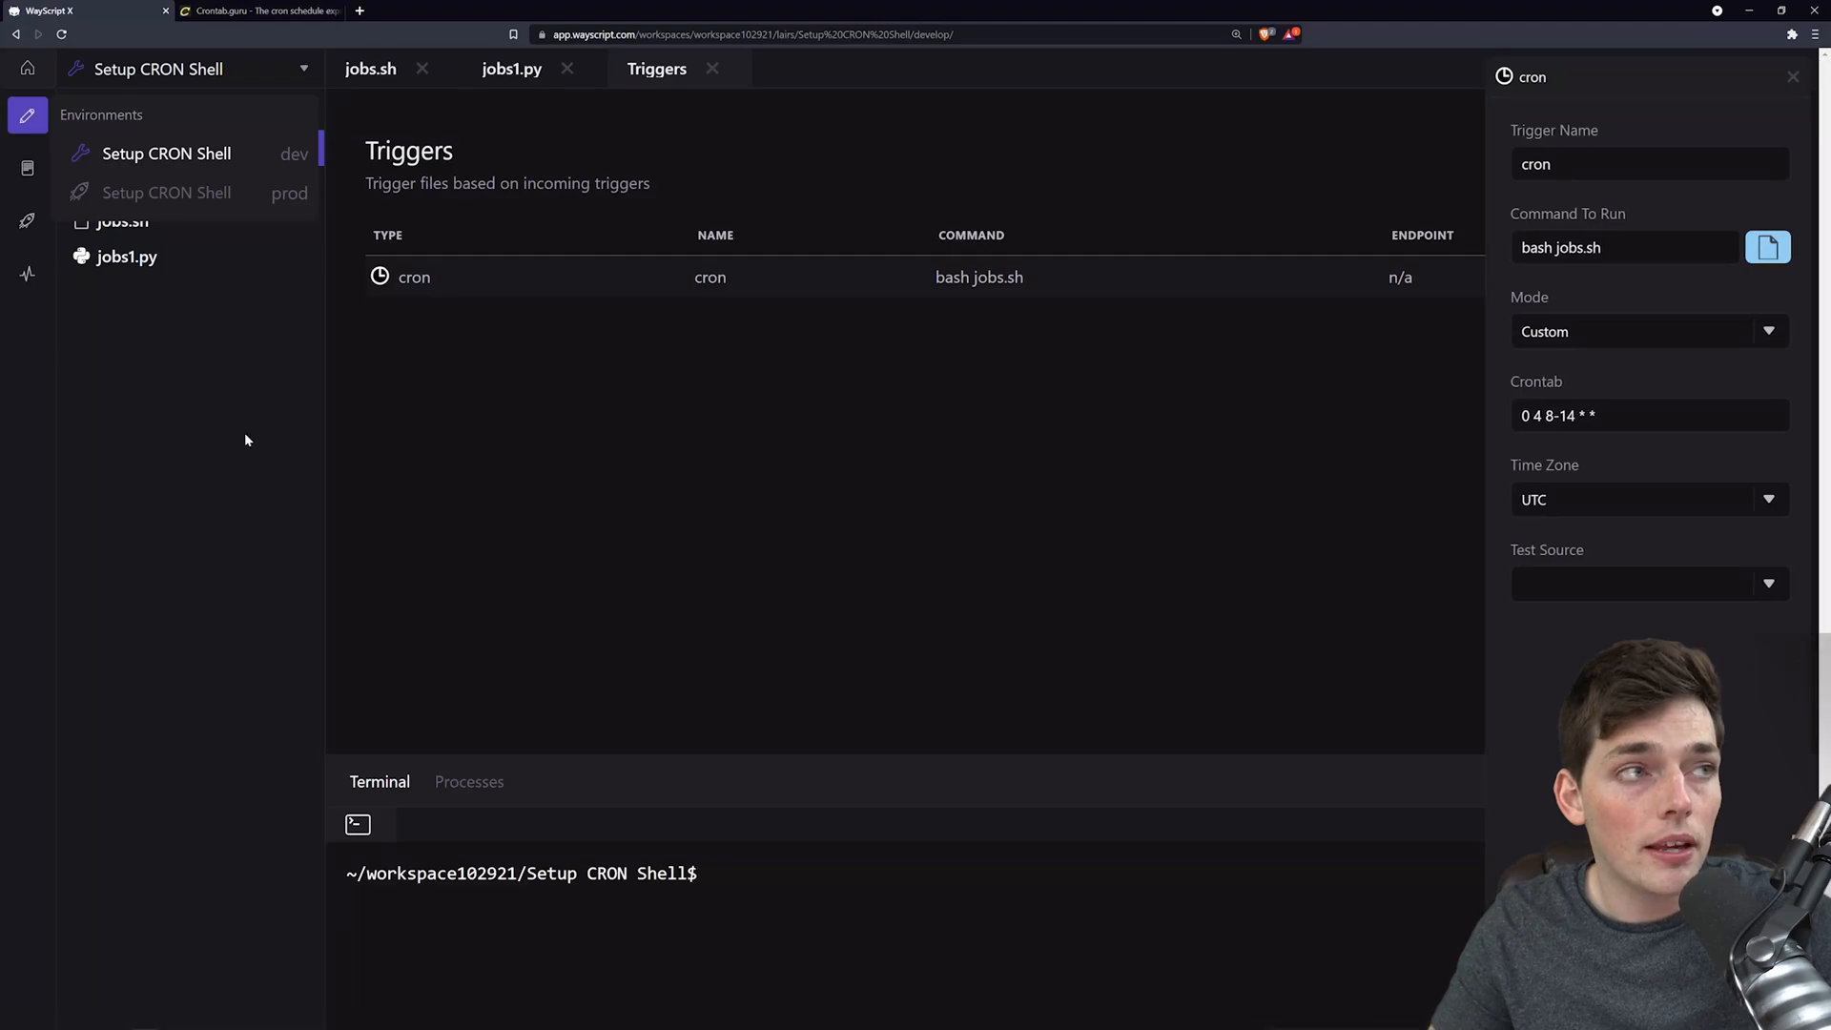
Deploy the Setup CRON Shell lair and confirm the deployment dialog.
{"action": "left_click", "coordinate": [27, 220]}
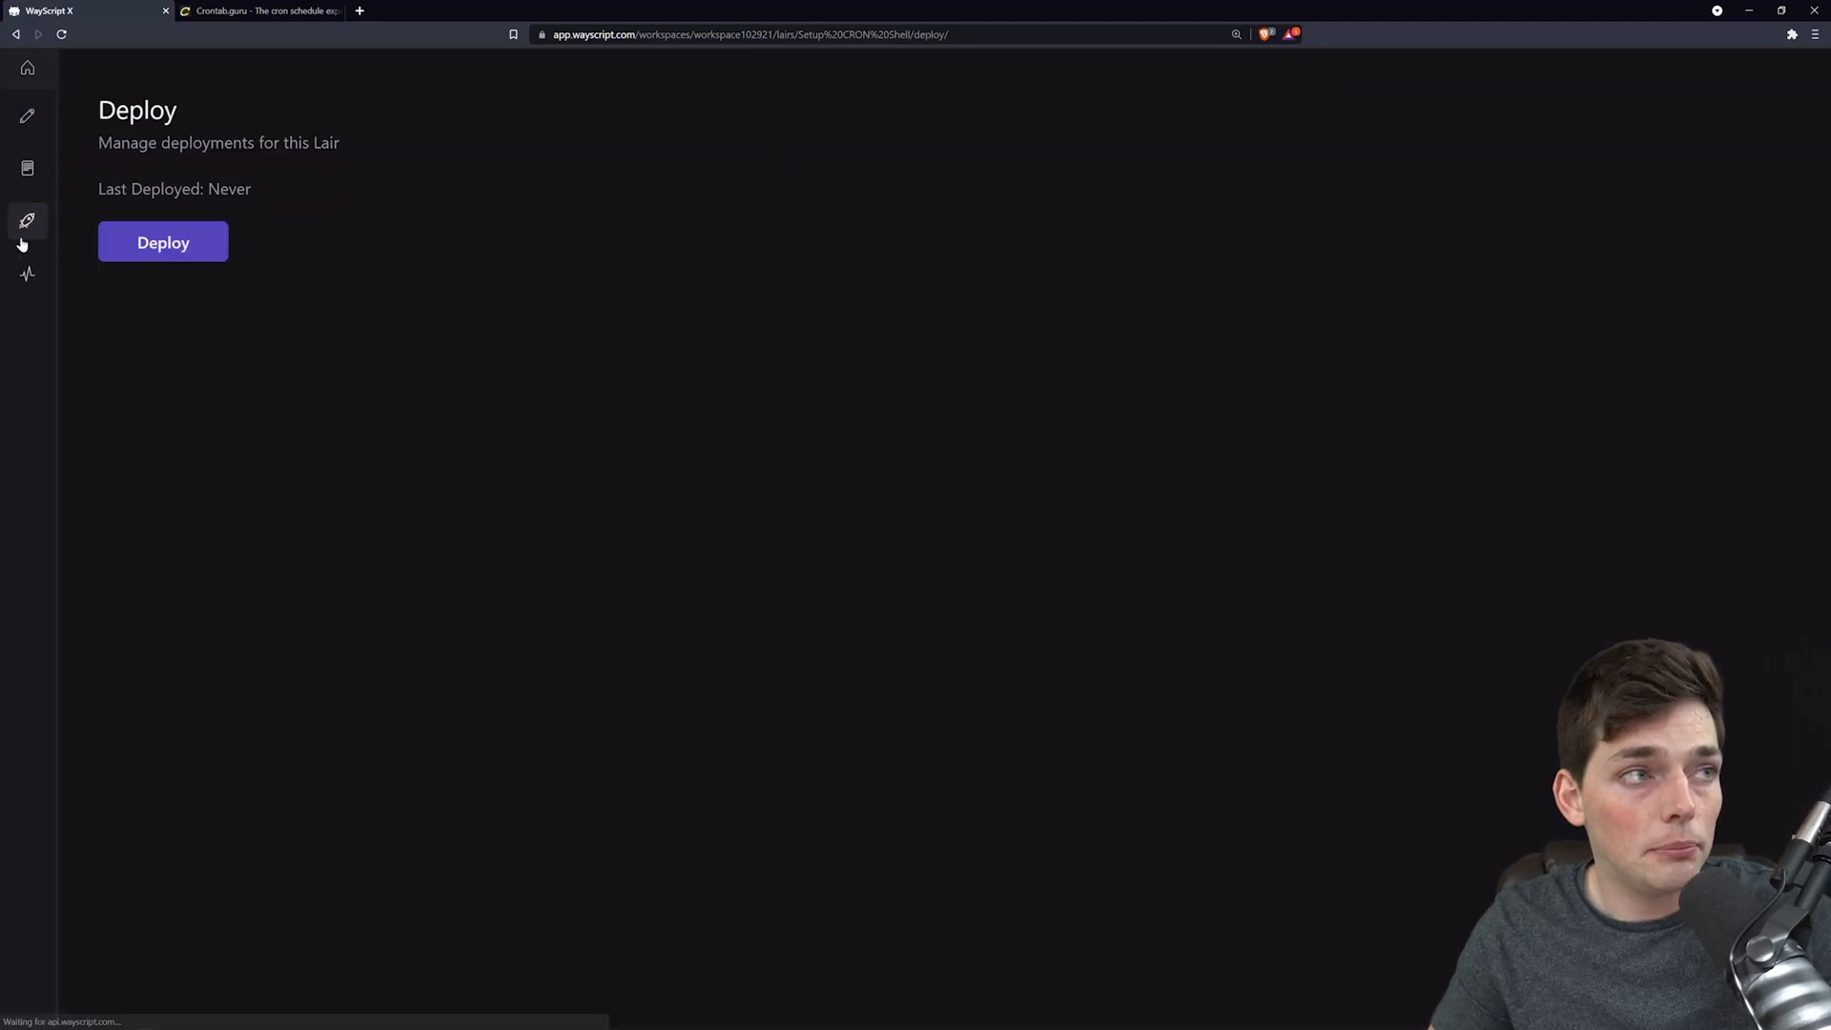
{"action": "left_click", "coordinate": [162, 241]}
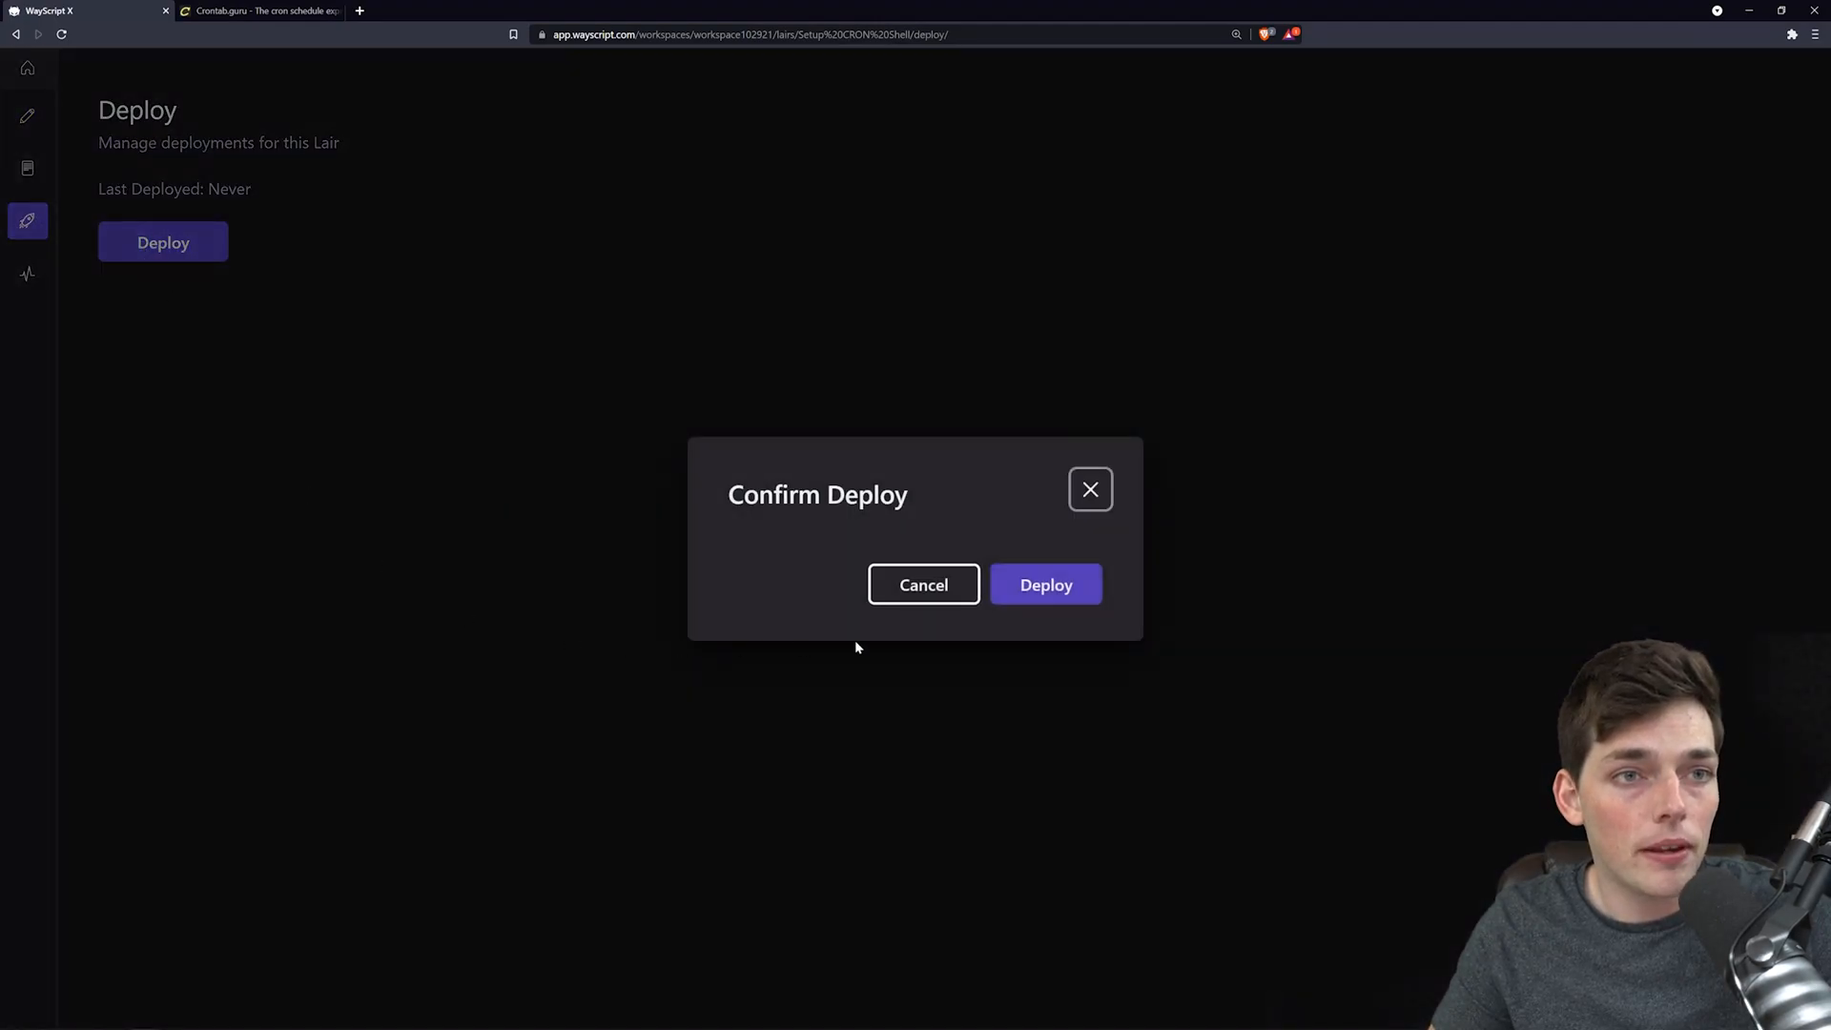
{"action": "left_click", "coordinate": [1044, 583]}
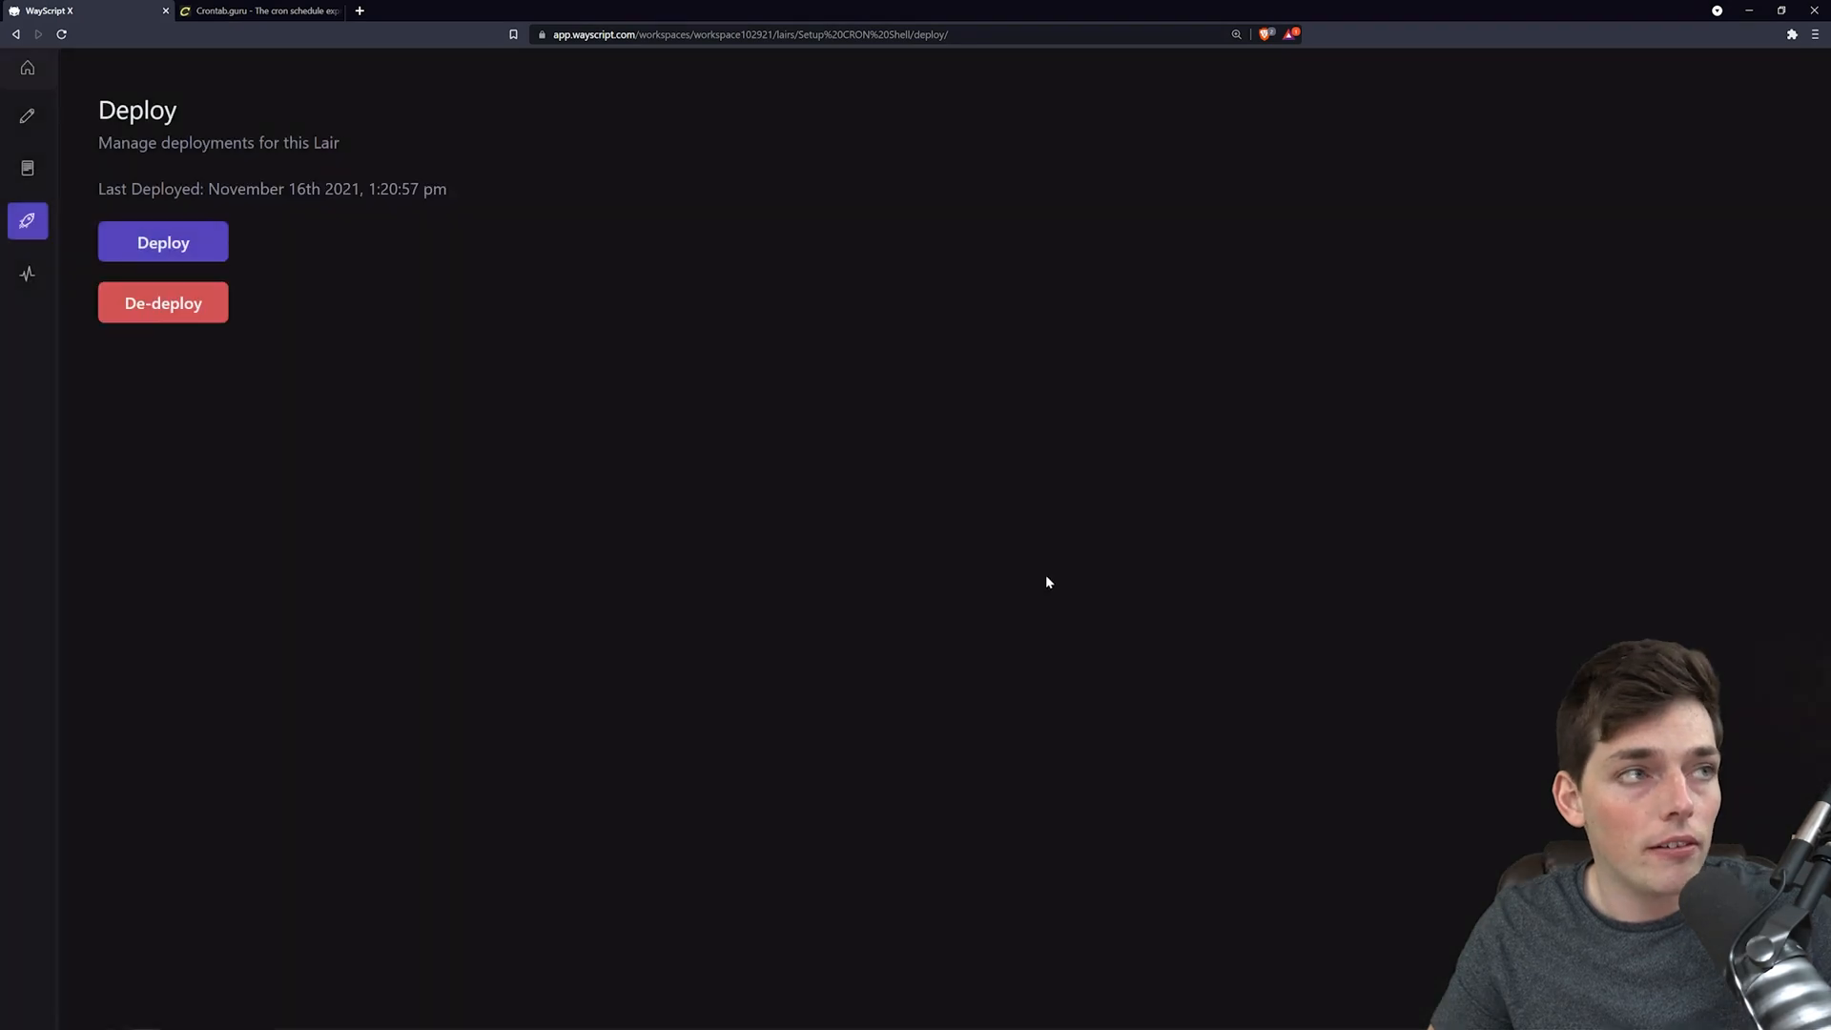
{"action": "left_click", "coordinate": [27, 116]}
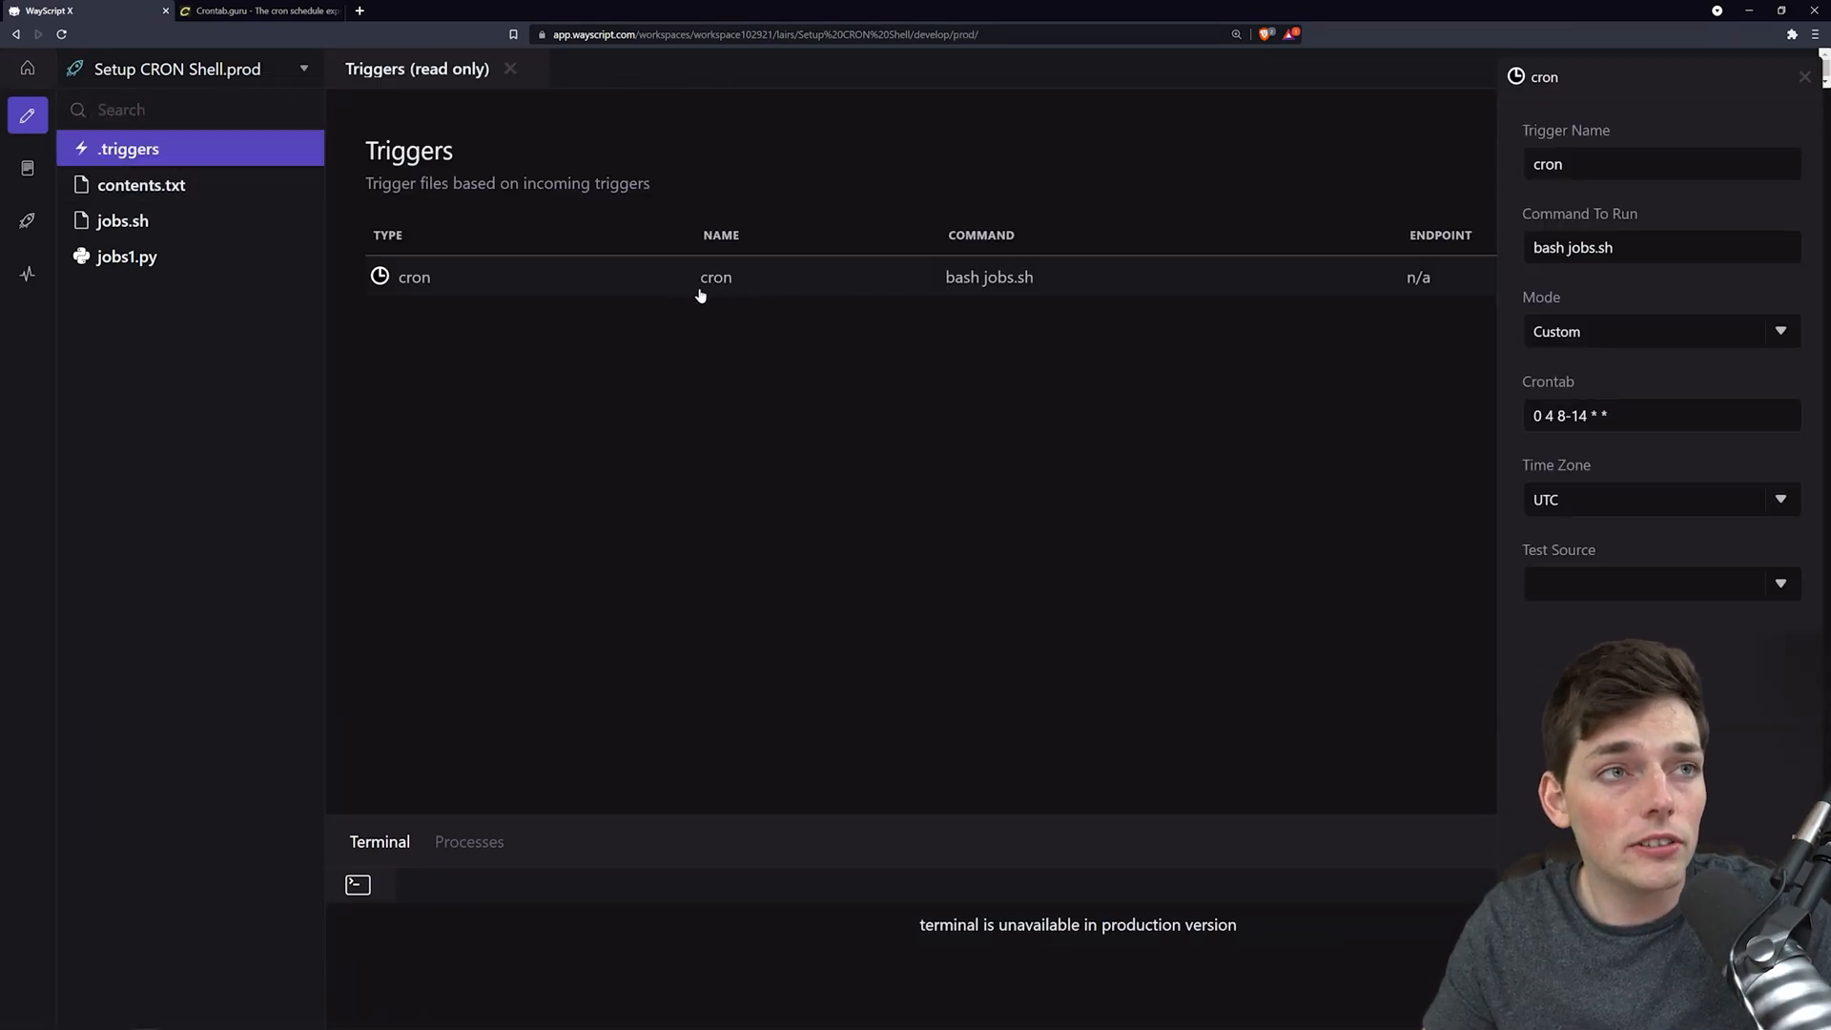
{"action": "mouse_move", "coordinate": [1604, 447]}
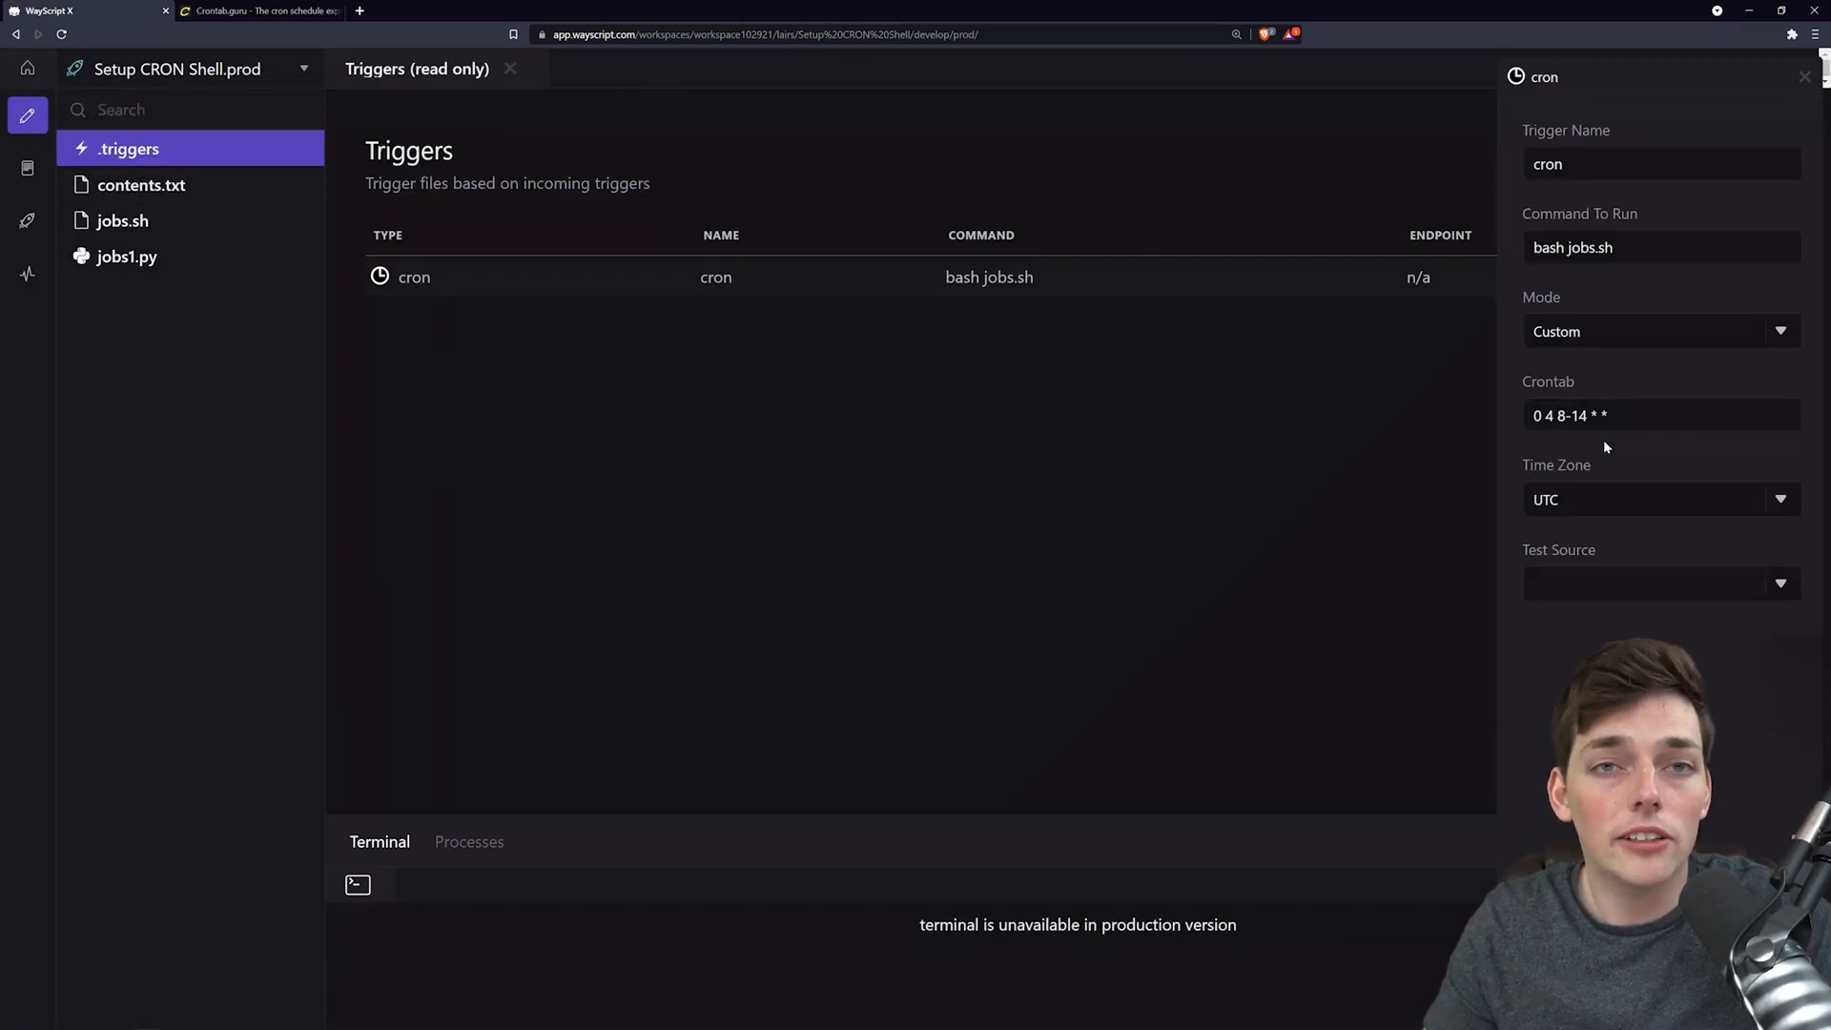
Check the production trigger against crontab guru's 0 4 8-14 * * explanation.
{"action": "left_click", "coordinate": [260, 11]}
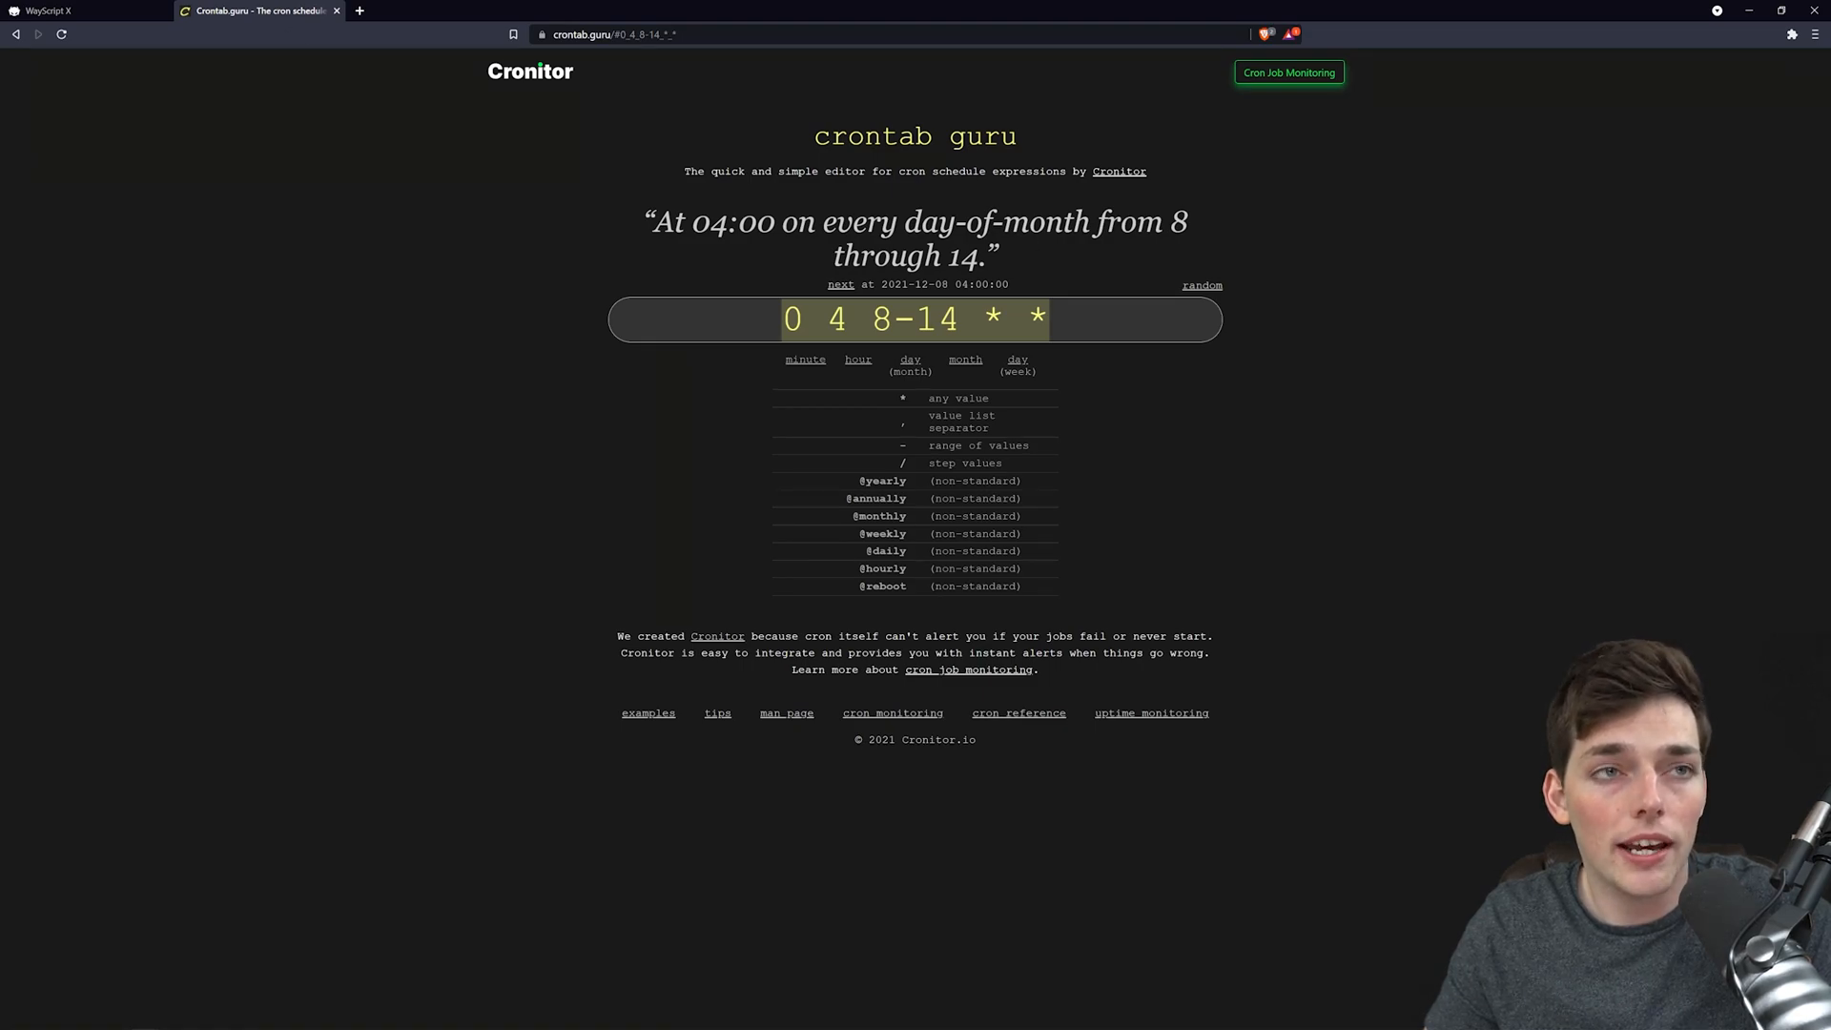
{"action": "left_click", "coordinate": [88, 10]}
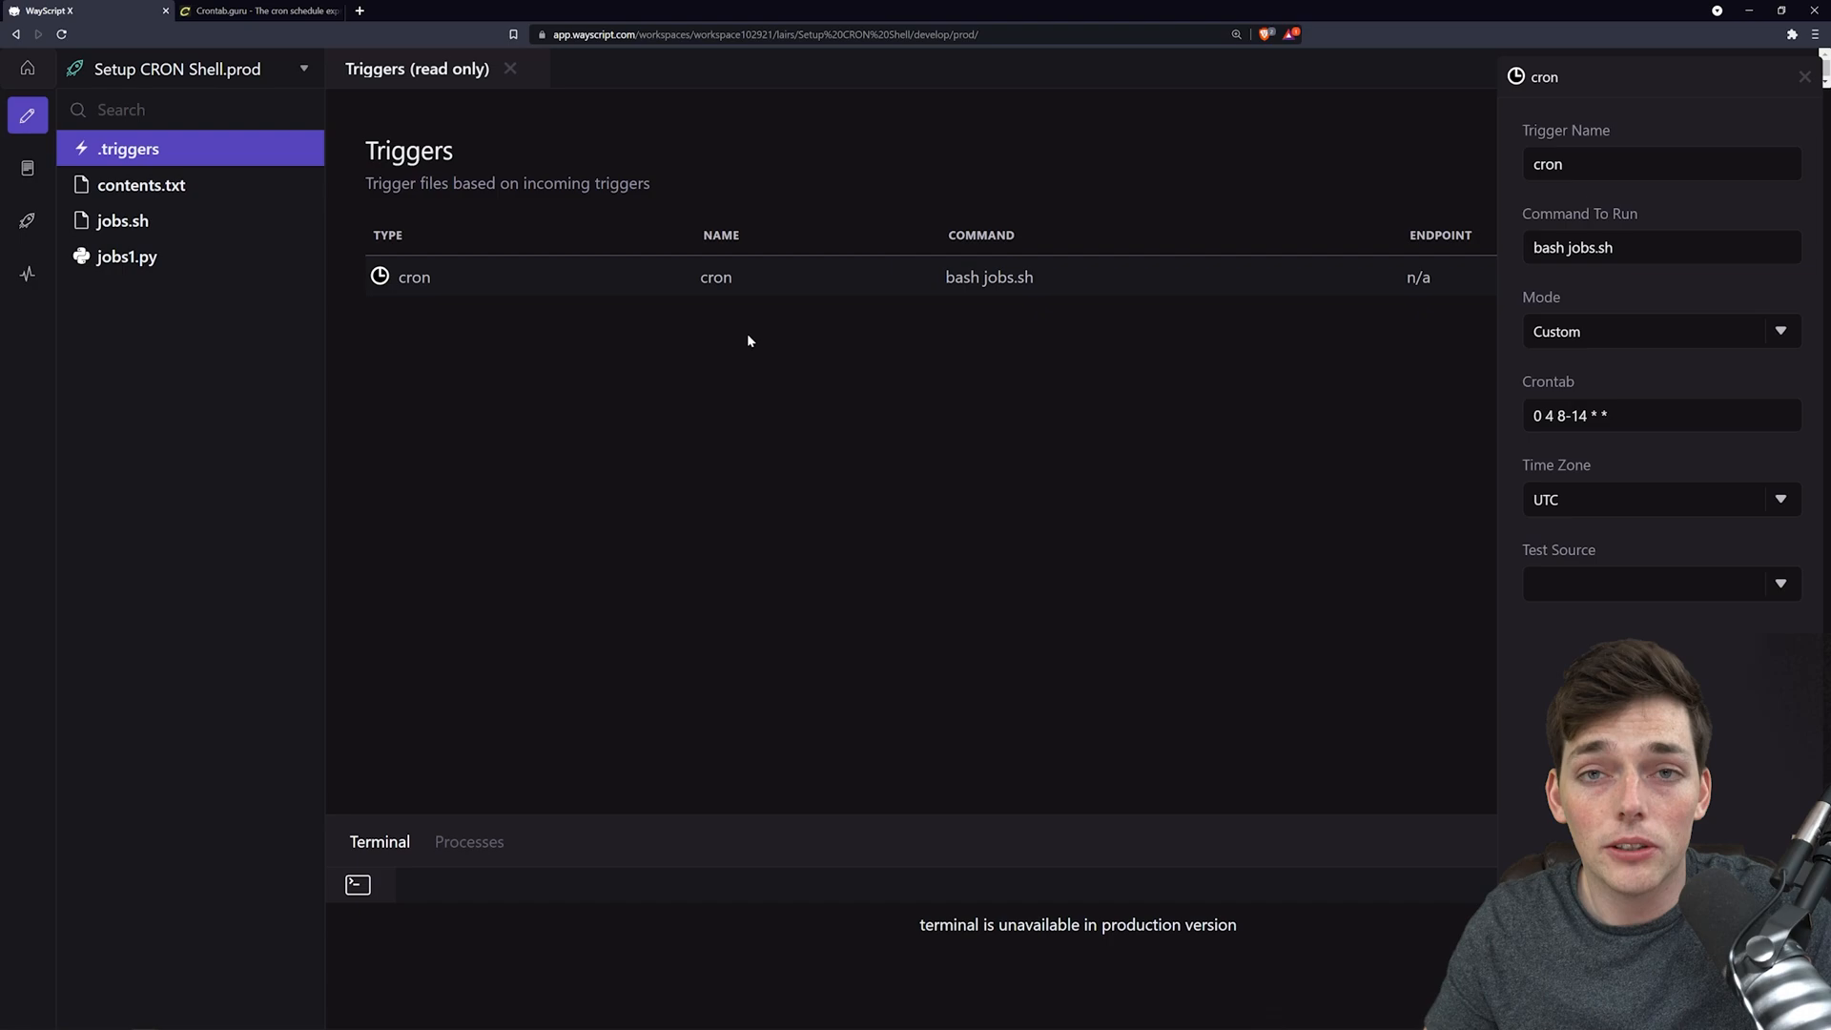